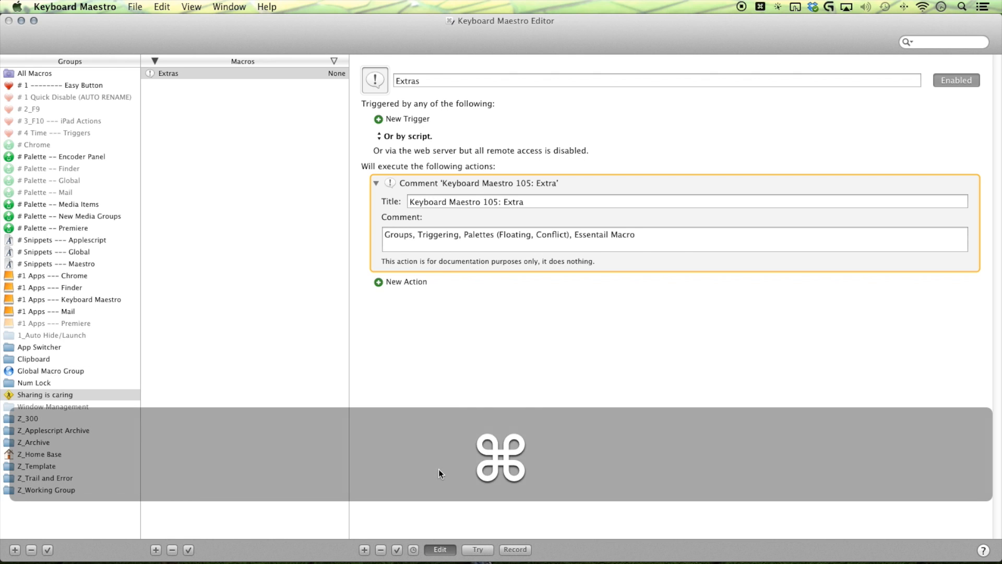
Name the new macro group 'Sharing Helper' and confirm it
{"action": "type", "text": "Sharing Helper"}
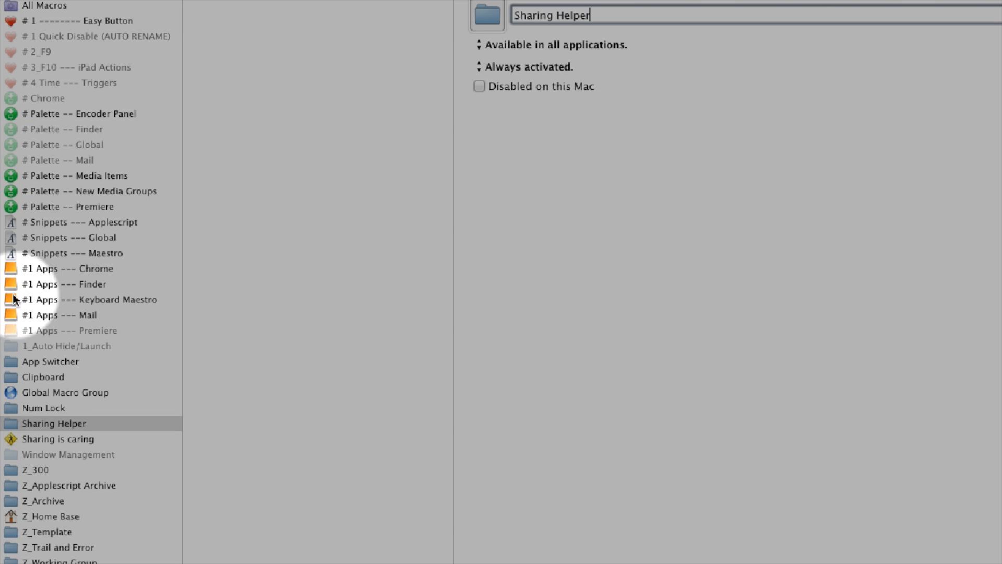
{"action": "mouse_move", "coordinate": [11, 306]}
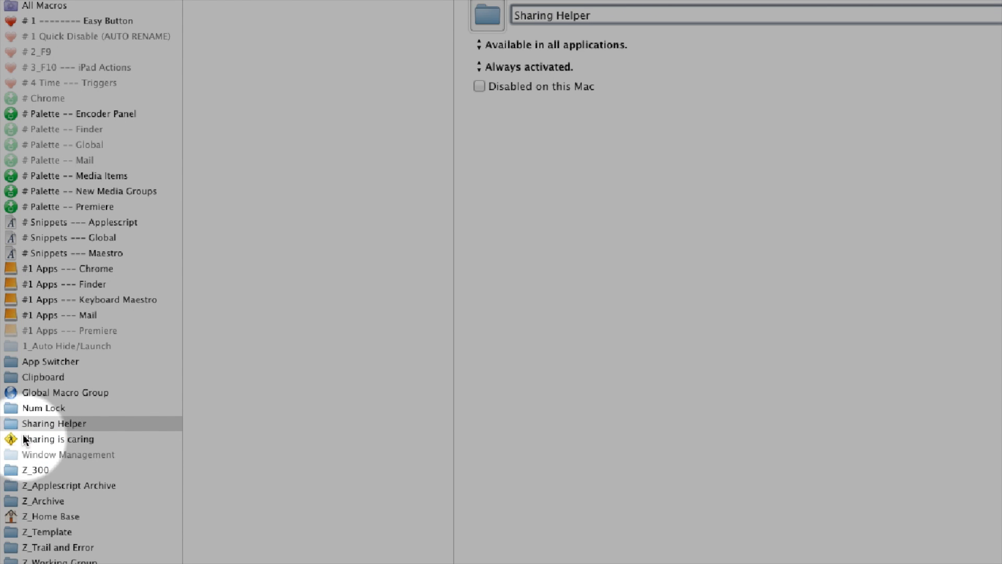
{"action": "left_click", "coordinate": [54, 423]}
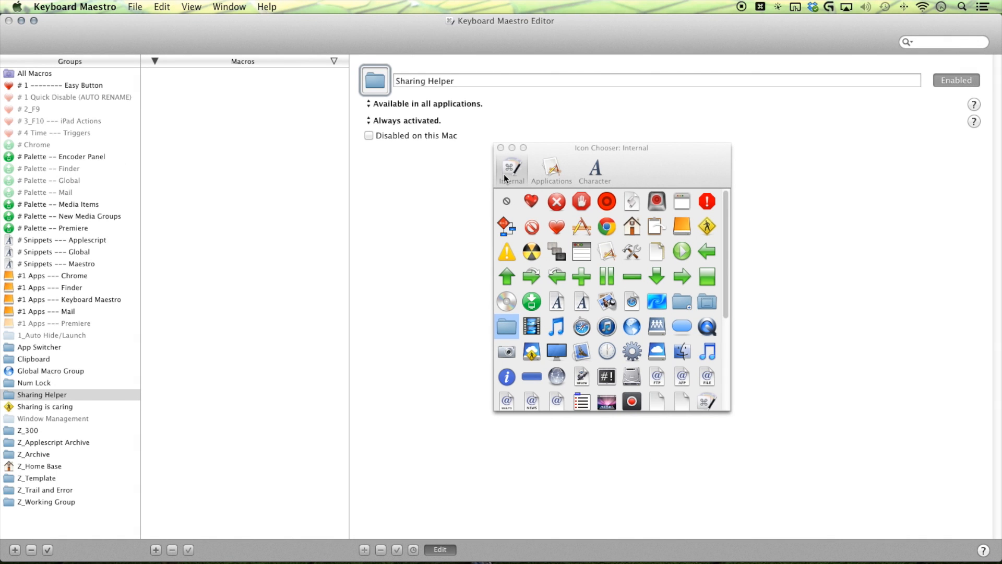
{"action": "mouse_move", "coordinate": [551, 180]}
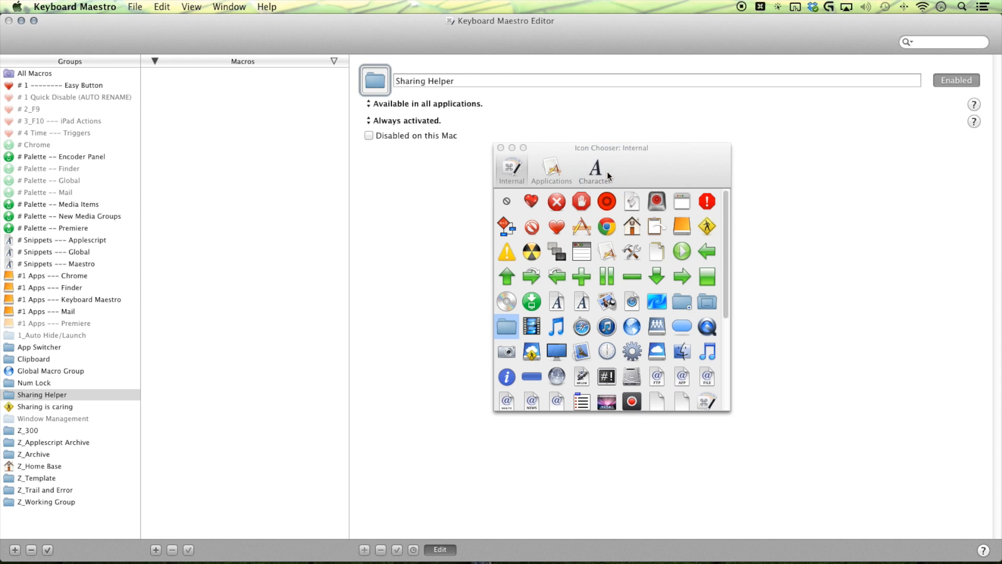
Pick the yellow walking-figure sign from the Internal icons and close the chooser
{"action": "left_click", "coordinate": [594, 167]}
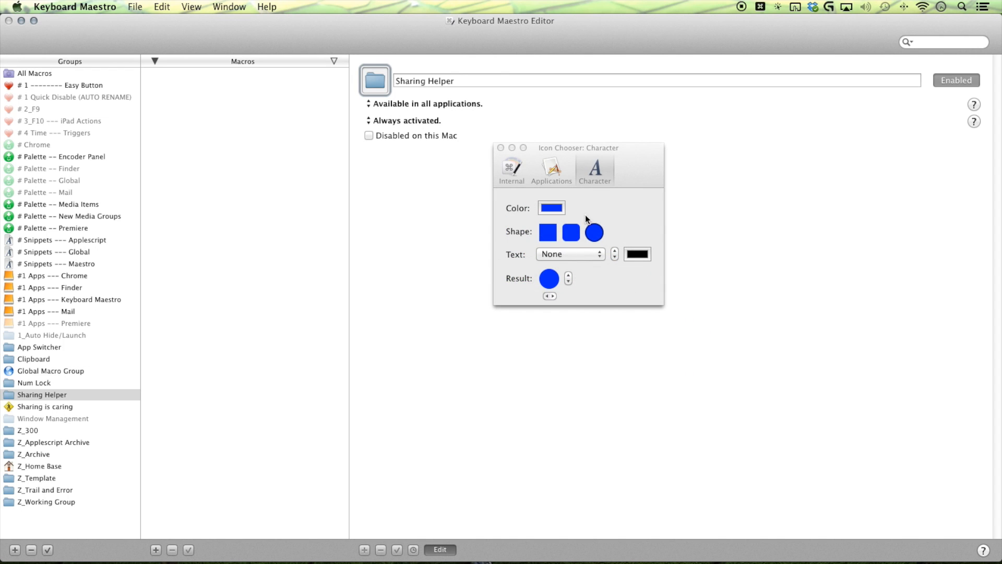
{"action": "left_click", "coordinate": [510, 170]}
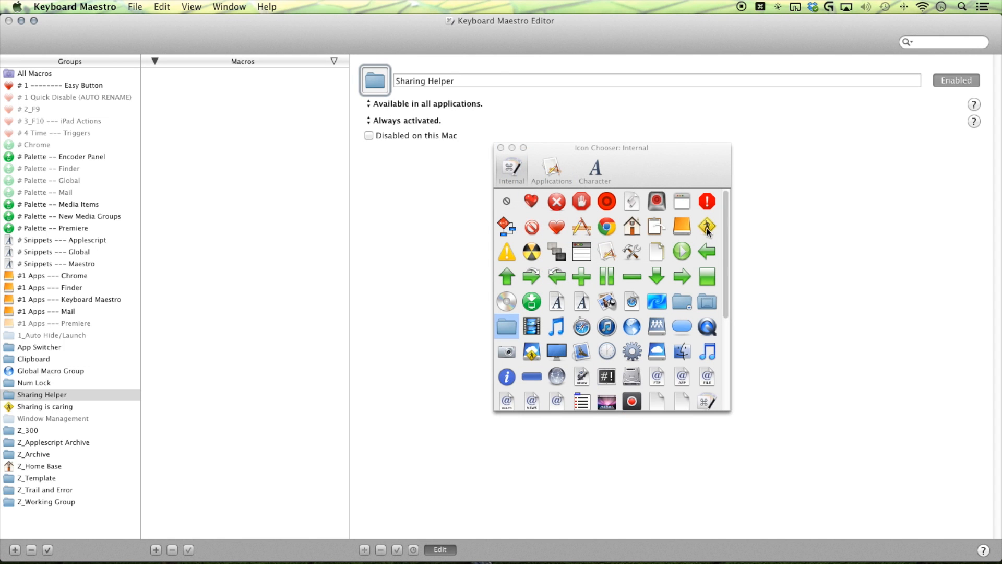
{"action": "left_click", "coordinate": [707, 226]}
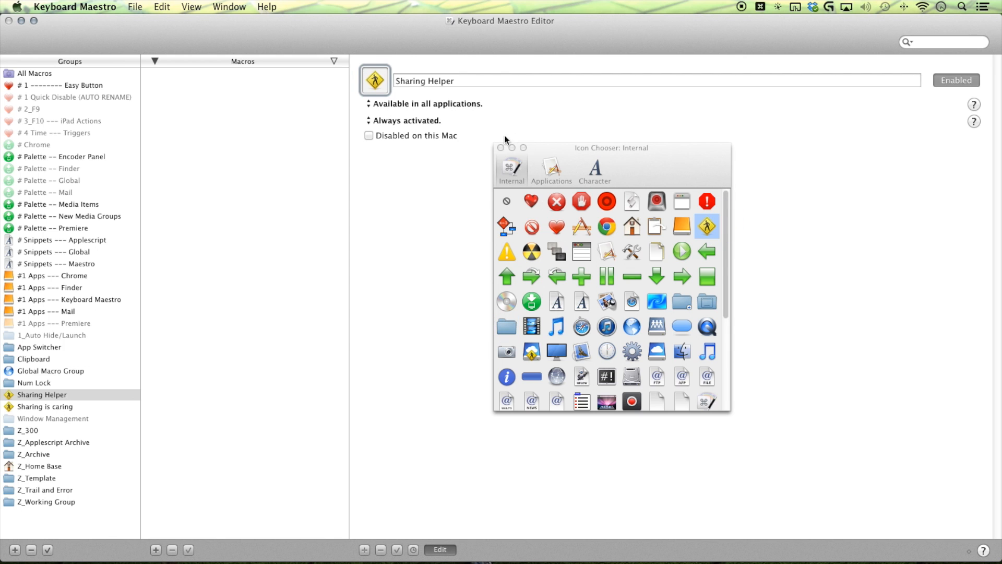
{"action": "left_click", "coordinate": [501, 148]}
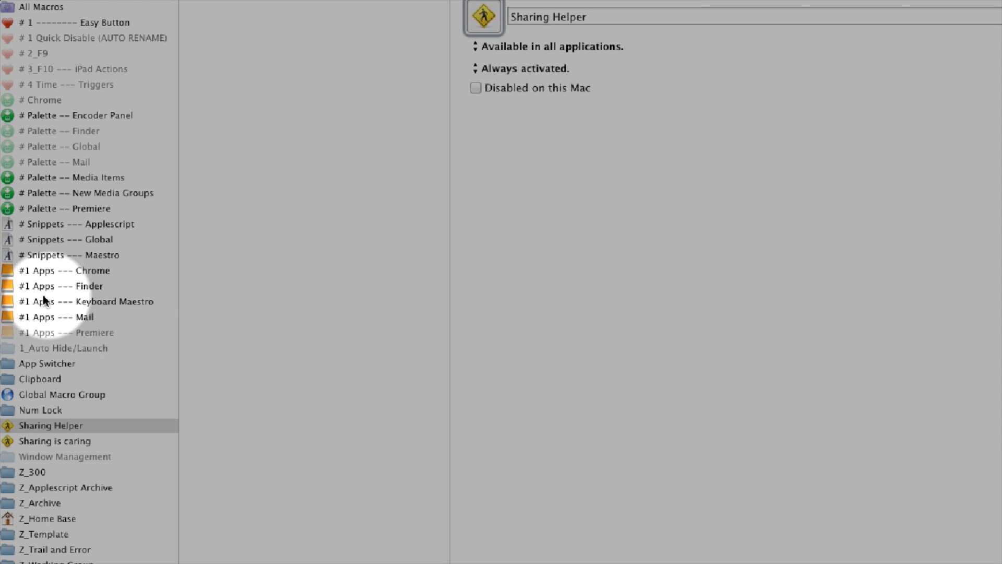
{"action": "mouse_move", "coordinate": [48, 337]}
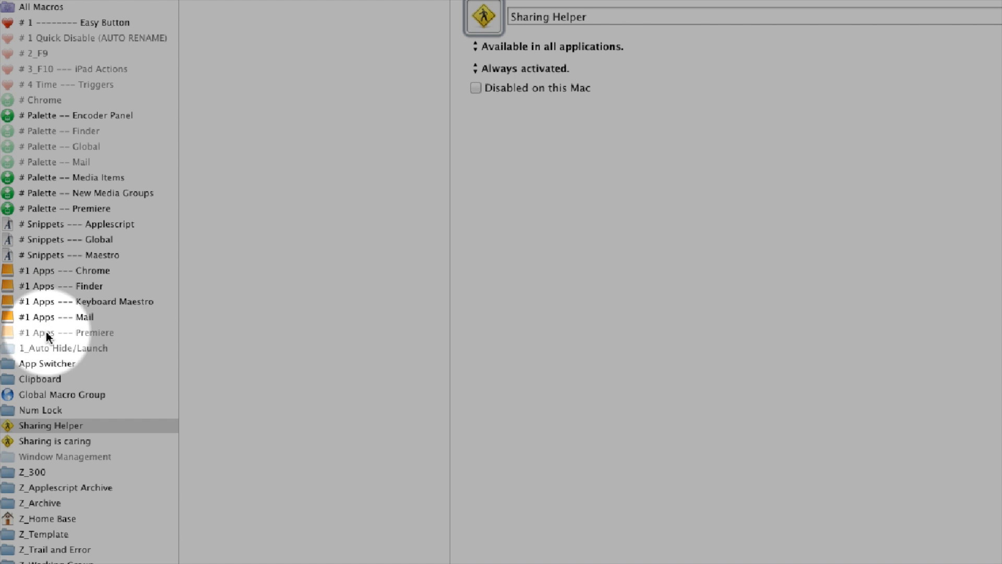
{"action": "mouse_move", "coordinate": [255, 335]}
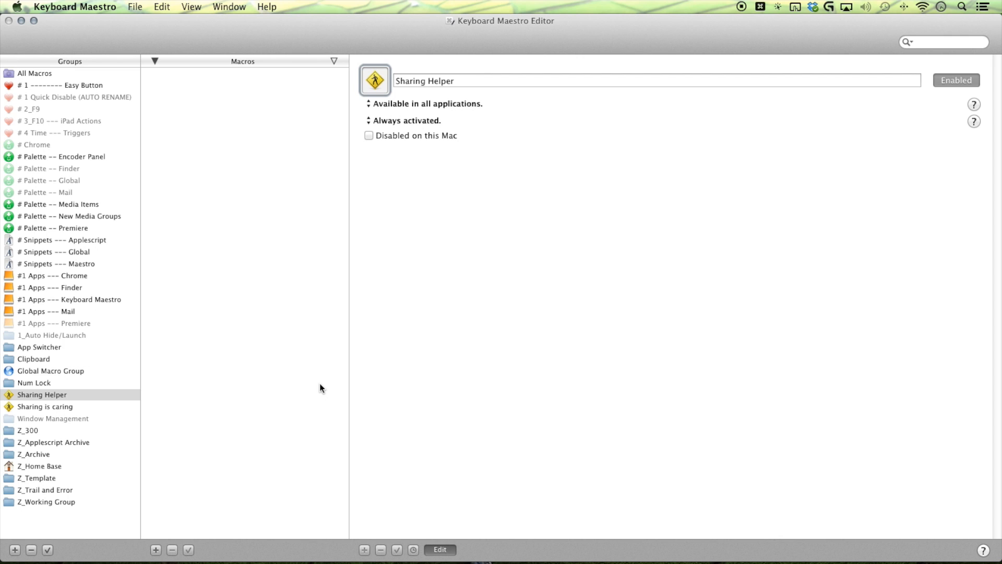
Restrict Sharing Helper to 'Available in the following applications' with Stickies as the allowed app
{"action": "left_click", "coordinate": [42, 395]}
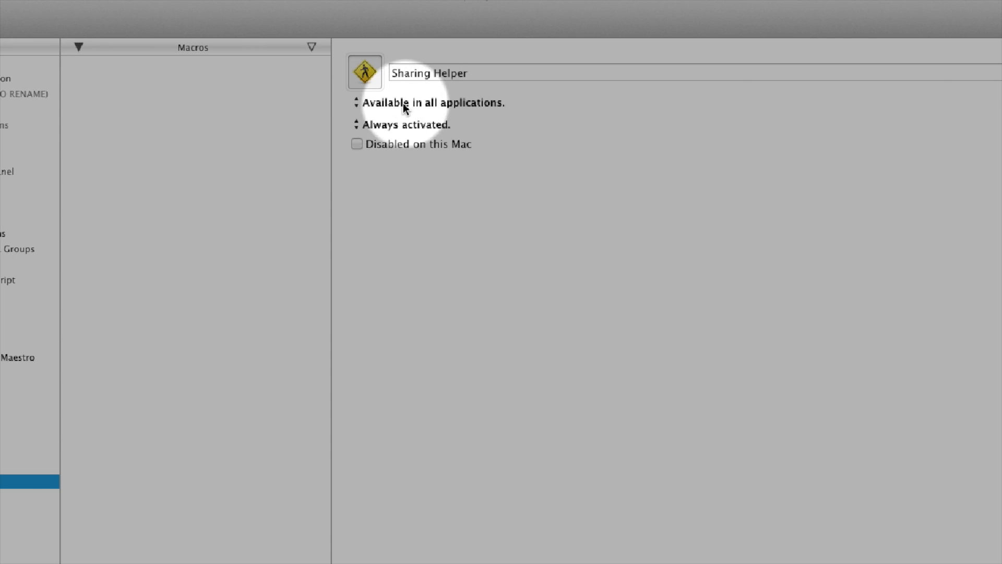
{"action": "mouse_move", "coordinate": [471, 113]}
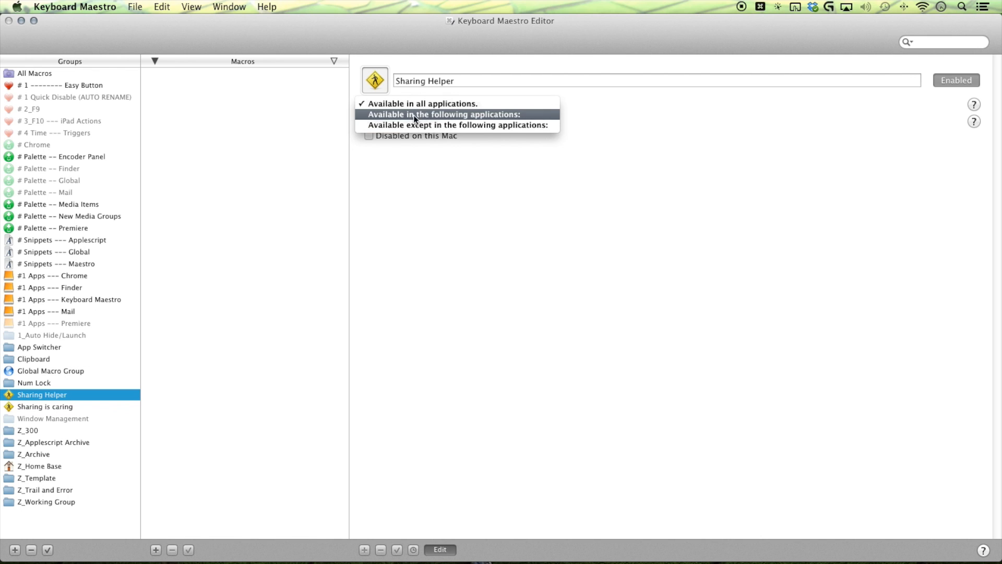
{"action": "mouse_move", "coordinate": [492, 123]}
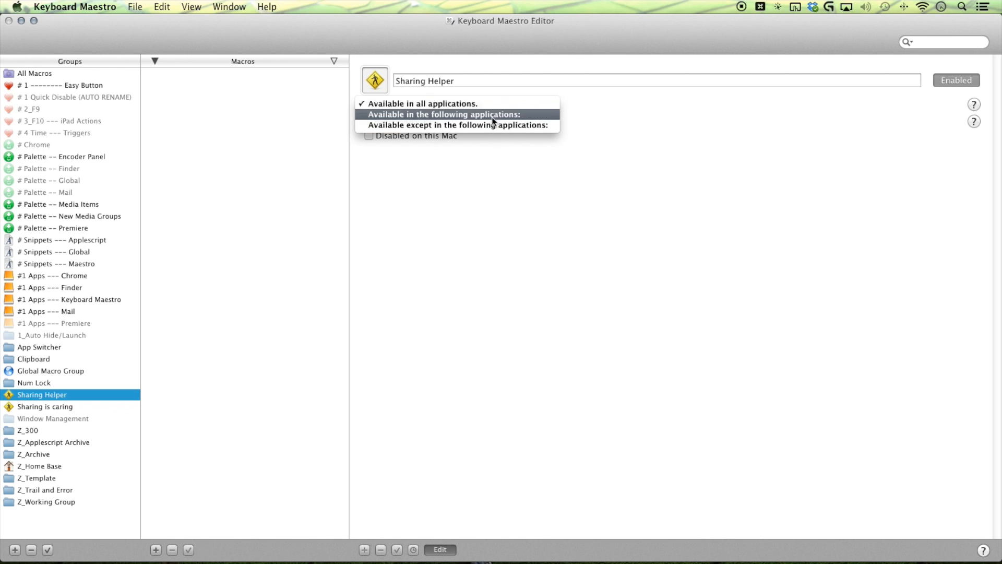
{"action": "mouse_move", "coordinate": [448, 124]}
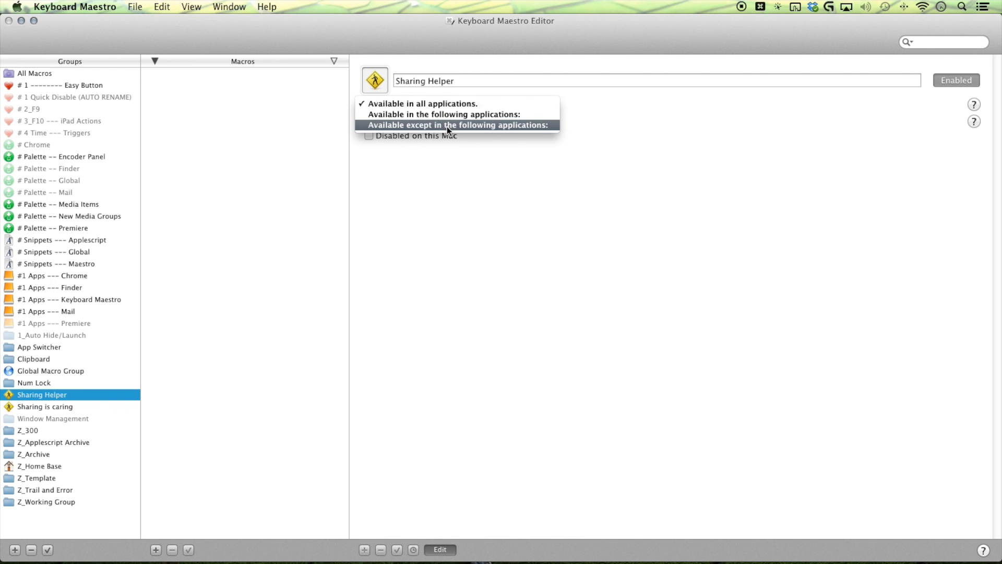
{"action": "mouse_move", "coordinate": [473, 126]}
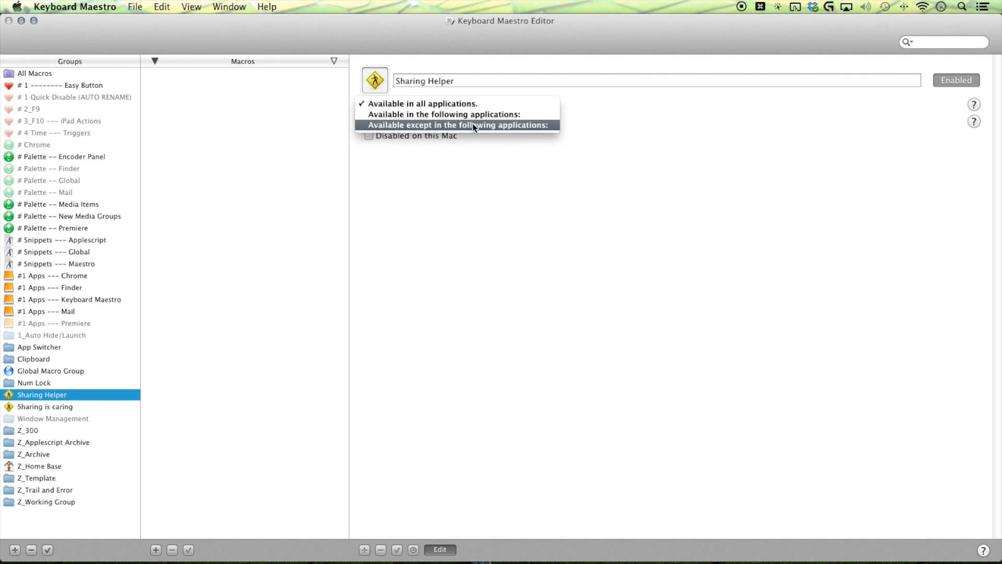
{"action": "left_click", "coordinate": [444, 114]}
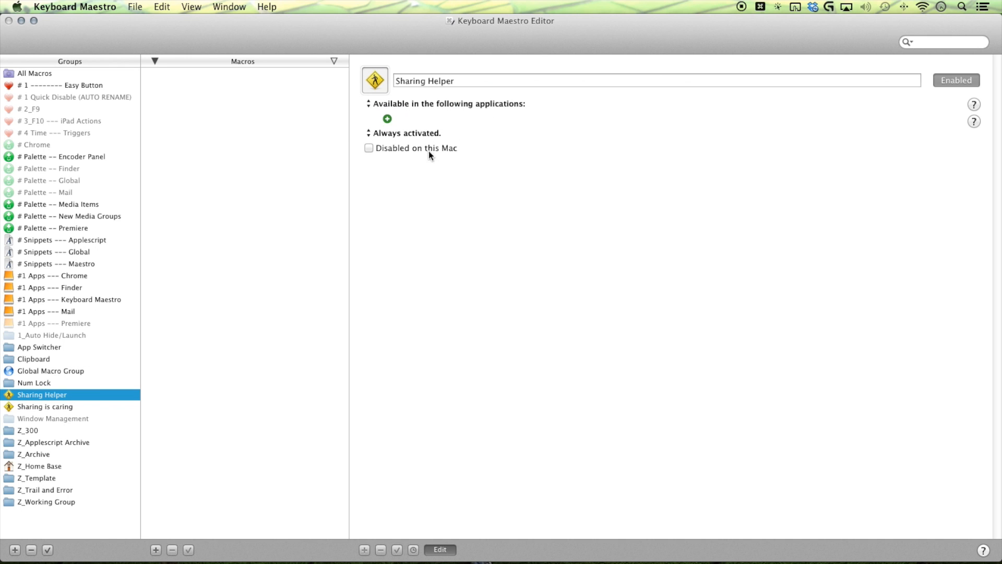
{"action": "left_click", "coordinate": [386, 118]}
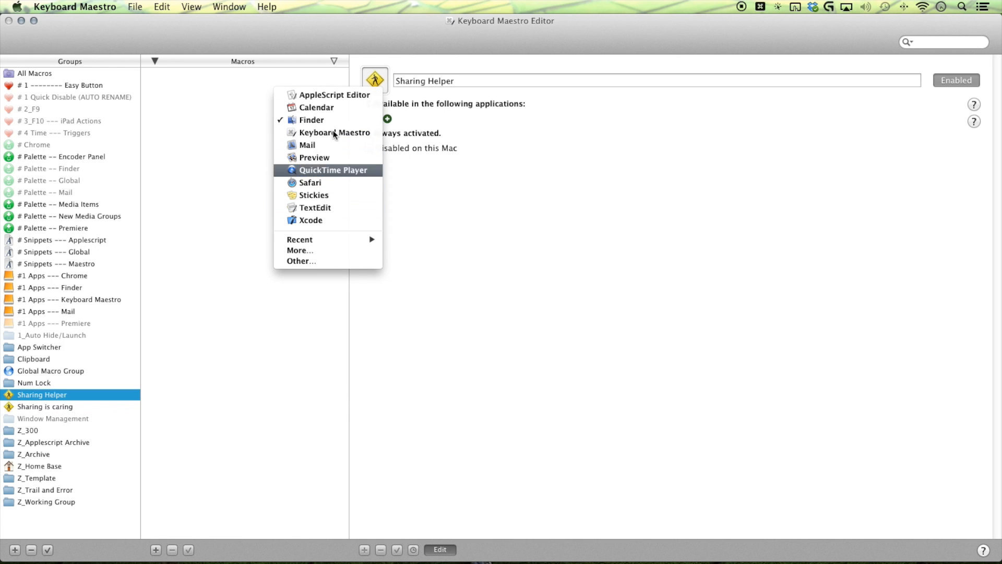
{"action": "mouse_move", "coordinate": [307, 258]}
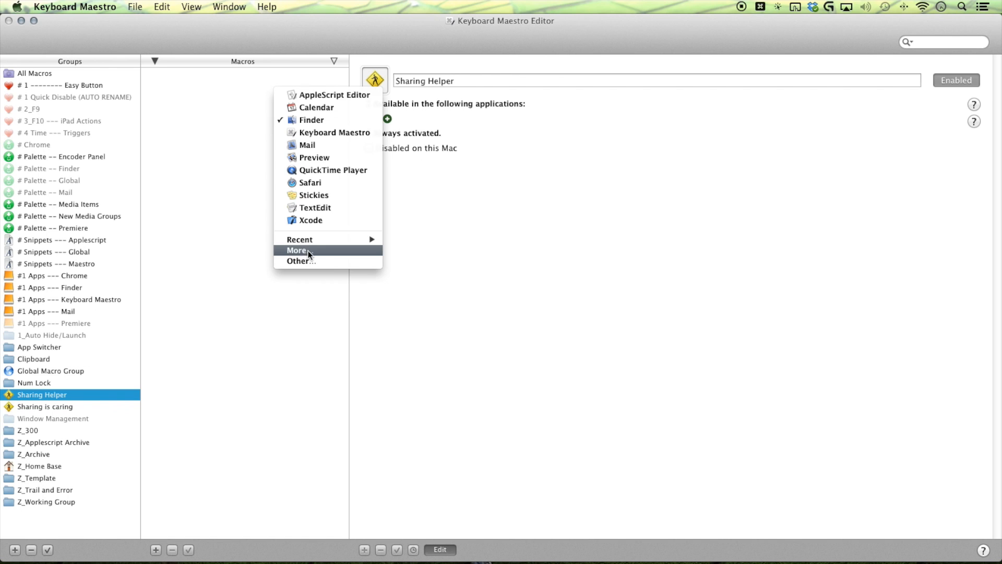
{"action": "mouse_move", "coordinate": [307, 261]}
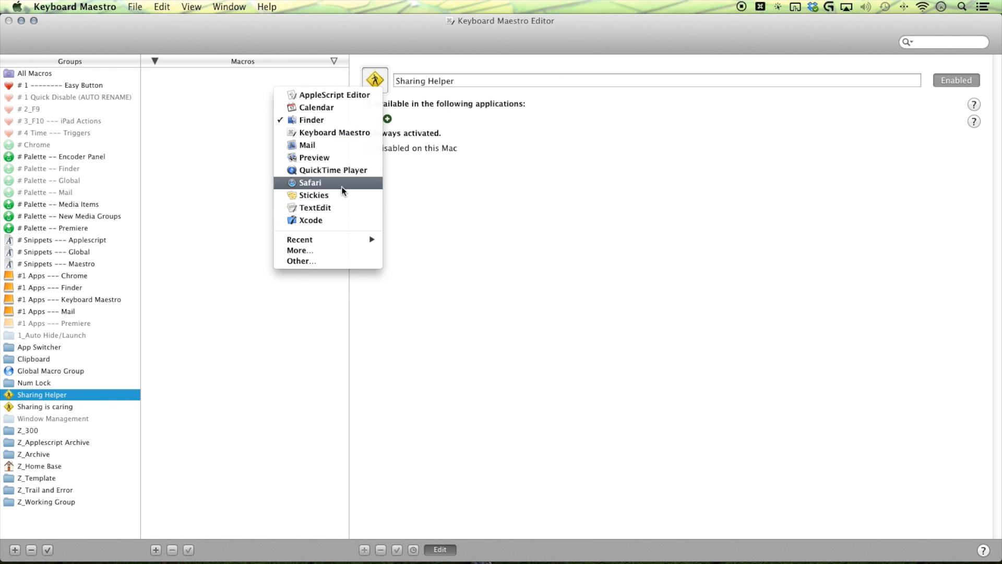
{"action": "left_click", "coordinate": [314, 196]}
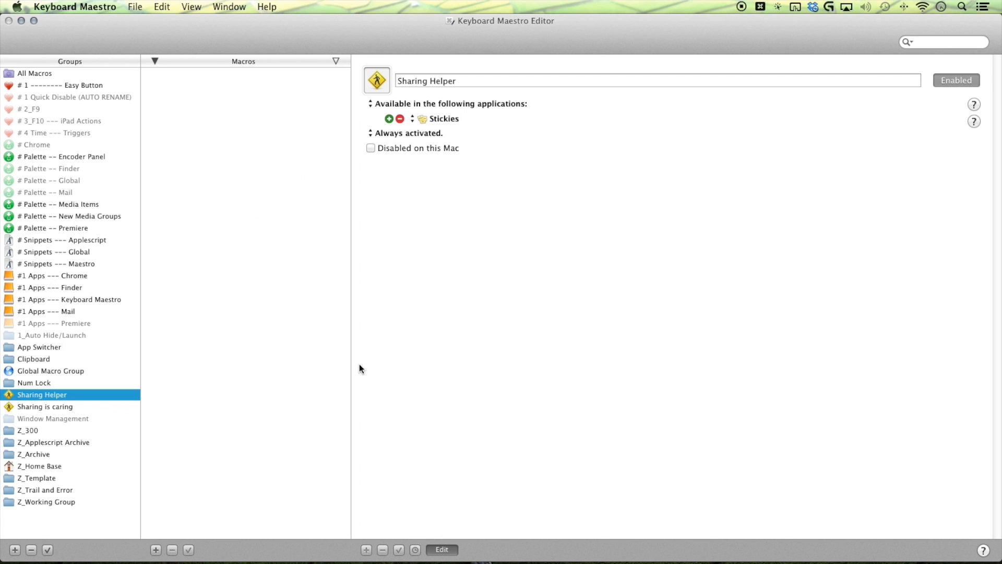
Add an 'Oh Snap' macro to Sharing Helper with a paste action and a hot key trigger
{"action": "left_click", "coordinate": [155, 550]}
{"action": "type", "text": "Oh S"}
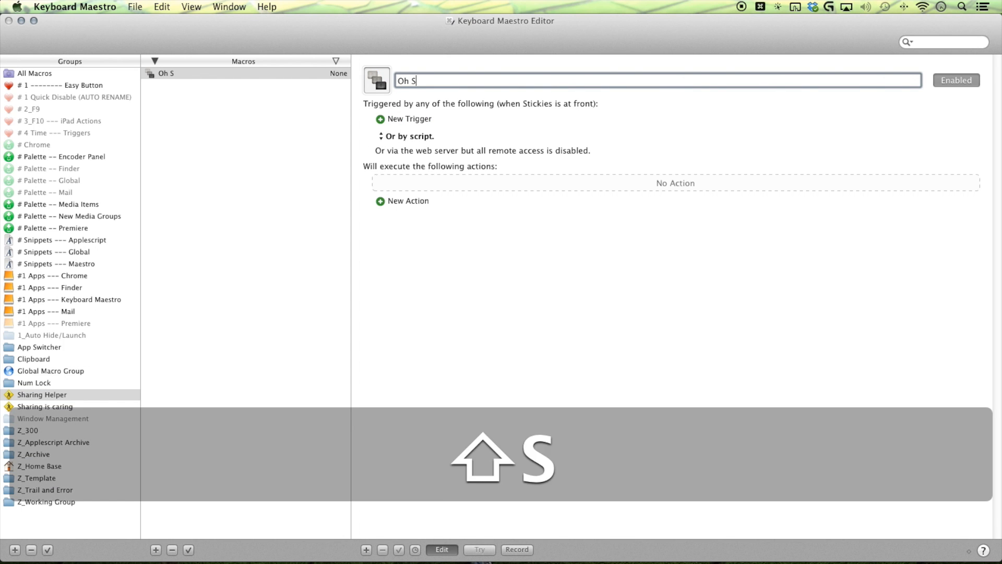
{"action": "type", "text": "nap"}
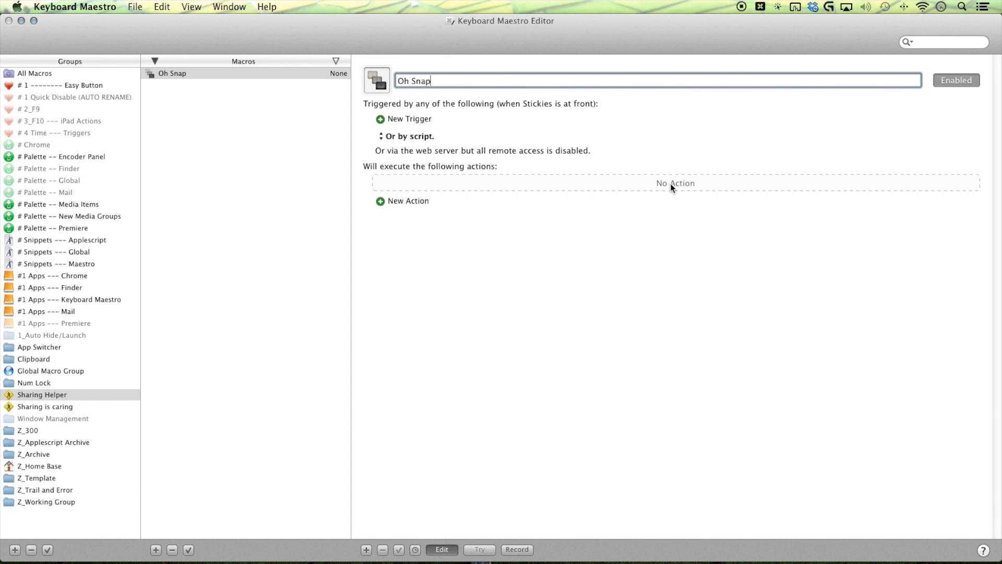
{"action": "left_click", "coordinate": [408, 201]}
{"action": "type", "text": "Oh Snap"}
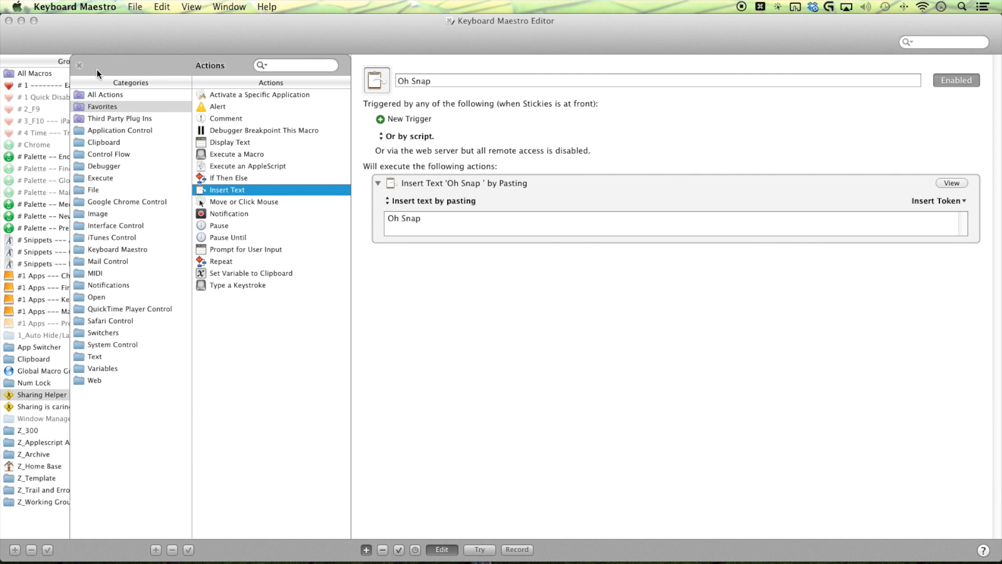
{"action": "left_click", "coordinate": [409, 119]}
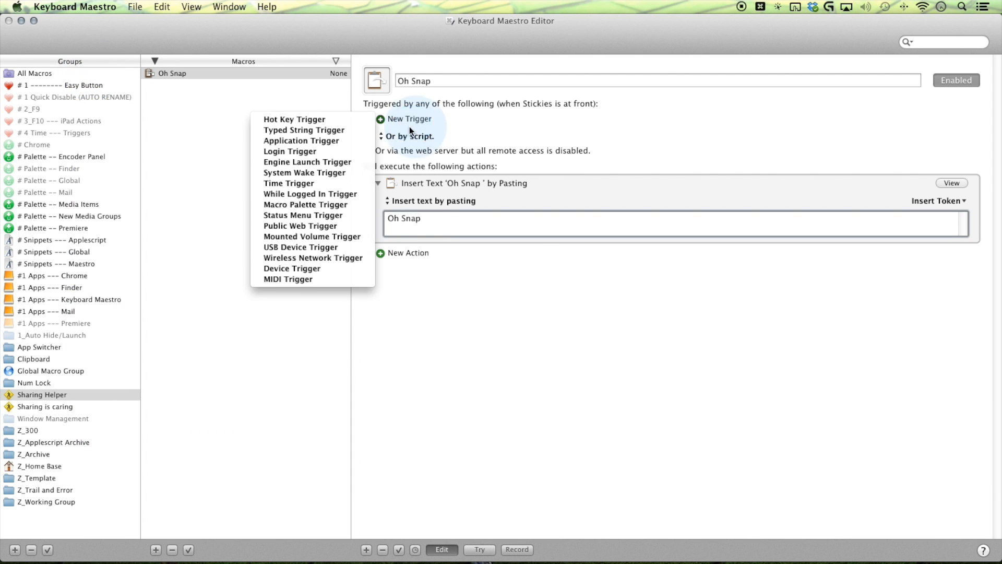
{"action": "left_click", "coordinate": [295, 119]}
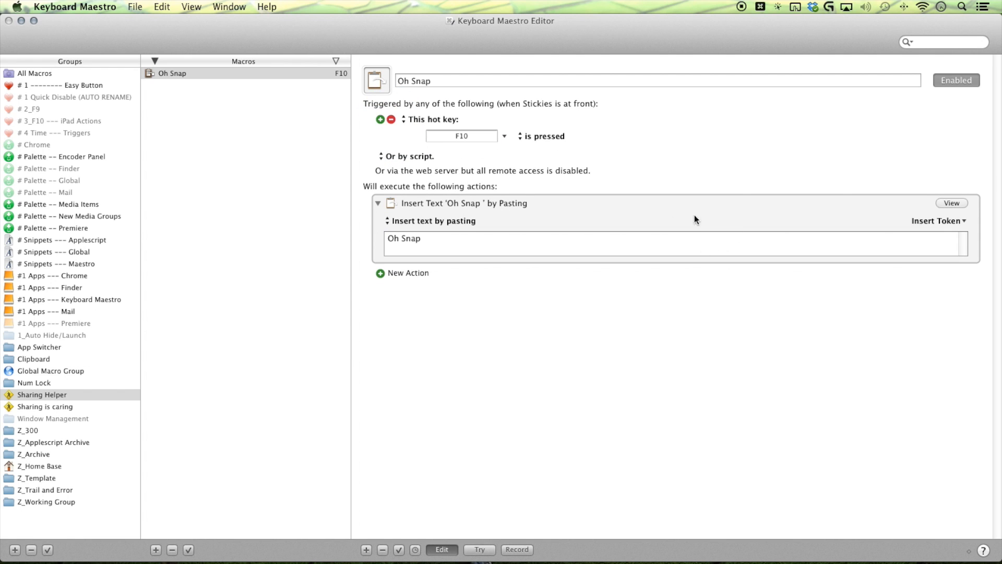
{"action": "mouse_move", "coordinate": [686, 236]}
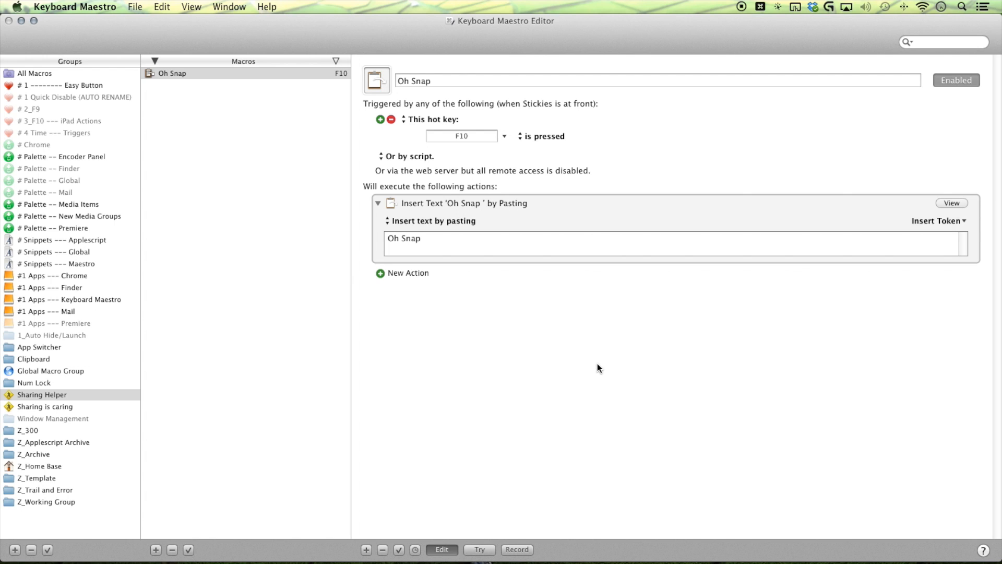
{"action": "mouse_move", "coordinate": [439, 164]}
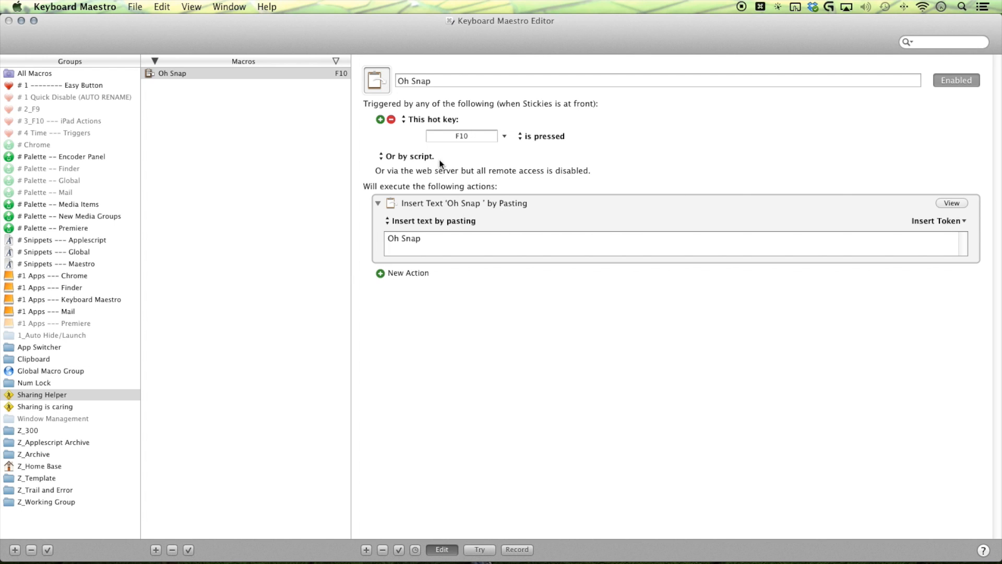
{"action": "mouse_move", "coordinate": [459, 168]}
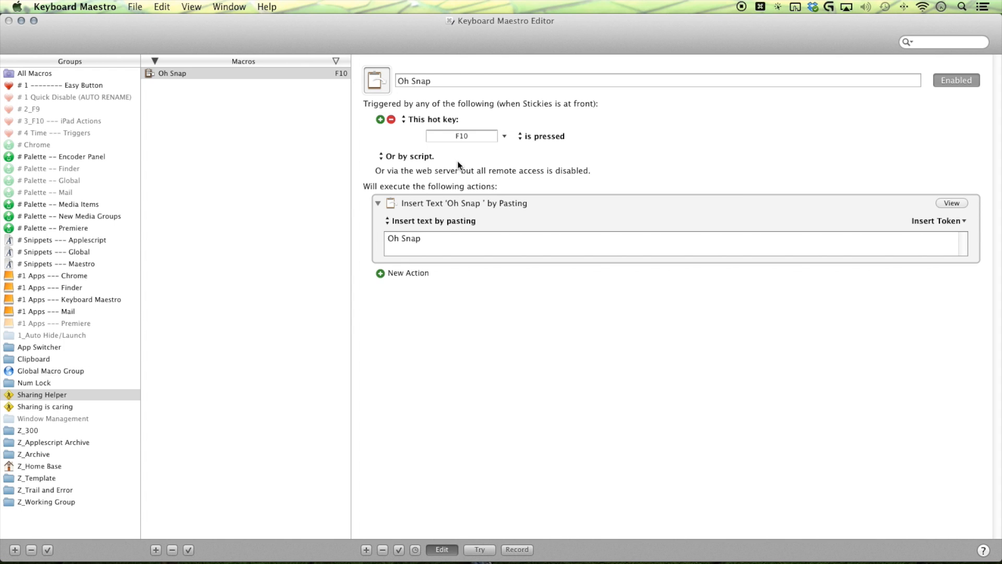
{"action": "mouse_move", "coordinate": [551, 459]}
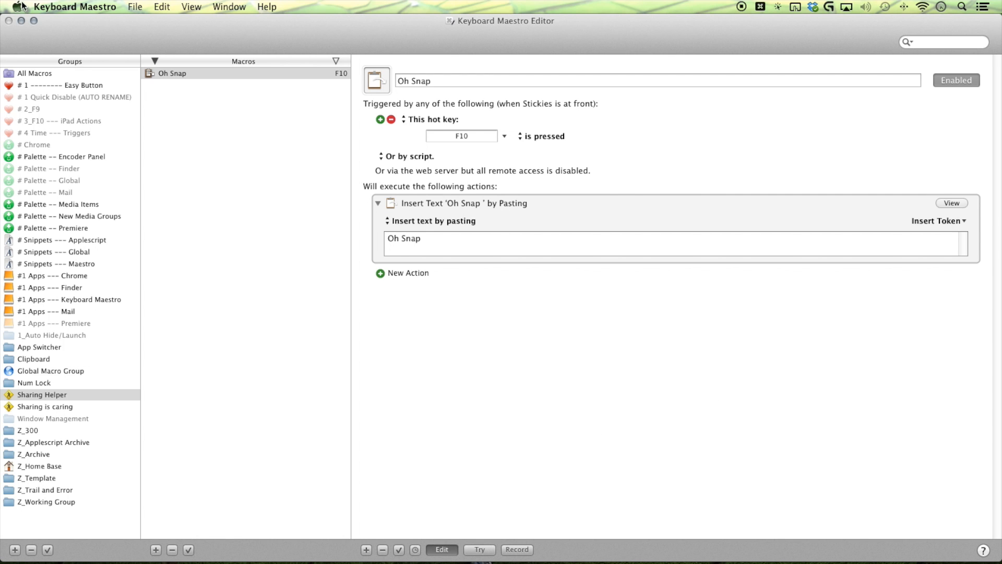
{"action": "left_click", "coordinate": [18, 6]}
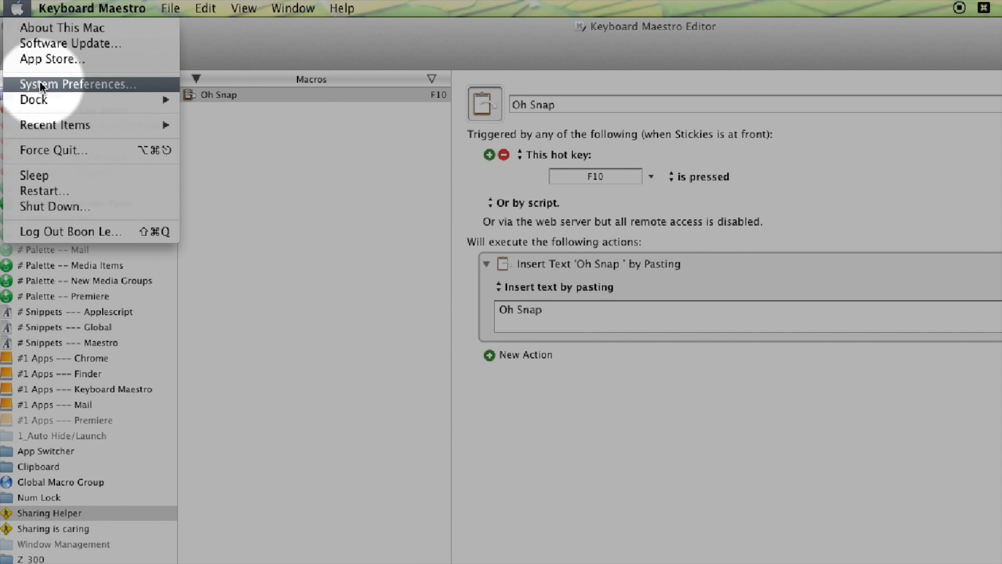
{"action": "left_click", "coordinate": [76, 84]}
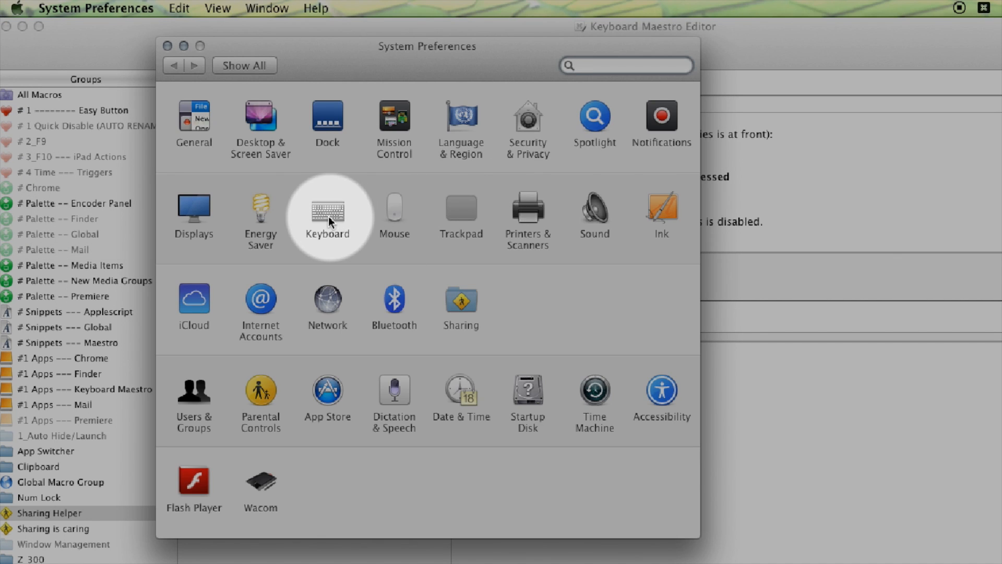
{"action": "left_click", "coordinate": [326, 210]}
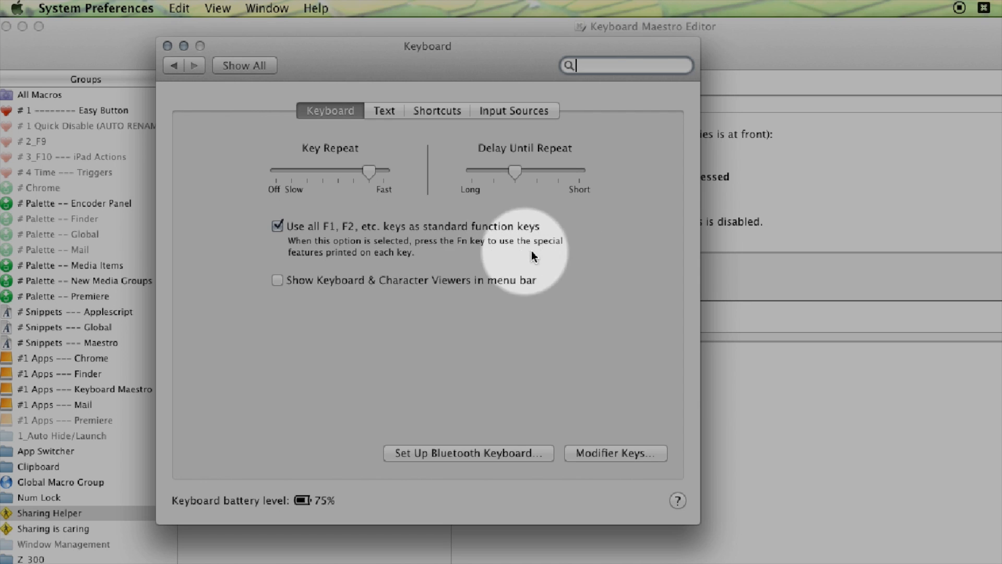
{"action": "mouse_move", "coordinate": [525, 255]}
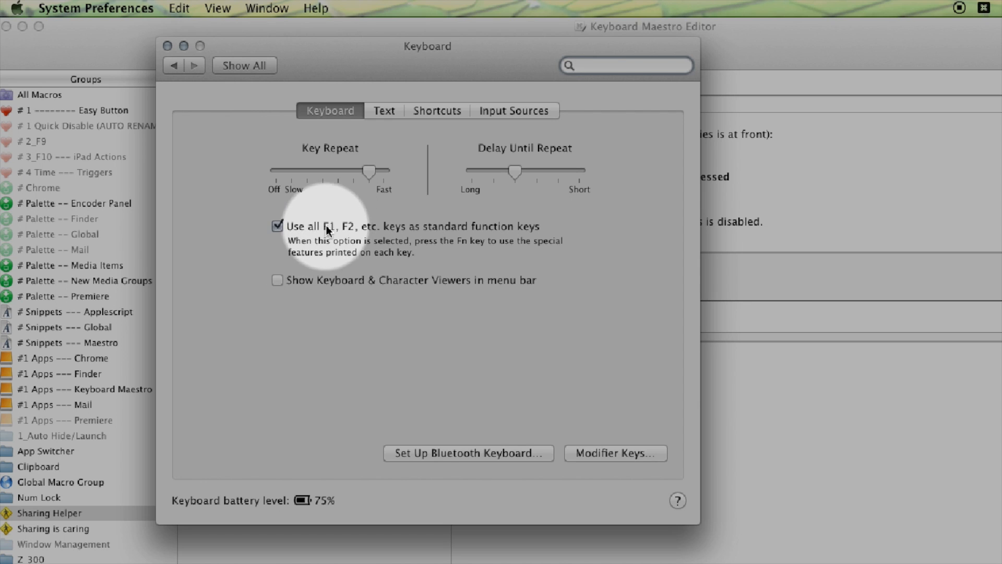
{"action": "mouse_move", "coordinate": [526, 262]}
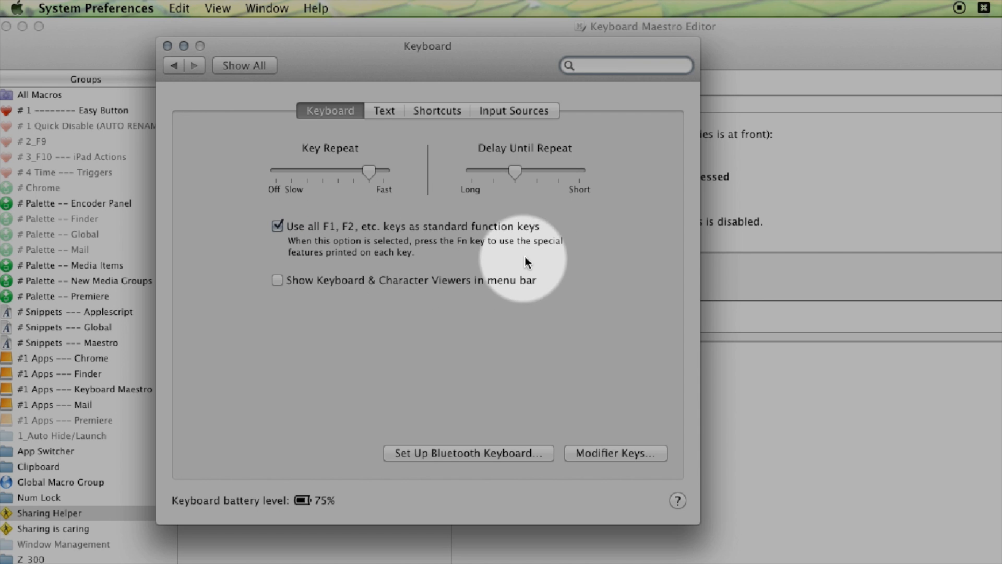
{"action": "mouse_move", "coordinate": [469, 229]}
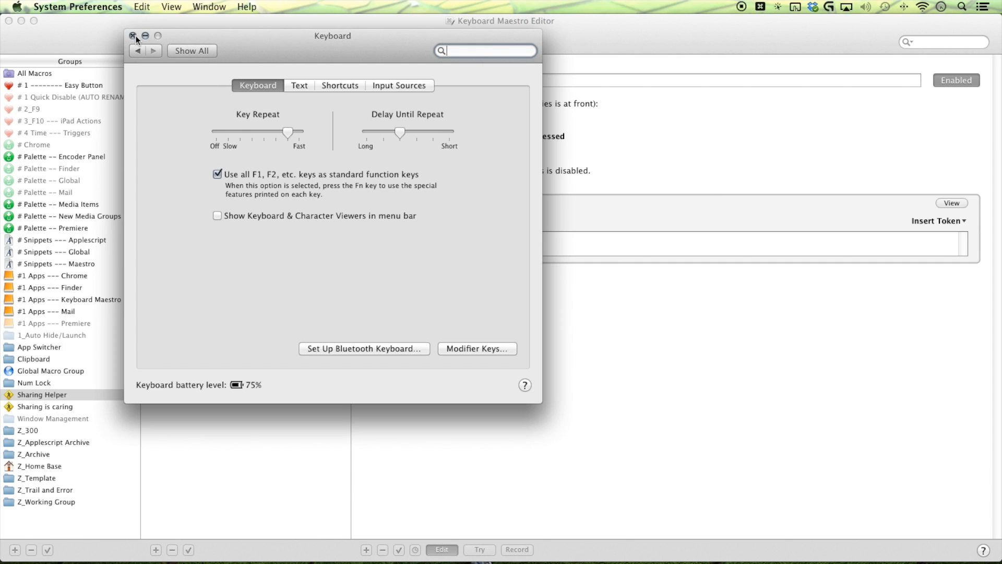
{"action": "left_click", "coordinate": [132, 36]}
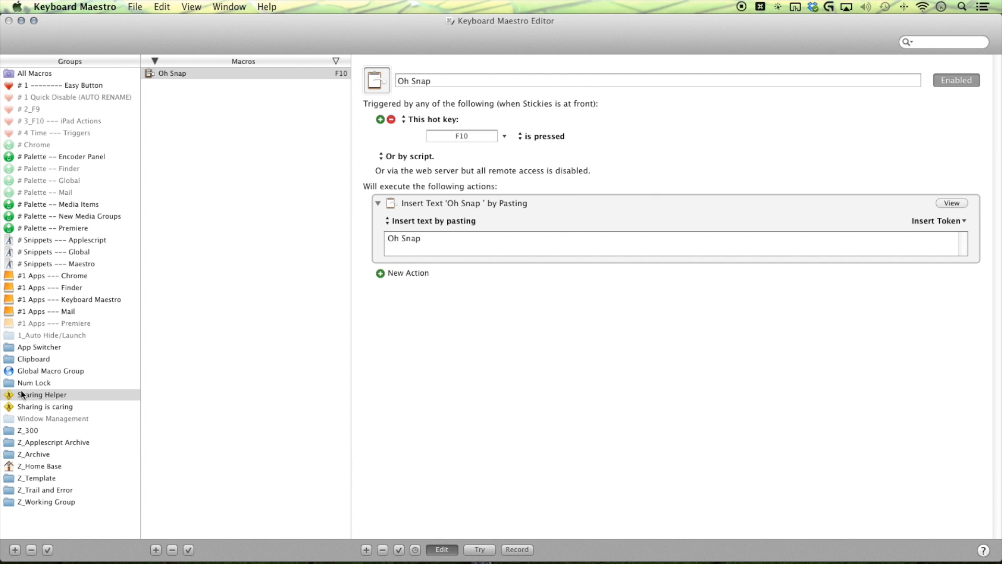
{"action": "mouse_move", "coordinate": [10, 291]}
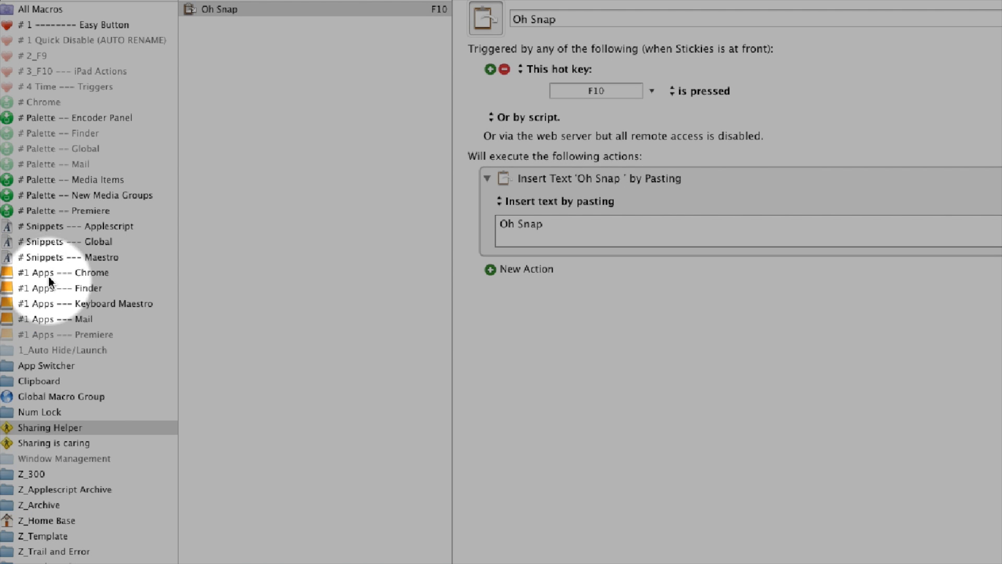
{"action": "mouse_move", "coordinate": [90, 324]}
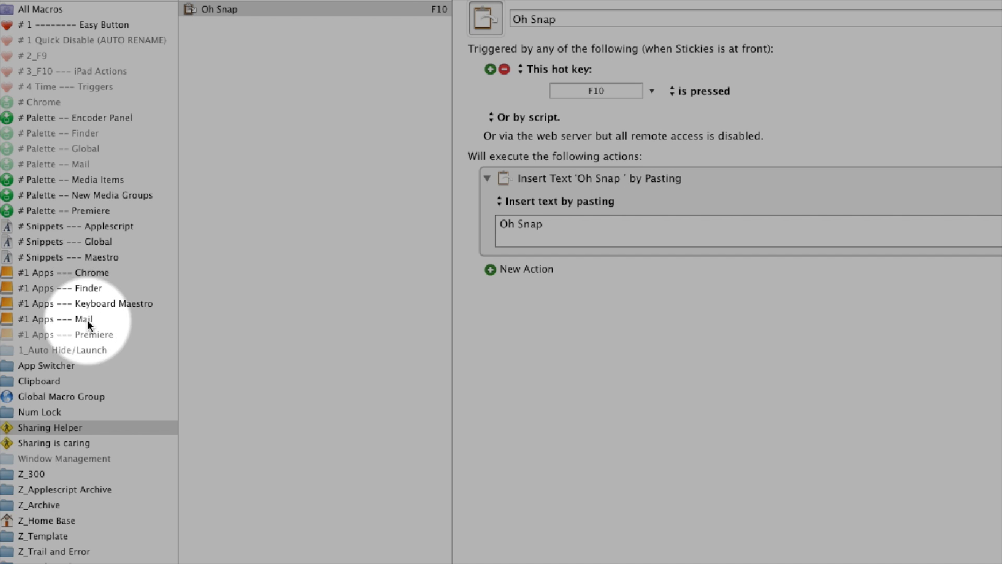
Browse the #1 Apps --- Premiere and # Palette -- Premiere groups, settling on #1 Apps --- Premiere
{"action": "left_click", "coordinate": [70, 334]}
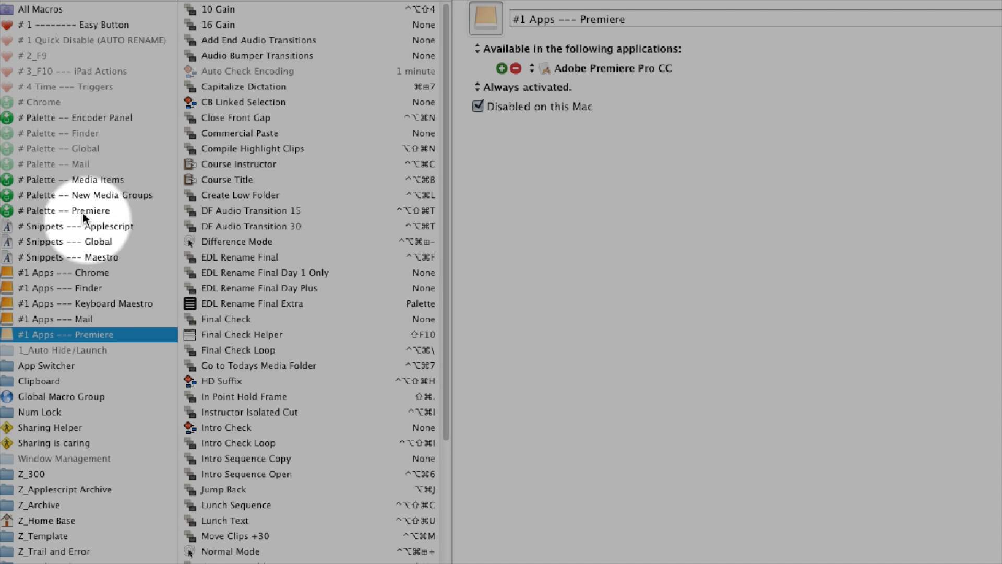
{"action": "left_click", "coordinate": [64, 210]}
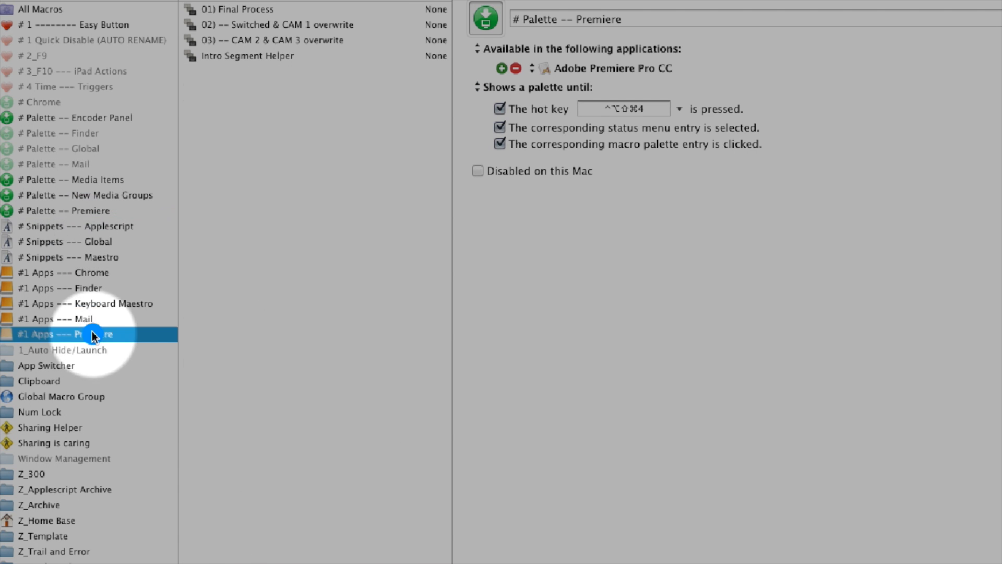
{"action": "left_click", "coordinate": [92, 334]}
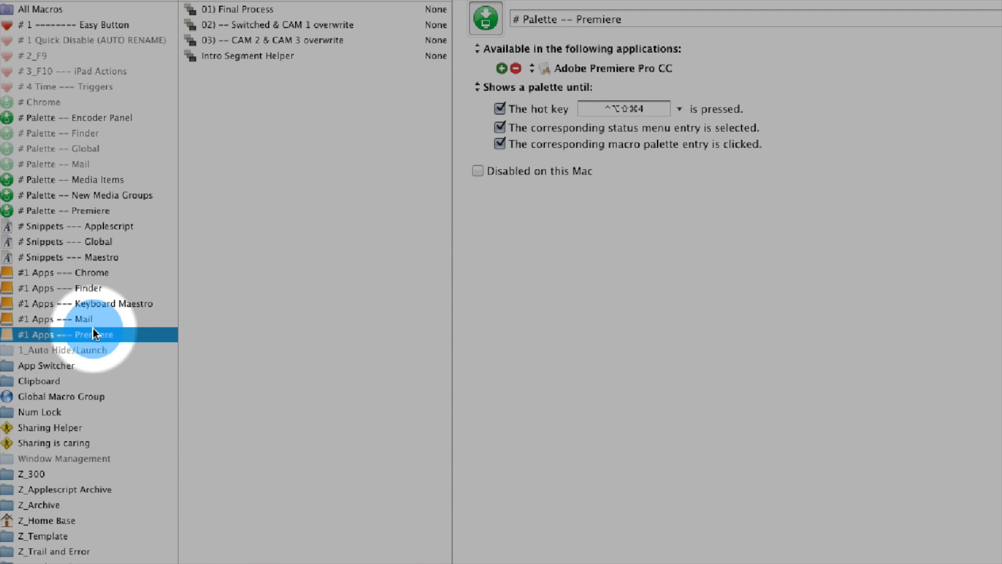
{"action": "left_click", "coordinate": [67, 322]}
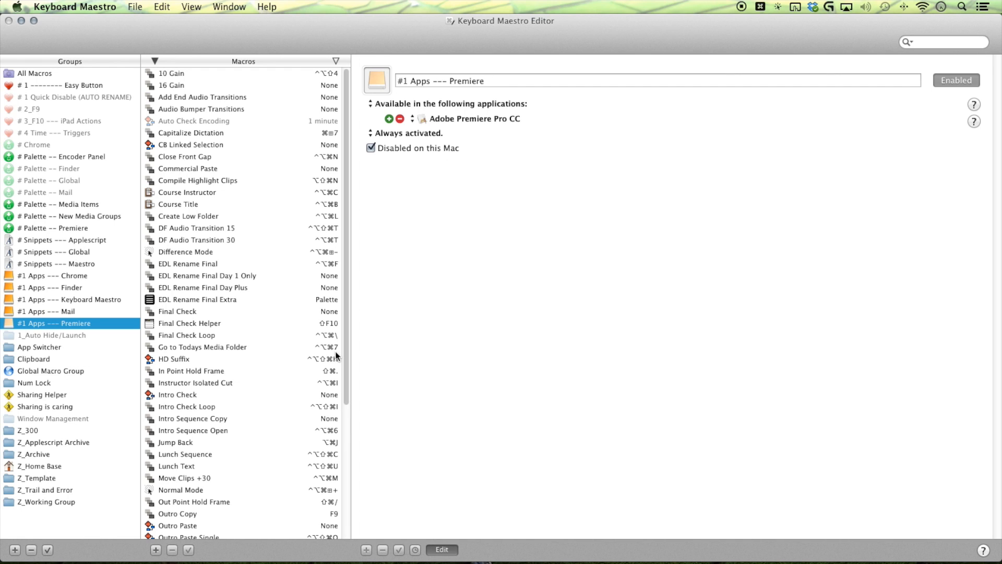
{"action": "mouse_move", "coordinate": [121, 331]}
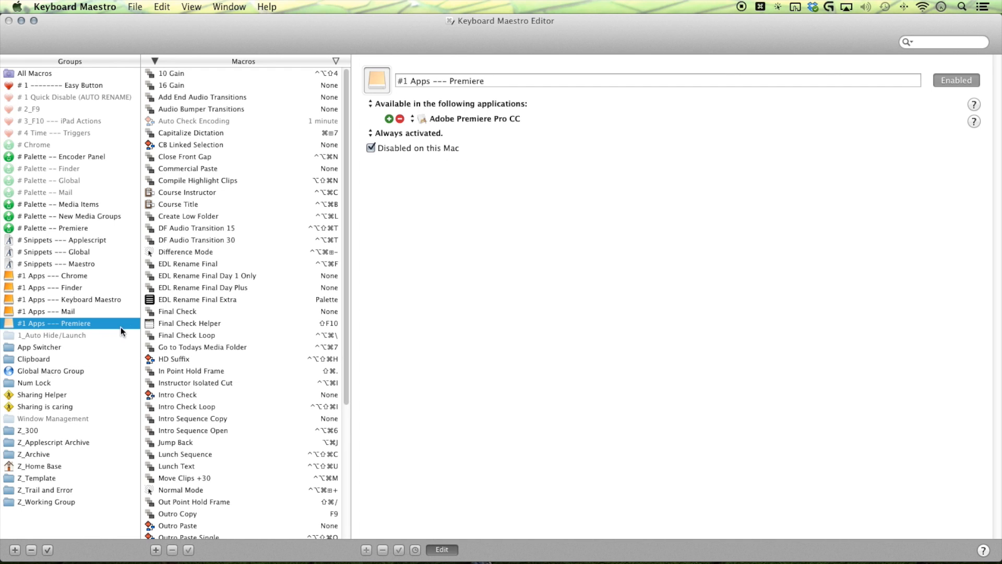
{"action": "mouse_move", "coordinate": [122, 332]}
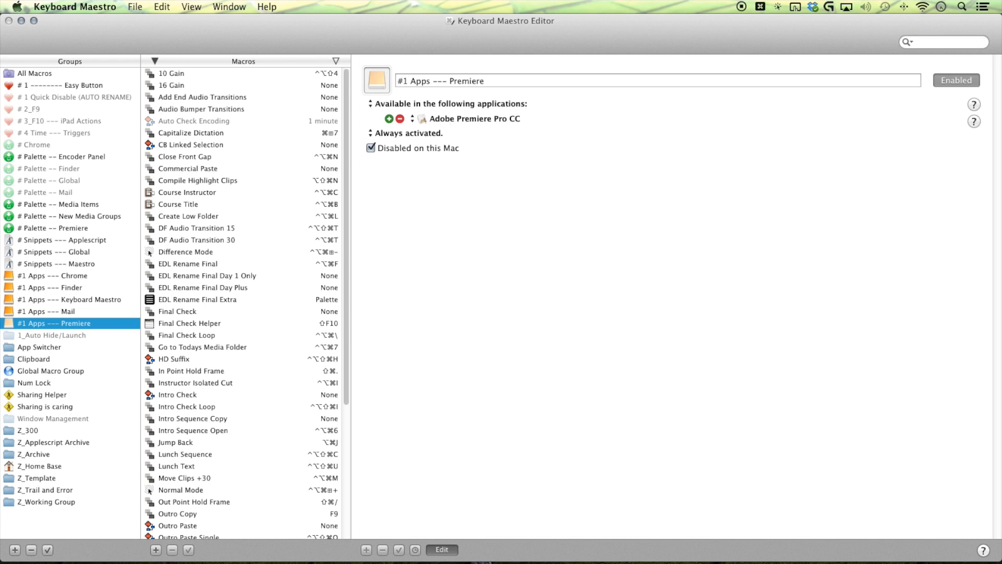
{"action": "mouse_move", "coordinate": [287, 287]}
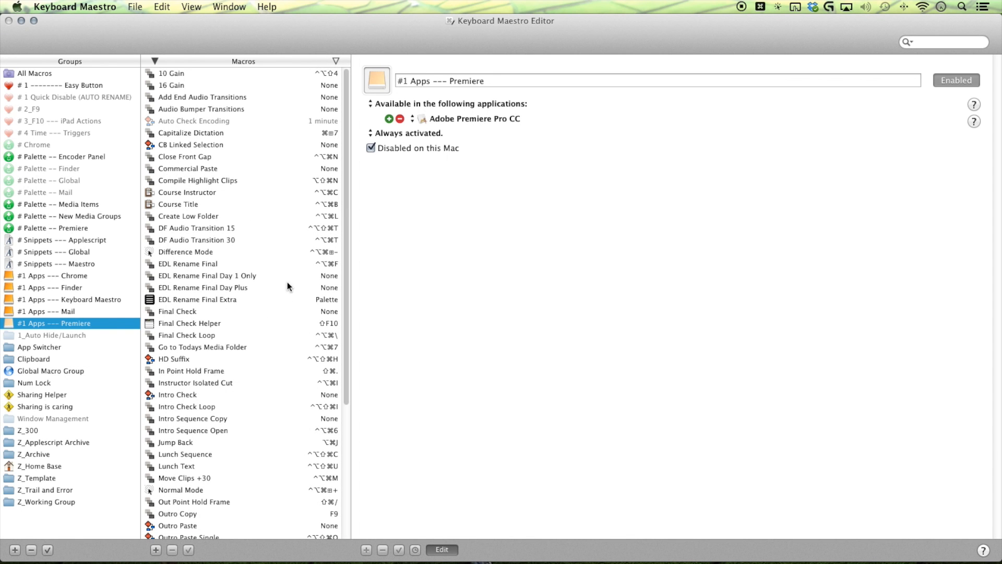
{"action": "mouse_move", "coordinate": [322, 427]}
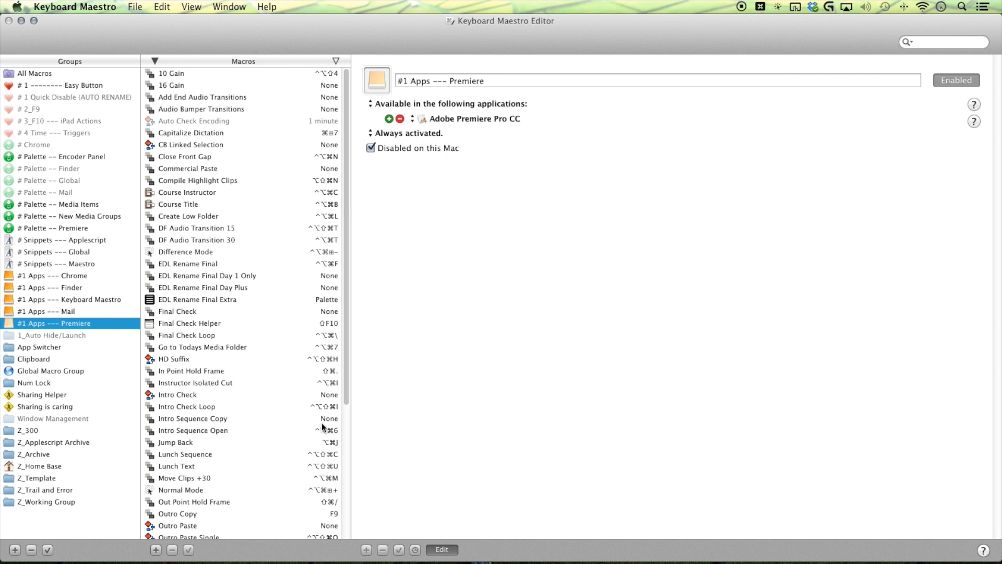
{"action": "mouse_move", "coordinate": [276, 364]}
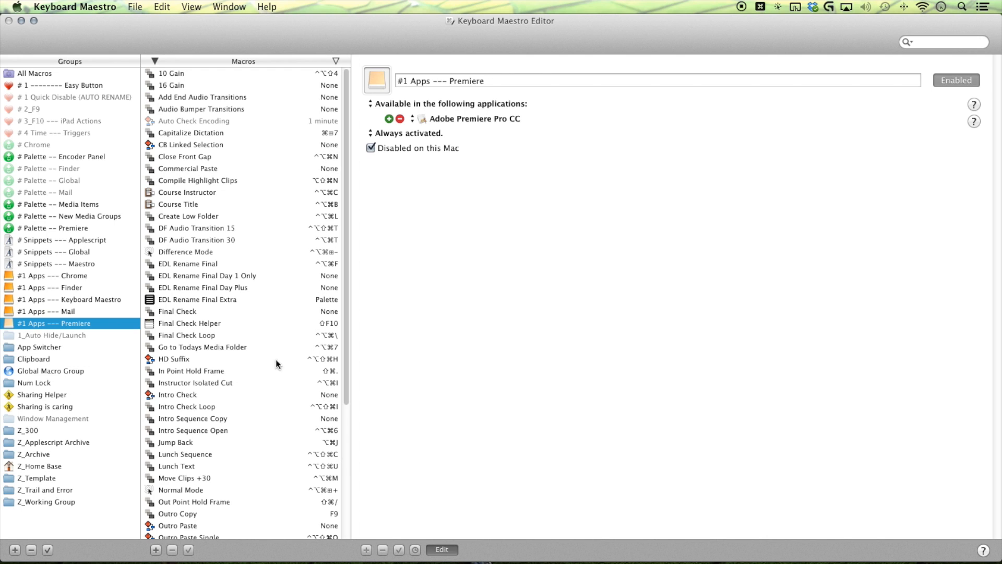
{"action": "mouse_move", "coordinate": [248, 409]}
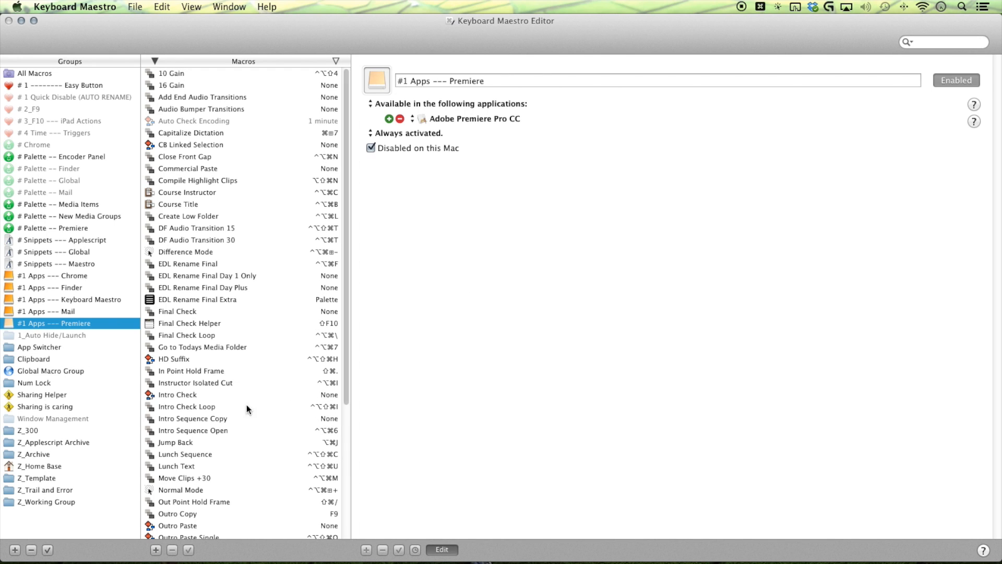
{"action": "mouse_move", "coordinate": [307, 426]}
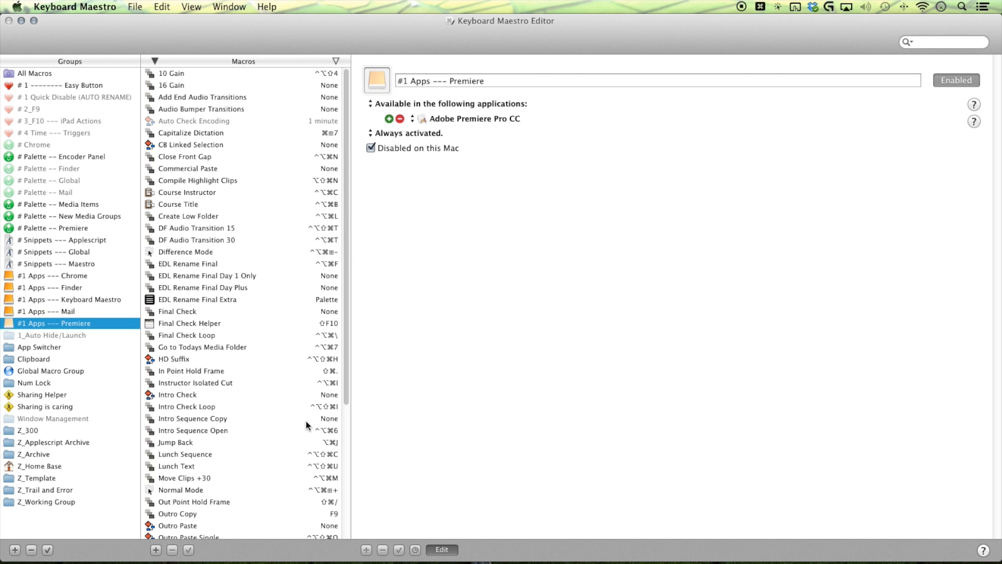
{"action": "mouse_move", "coordinate": [229, 386]}
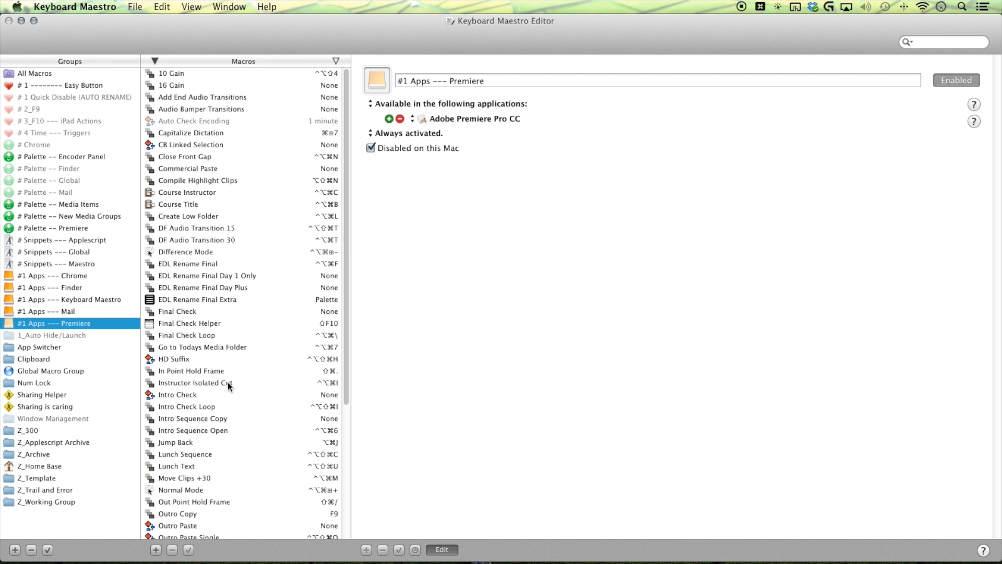
Show the # Palette -- Premiere group with its four macros and palette settings
{"action": "left_click", "coordinate": [55, 228]}
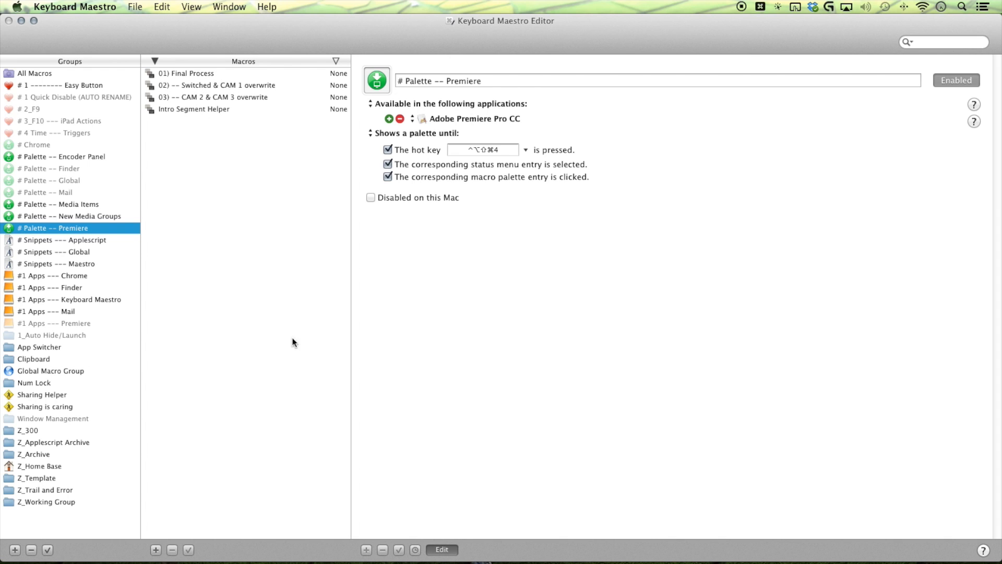
{"action": "mouse_move", "coordinate": [333, 393]}
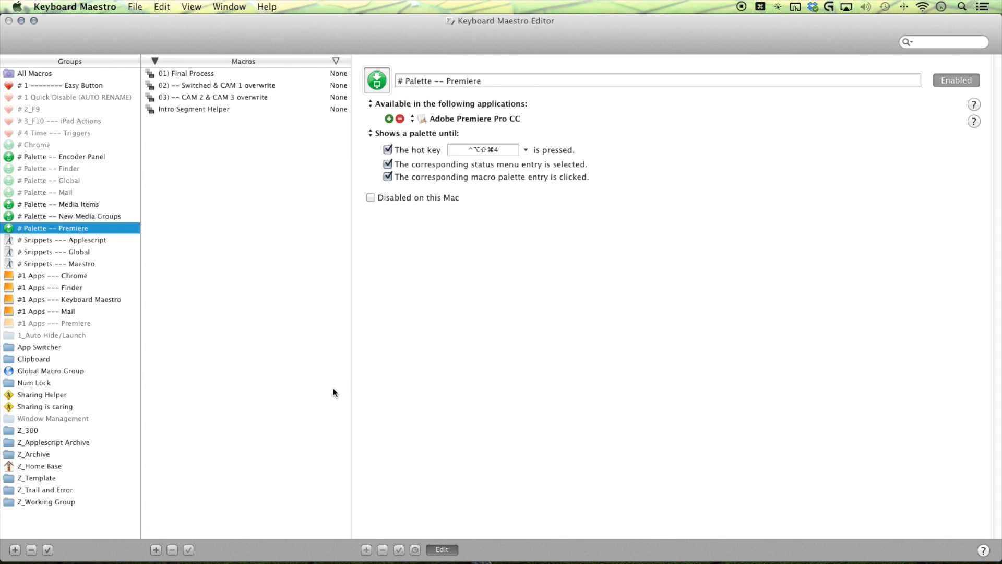
{"action": "mouse_move", "coordinate": [243, 400]}
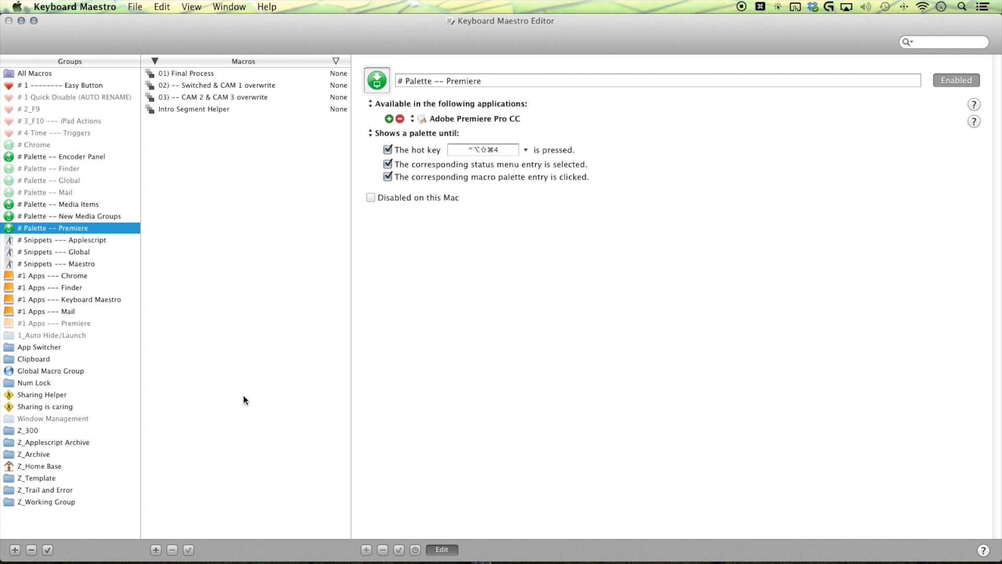
{"action": "mouse_move", "coordinate": [43, 406]}
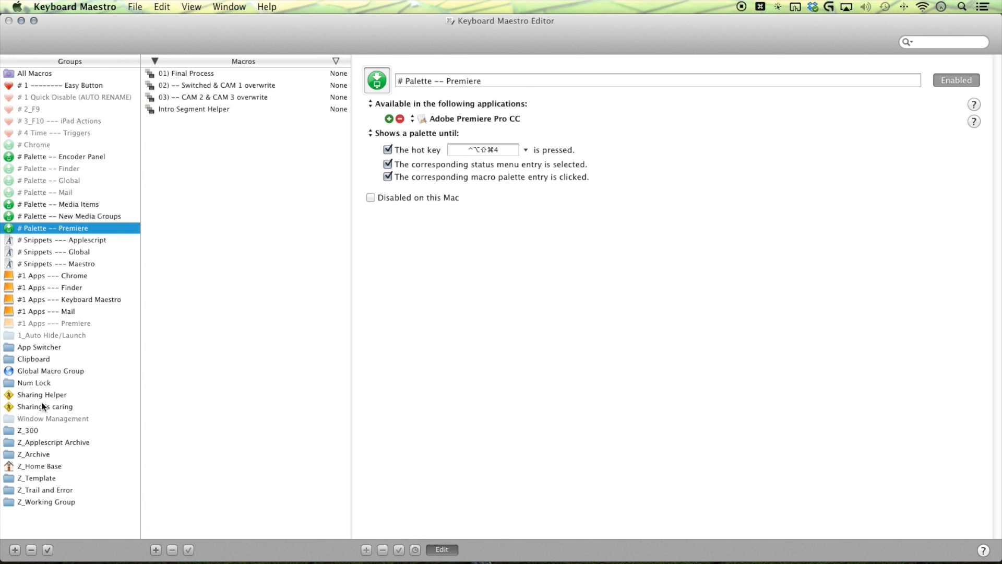
Change Sharing Helper's activation from always activated to 'Shows a palette until:'
{"action": "left_click", "coordinate": [41, 395]}
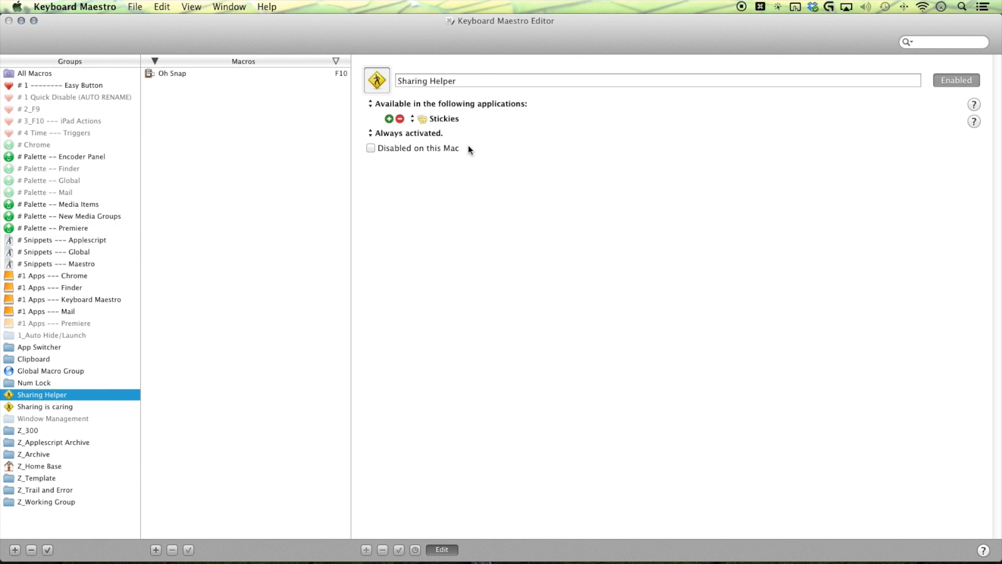
{"action": "mouse_move", "coordinate": [88, 387]}
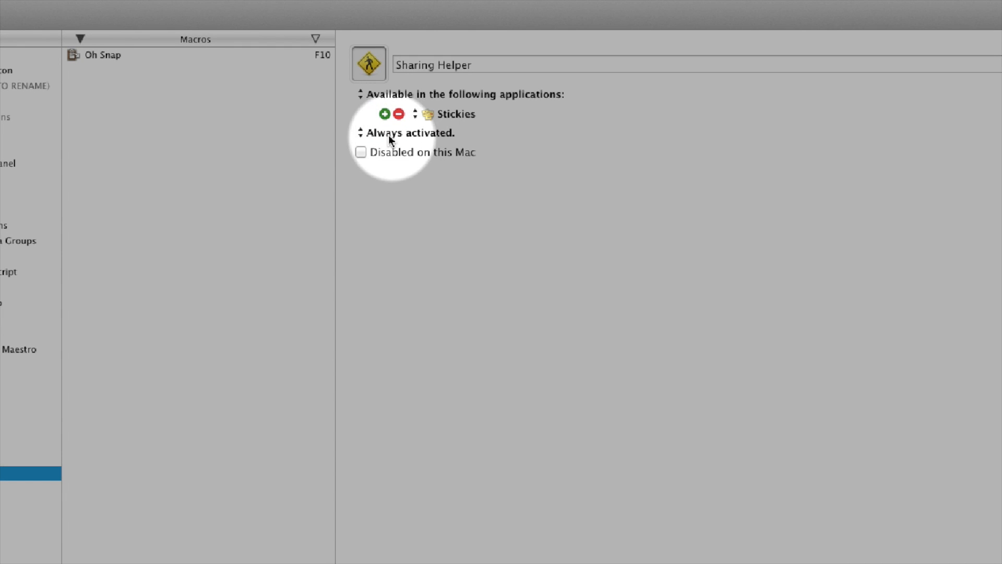
{"action": "left_click", "coordinate": [406, 133]}
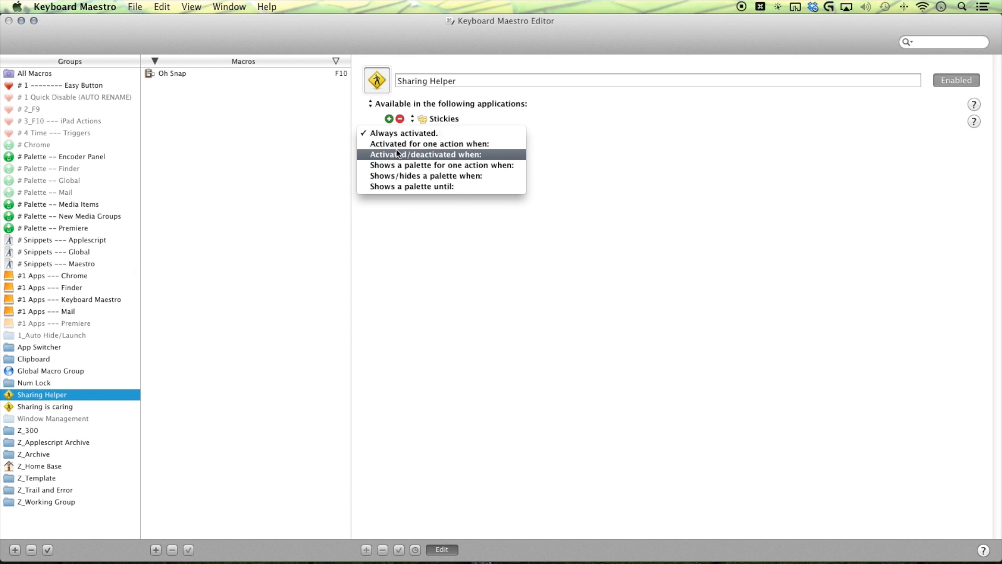
{"action": "mouse_move", "coordinate": [421, 165]}
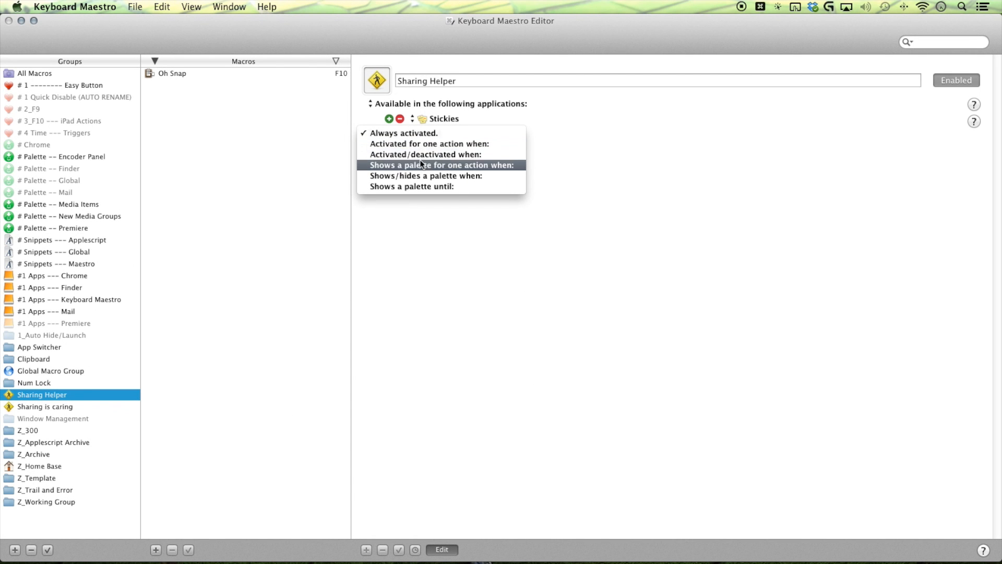
{"action": "left_click", "coordinate": [425, 155]}
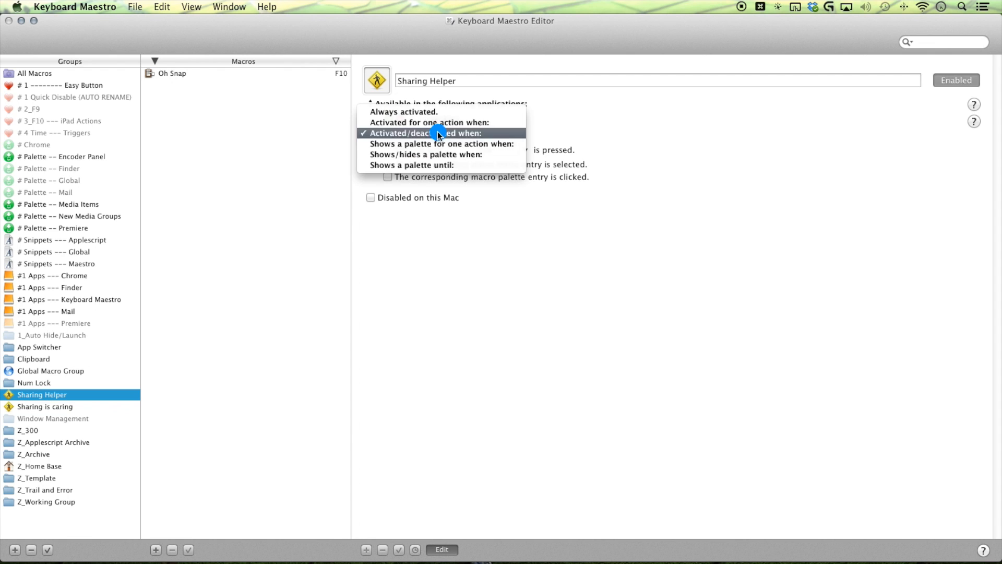
{"action": "mouse_move", "coordinate": [400, 165]}
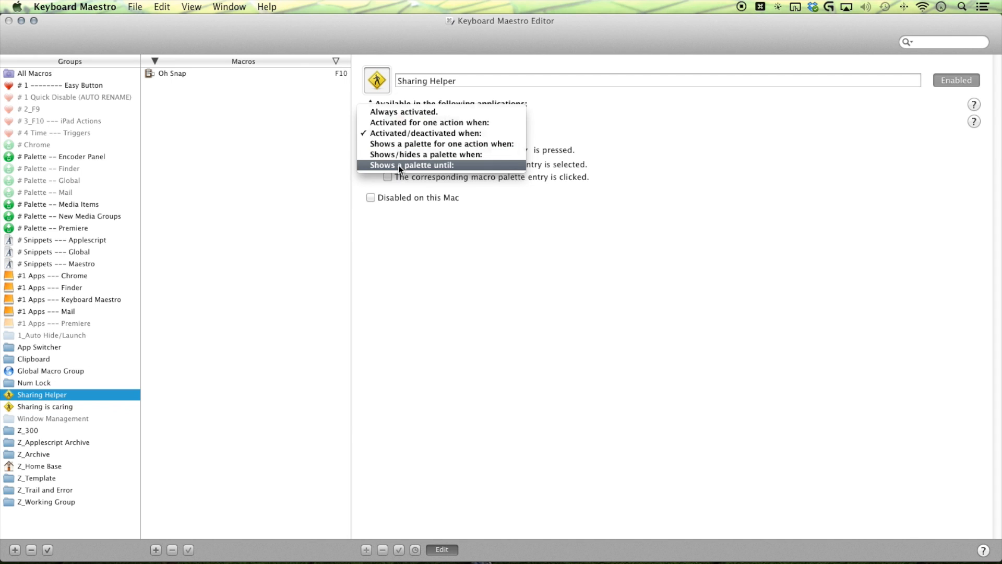
{"action": "left_click", "coordinate": [412, 165]}
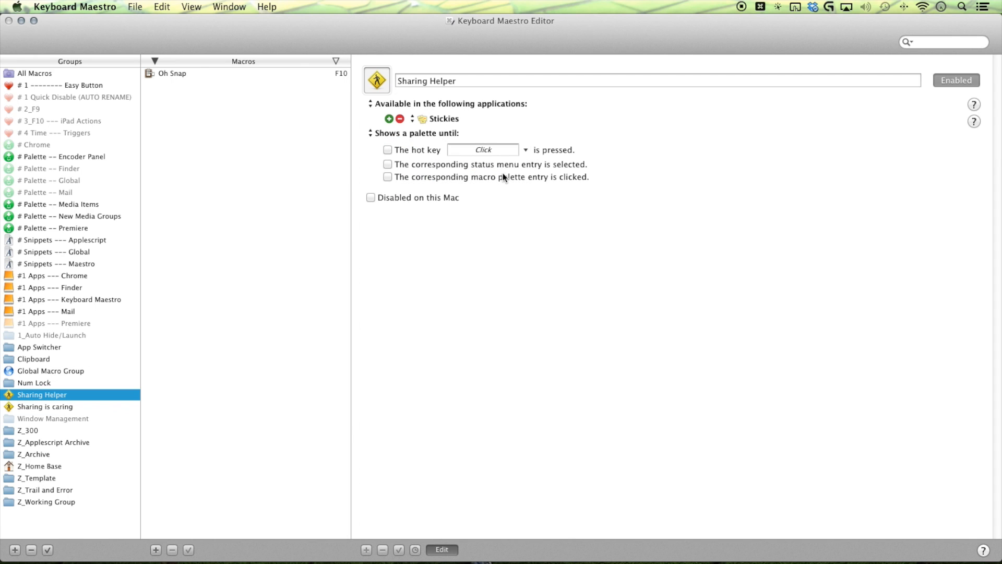
{"action": "mouse_move", "coordinate": [463, 194]}
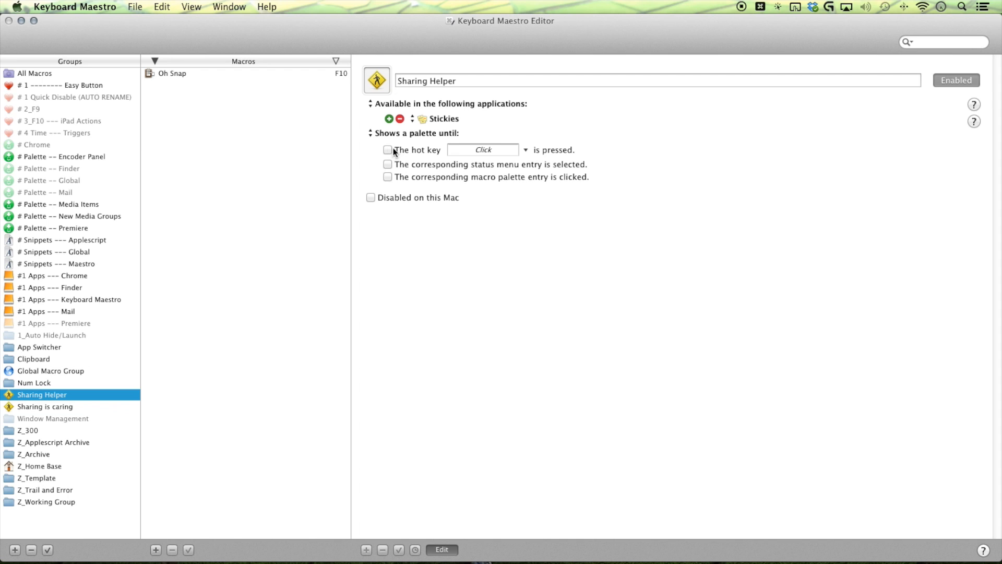
{"action": "mouse_move", "coordinate": [389, 160]}
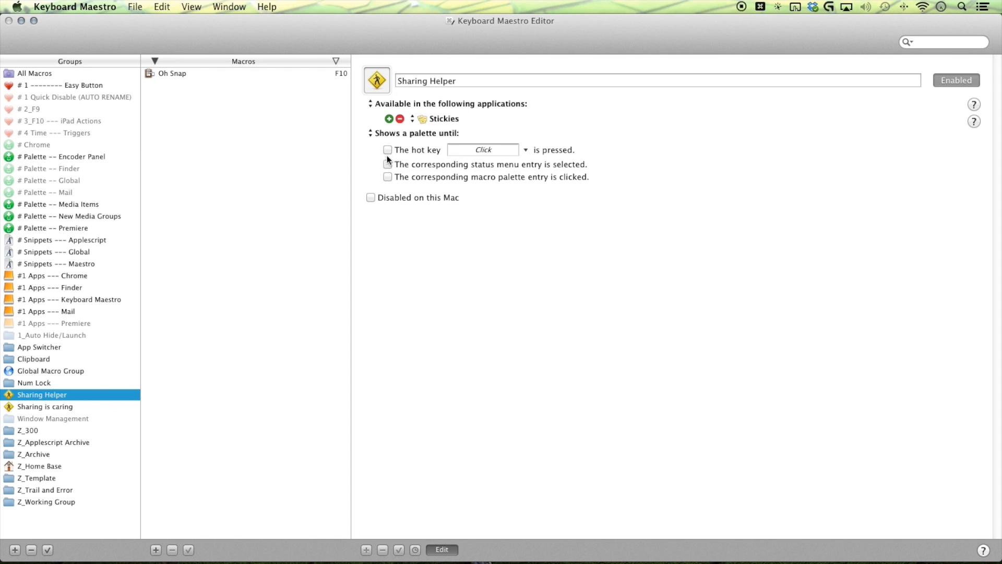
{"action": "mouse_move", "coordinate": [388, 173]}
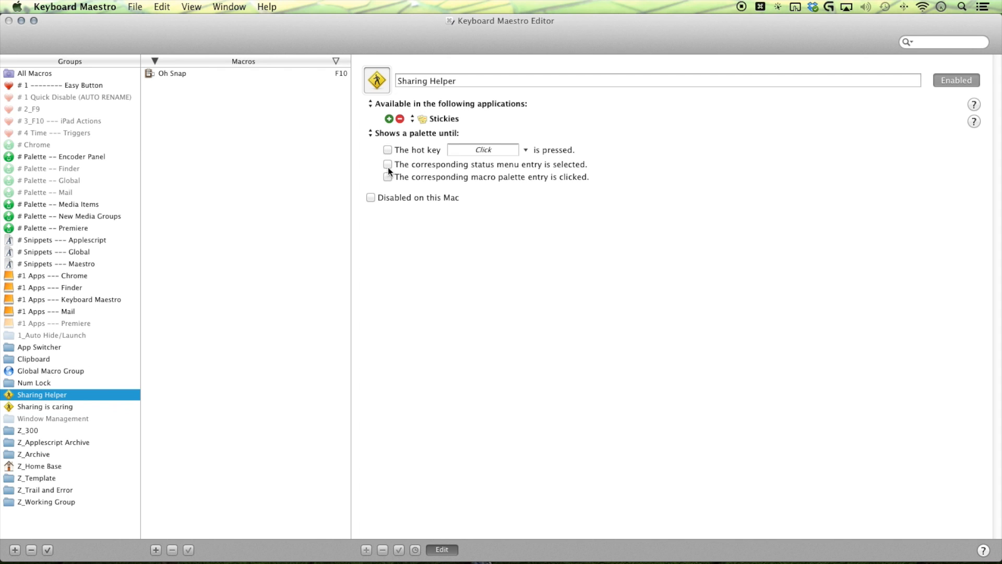
Check 'The corresponding status menu entry is selected' as the palette's dismissal condition
{"action": "left_click", "coordinate": [388, 164]}
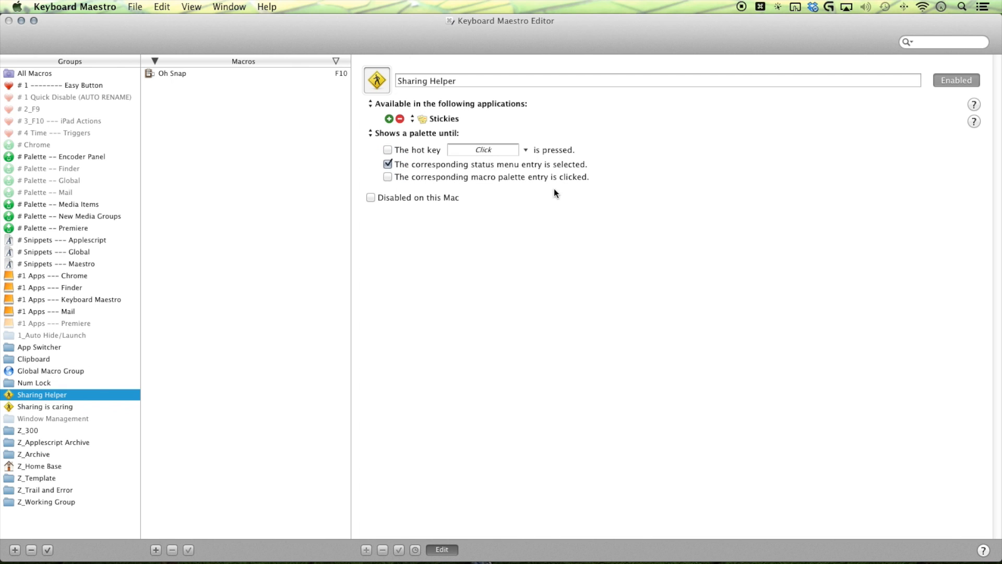
{"action": "mouse_move", "coordinate": [479, 174]}
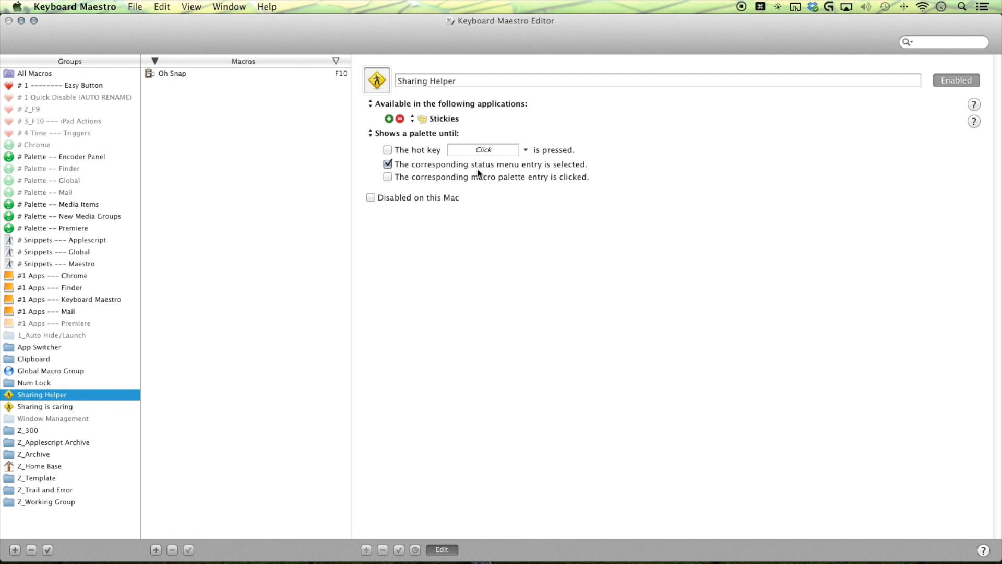
{"action": "mouse_move", "coordinate": [738, 59]}
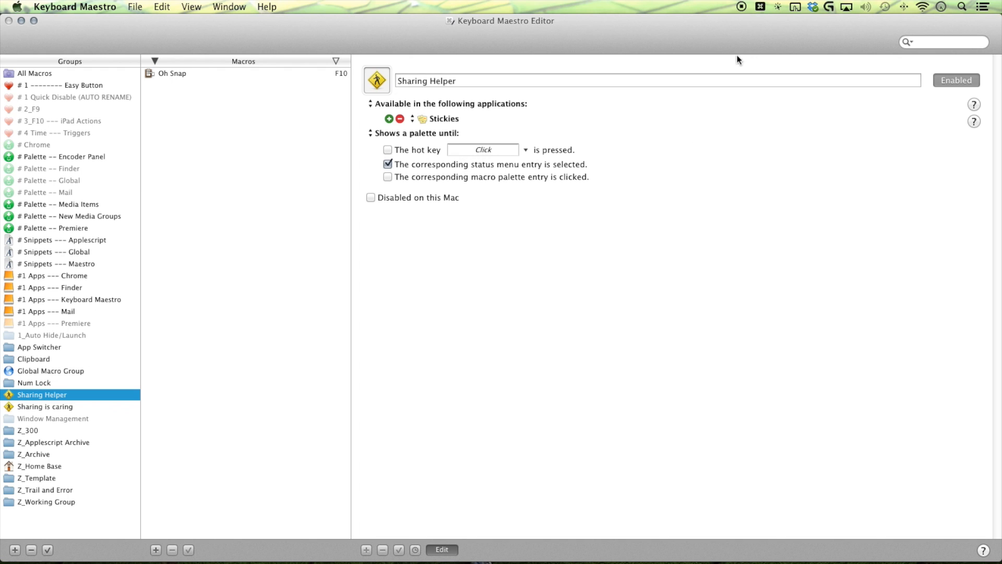
{"action": "mouse_move", "coordinate": [755, 18]}
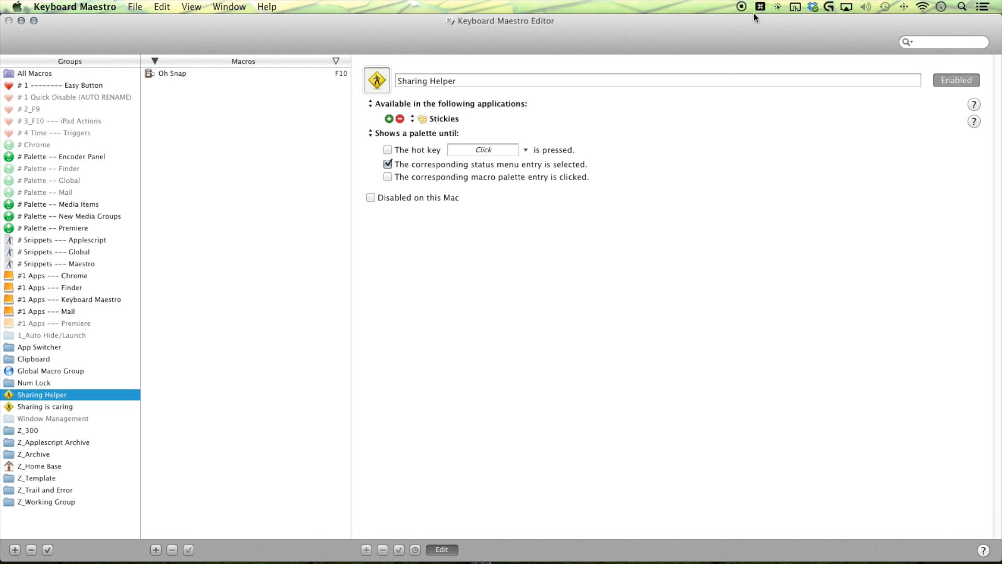
{"action": "mouse_move", "coordinate": [736, 69]}
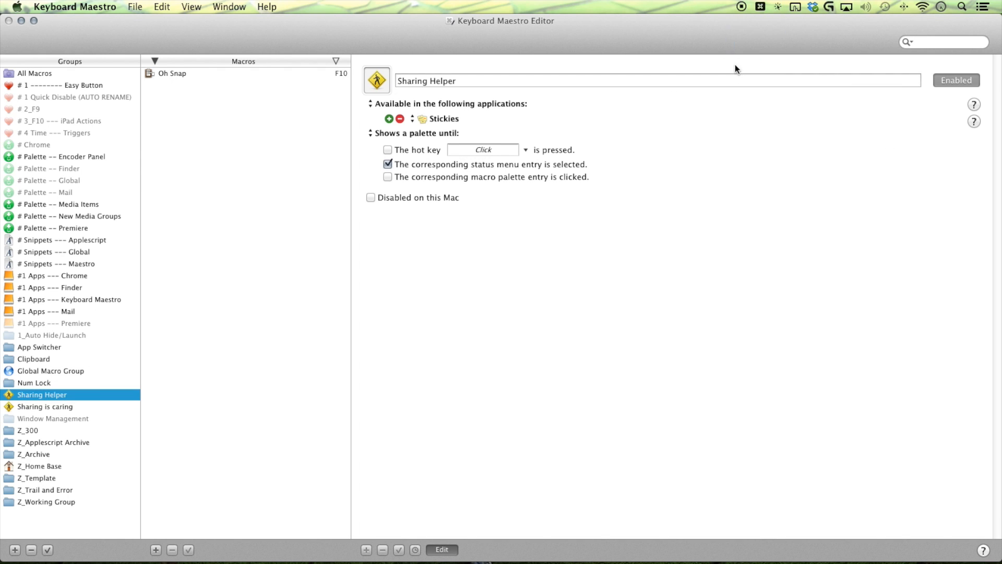
{"action": "mouse_move", "coordinate": [453, 178]}
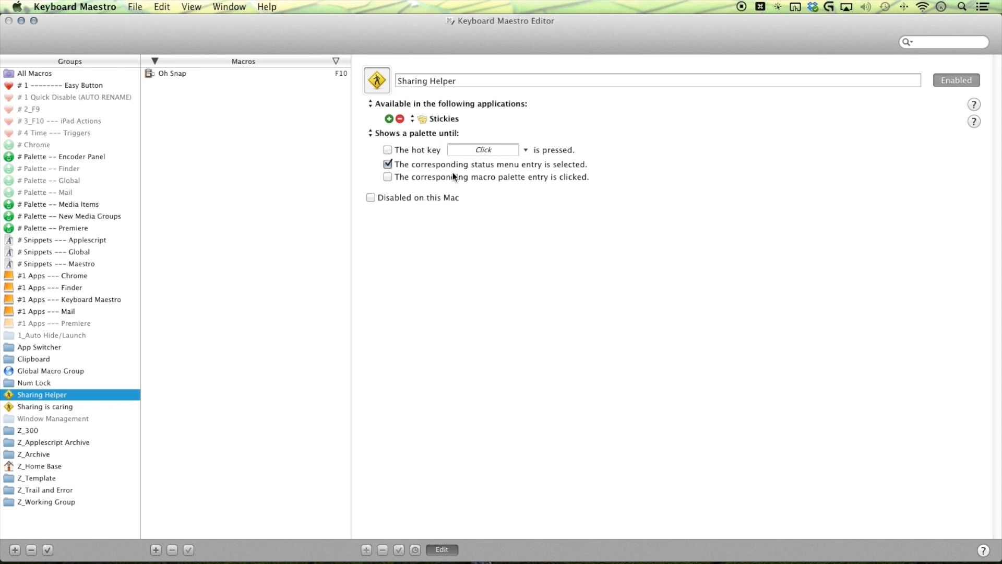
{"action": "mouse_move", "coordinate": [419, 149]}
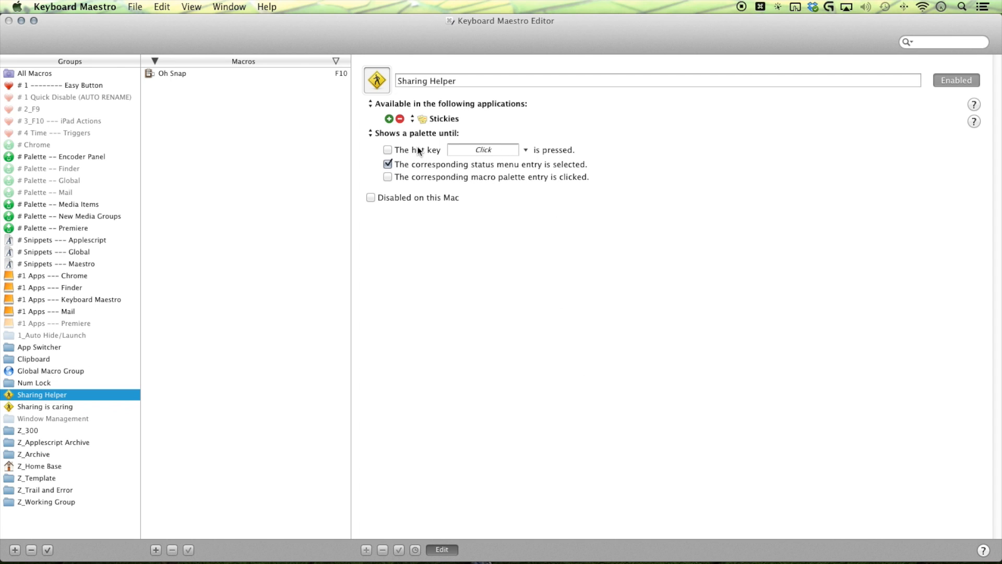
{"action": "mouse_move", "coordinate": [241, 273]}
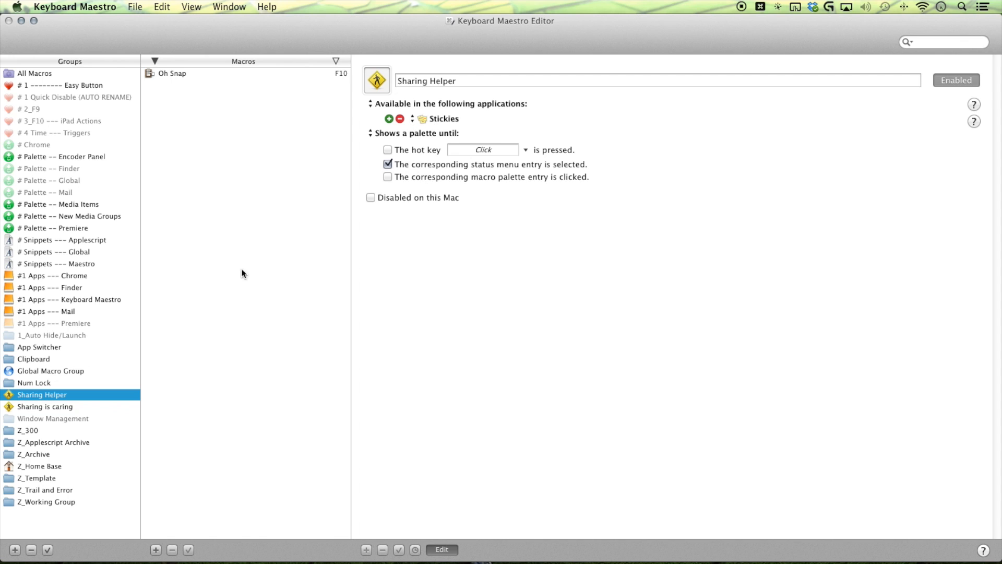
{"action": "mouse_move", "coordinate": [380, 109]}
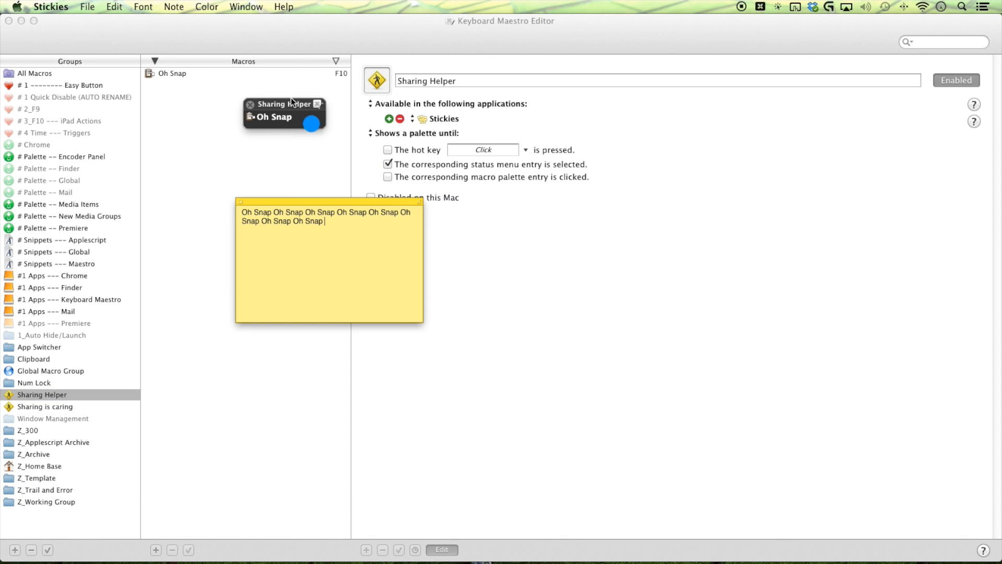
Paste repeated 'Oh Snap' text into a Stickies note from the Sharing Helper palette
{"action": "left_click_drag", "start_coordinate": [284, 103], "coordinate": [27, 34]}
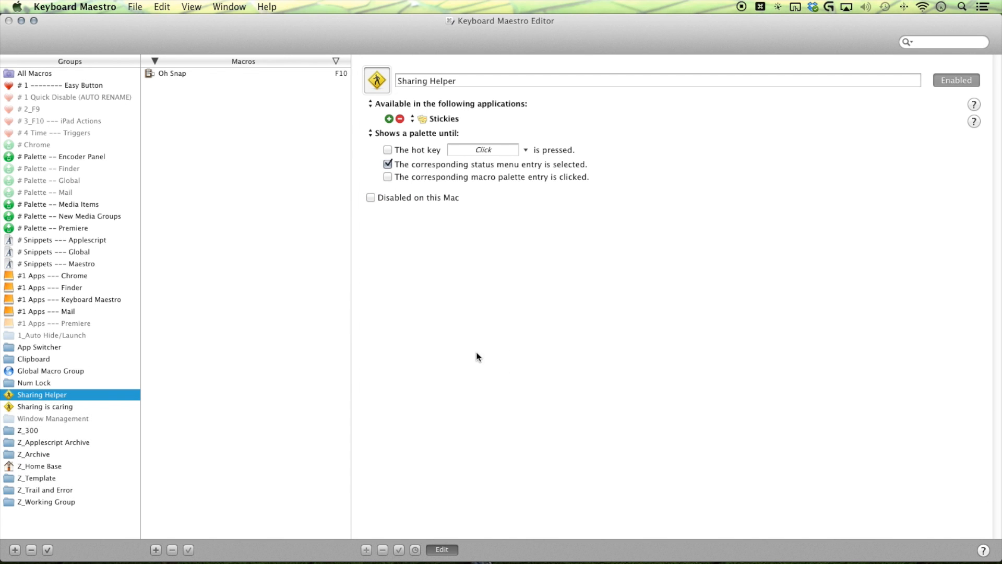
{"action": "mouse_move", "coordinate": [226, 329]}
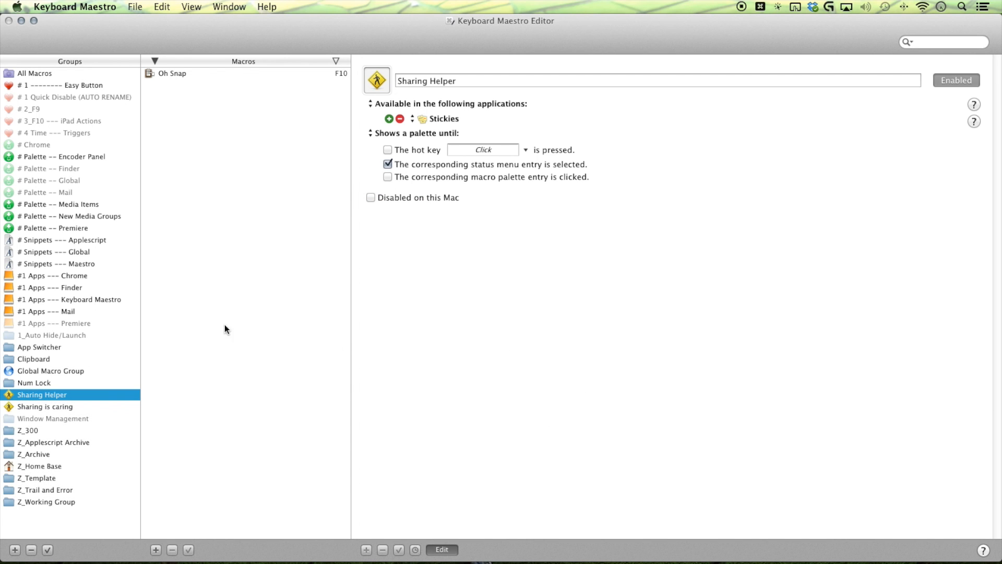
{"action": "mouse_move", "coordinate": [295, 339]}
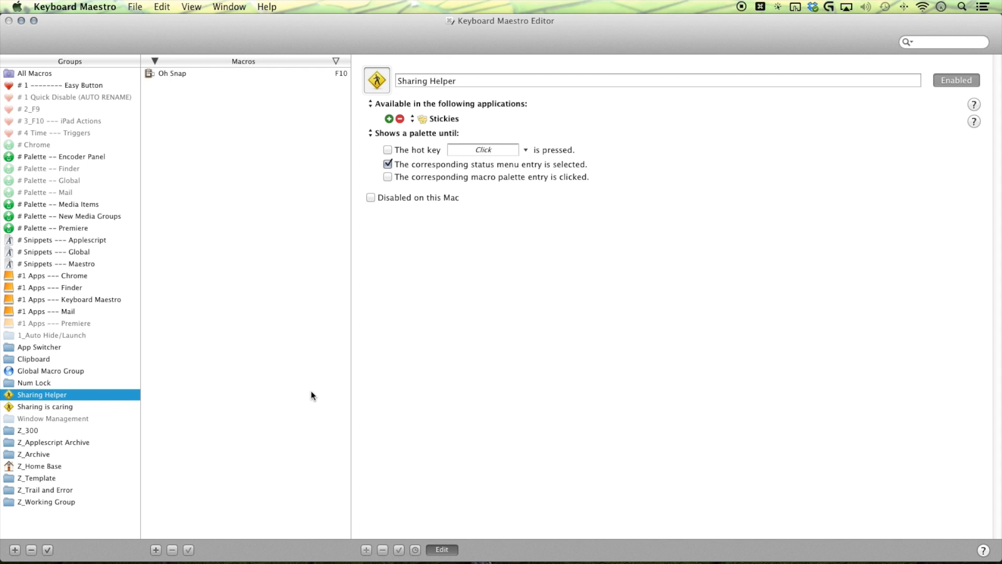
{"action": "mouse_move", "coordinate": [147, 158]}
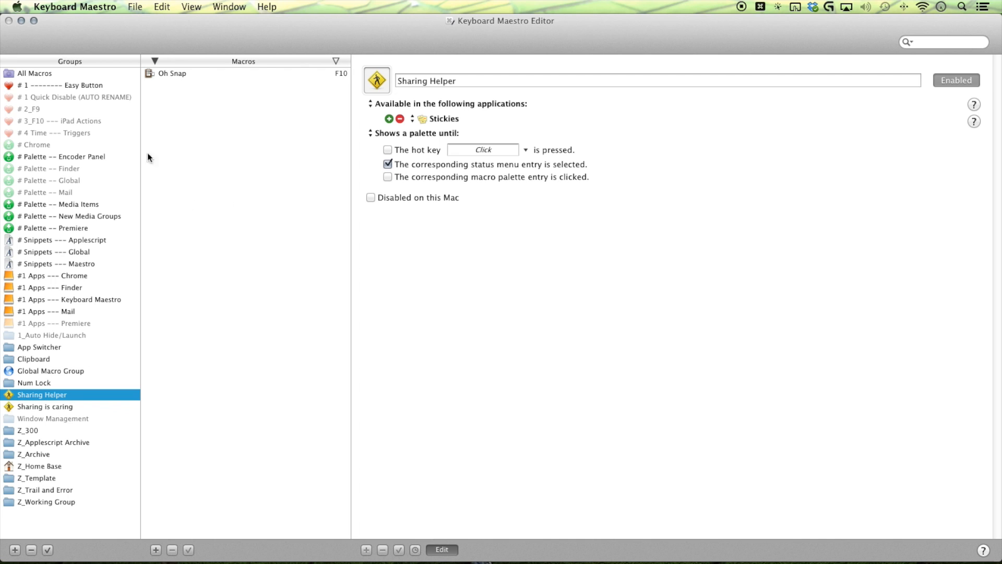
{"action": "mouse_move", "coordinate": [227, 285]}
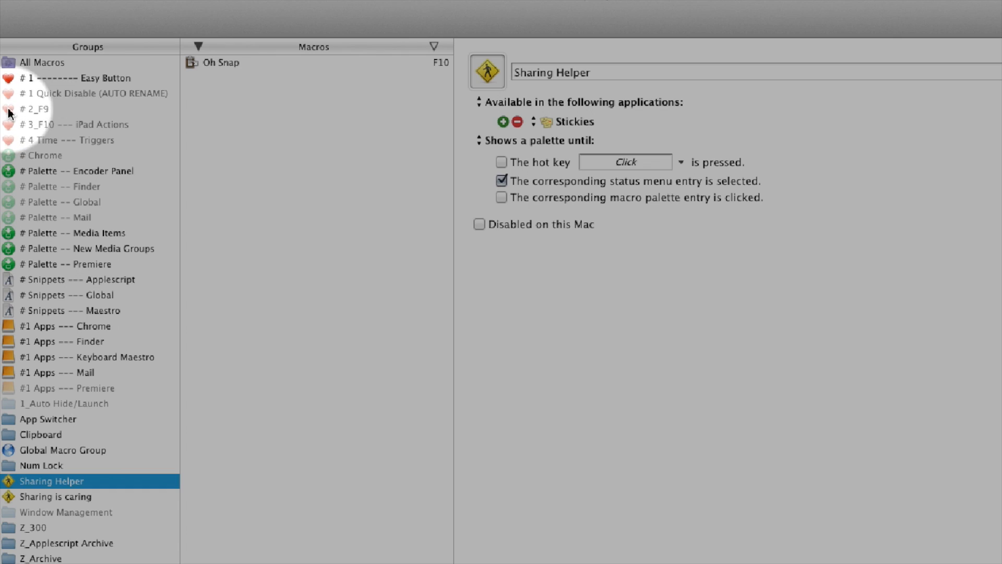
Show the # 2_F9 group and its ten F9 macros in the editor
{"action": "left_click", "coordinate": [41, 108]}
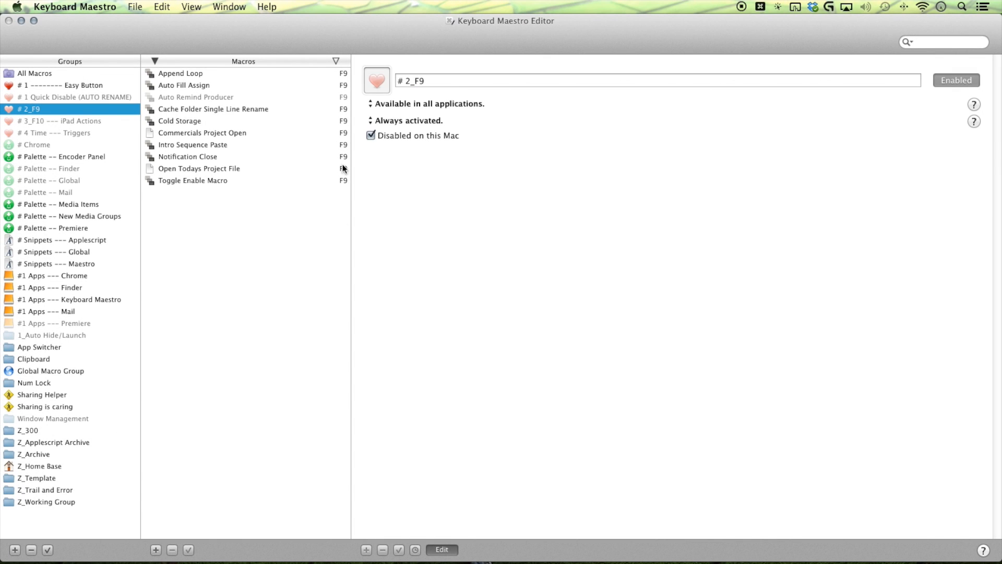
{"action": "mouse_move", "coordinate": [338, 81]}
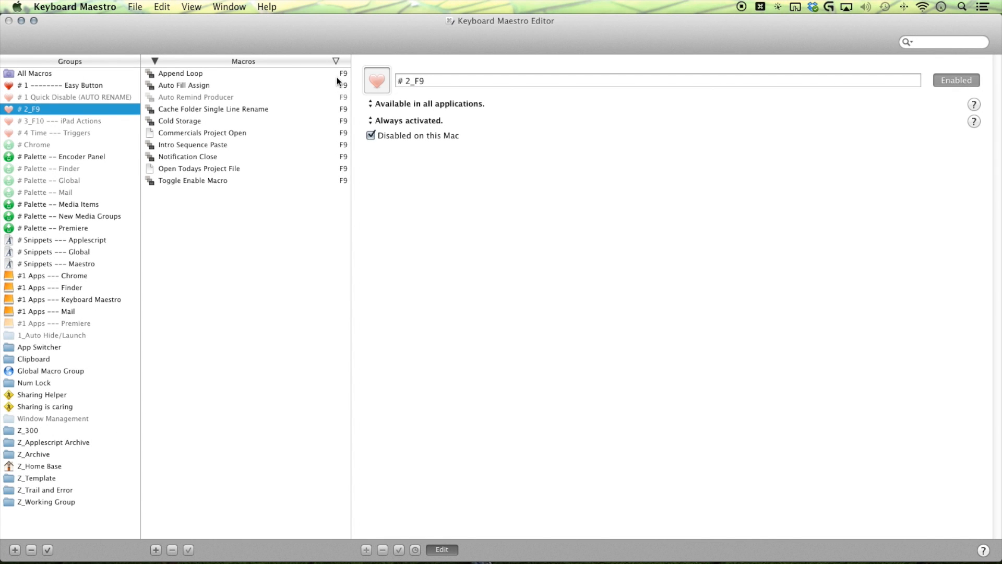
{"action": "mouse_move", "coordinate": [307, 412]}
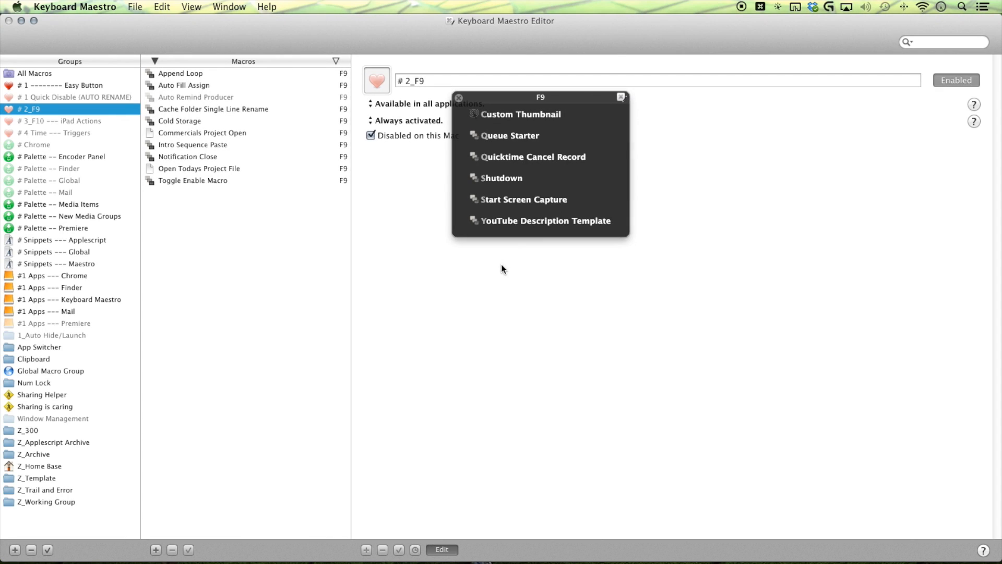
{"action": "mouse_move", "coordinate": [530, 179]}
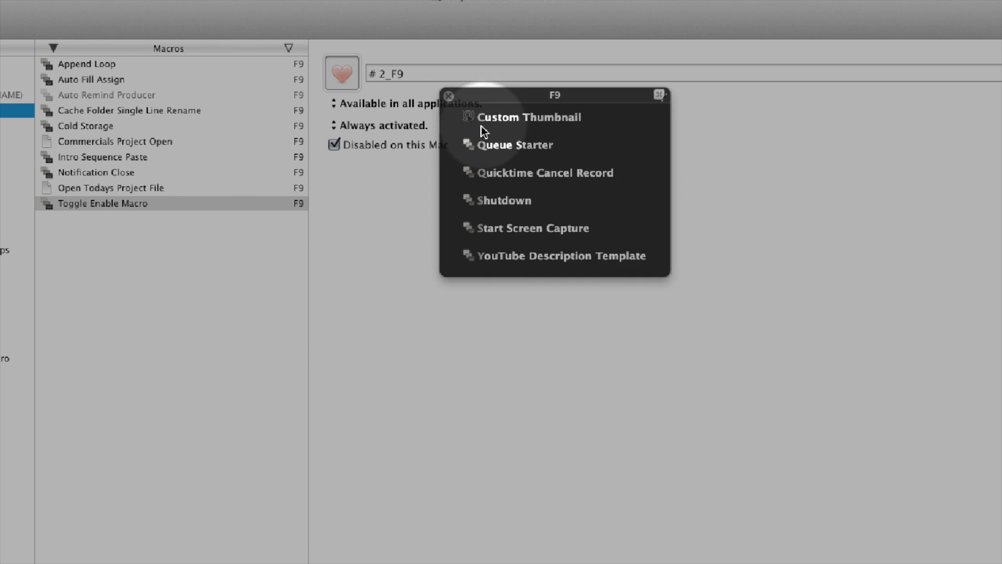
{"action": "mouse_move", "coordinate": [488, 161]}
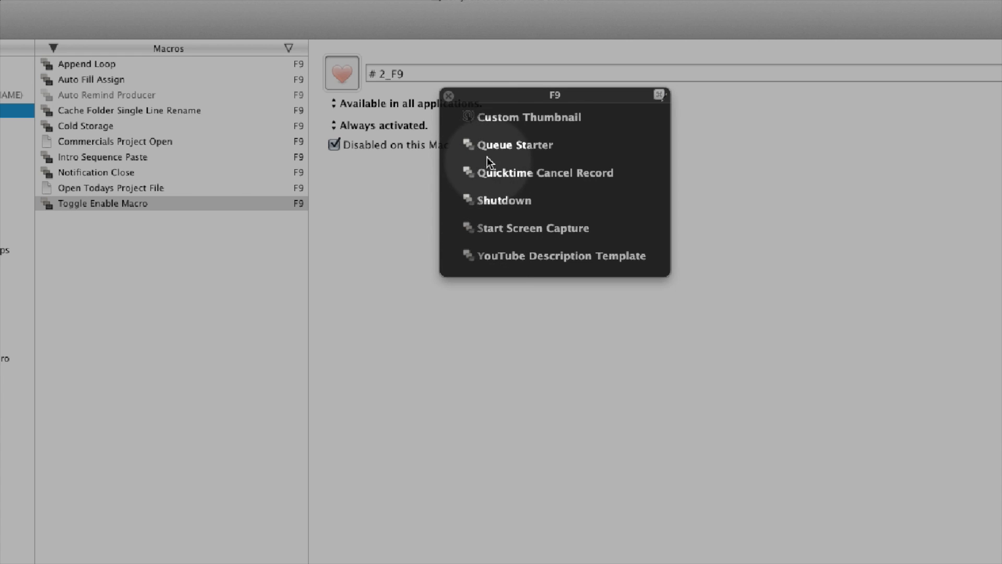
{"action": "mouse_move", "coordinate": [483, 126]}
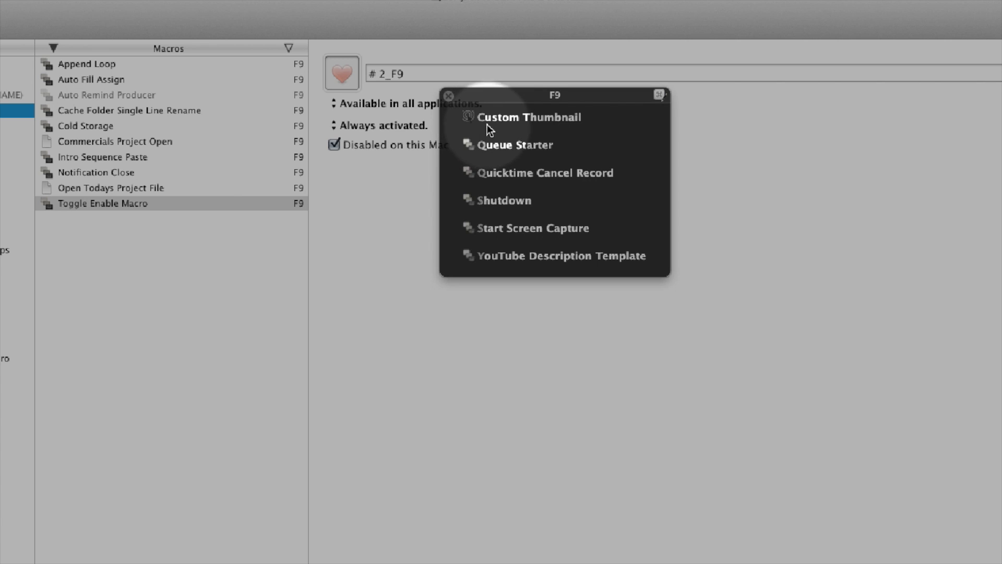
{"action": "mouse_move", "coordinate": [481, 159]}
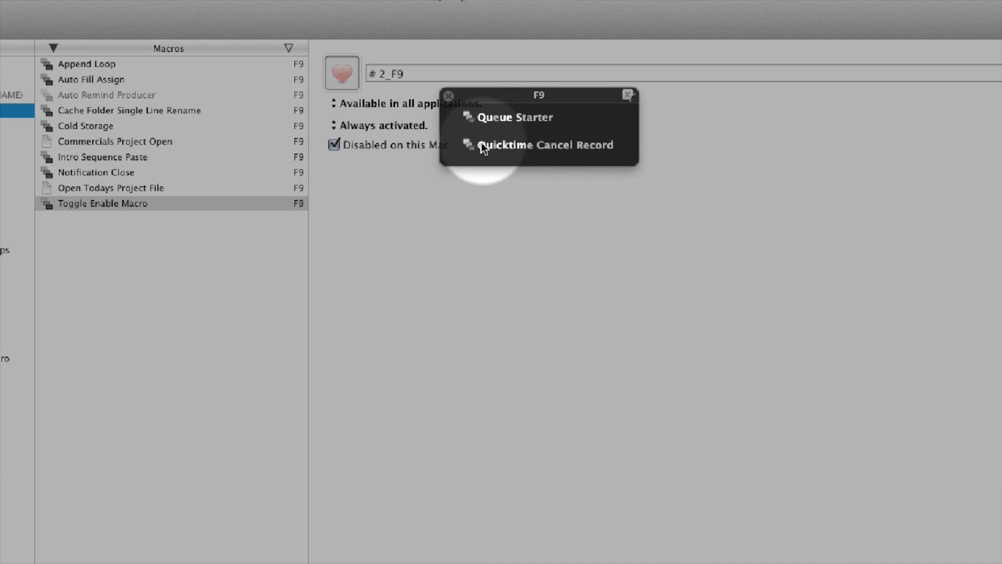
{"action": "mouse_move", "coordinate": [497, 121]}
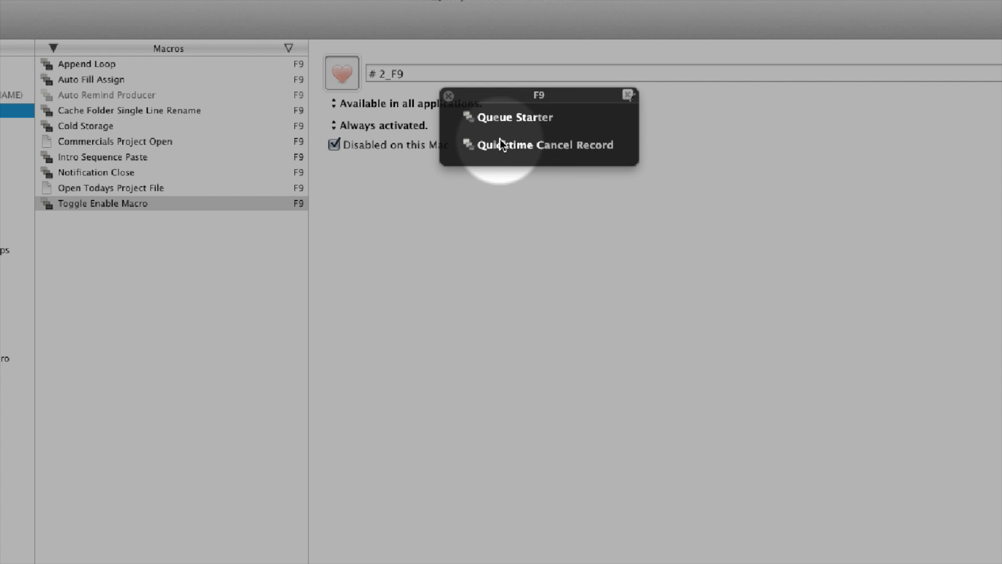
{"action": "mouse_move", "coordinate": [518, 141]}
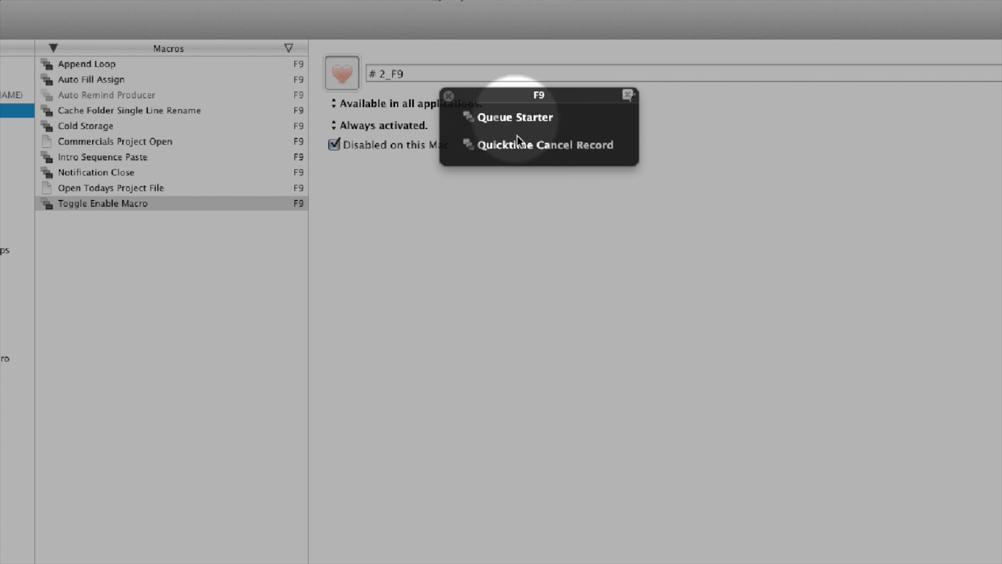
{"action": "mouse_move", "coordinate": [508, 153]}
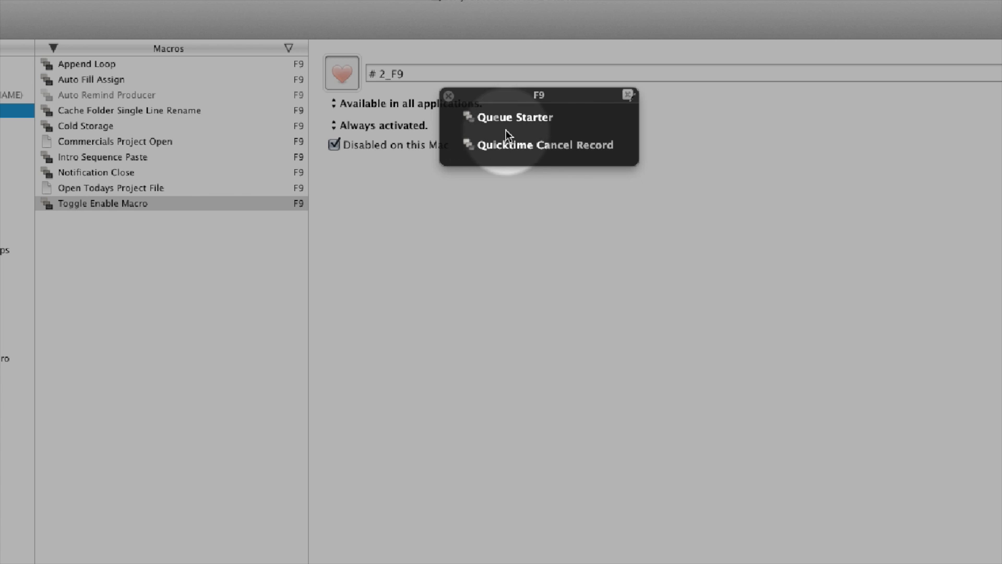
{"action": "mouse_move", "coordinate": [517, 132]}
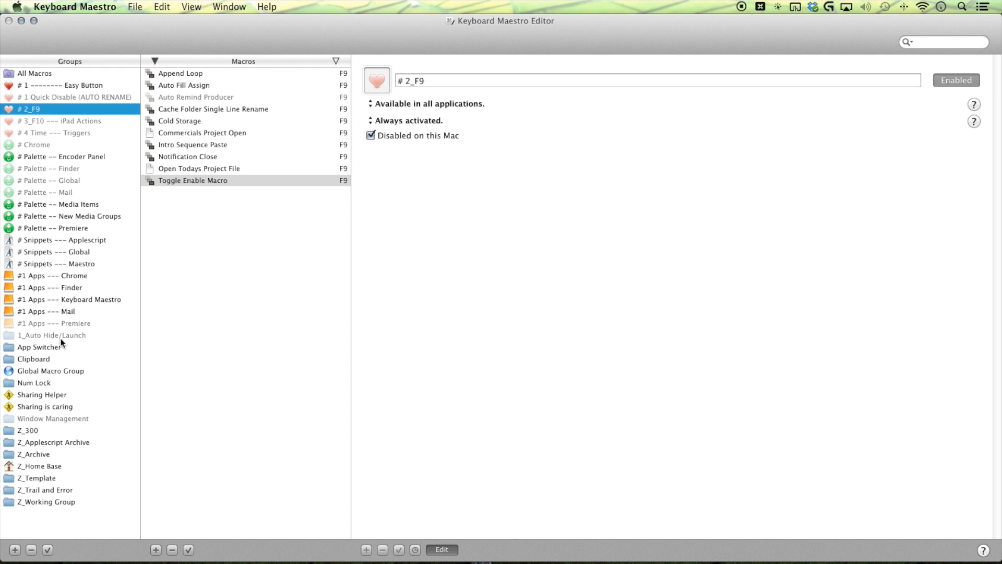
Select the Extras macro in the Sharing is caring group, revisiting the group settings once
{"action": "left_click", "coordinate": [45, 406]}
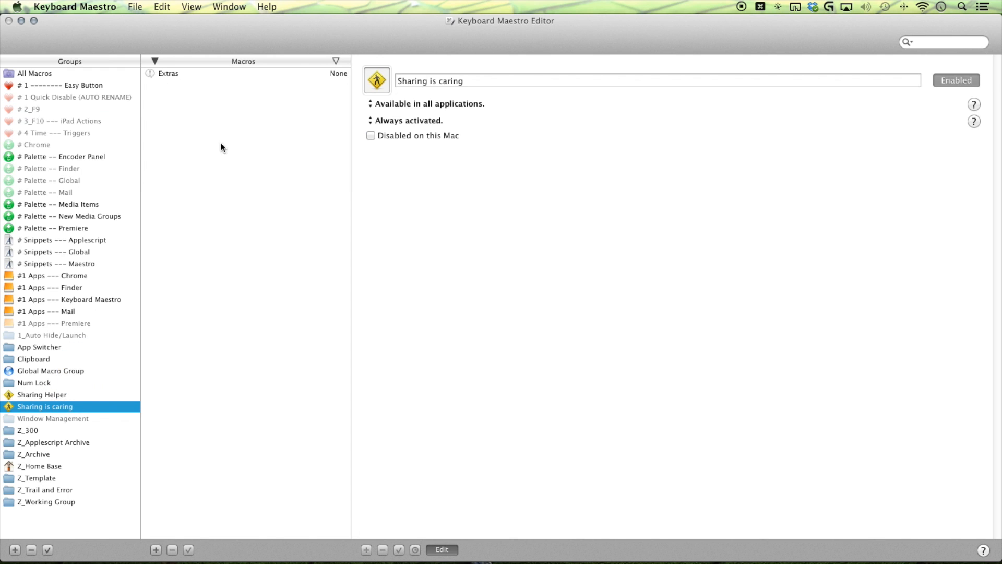
{"action": "left_click", "coordinate": [170, 73]}
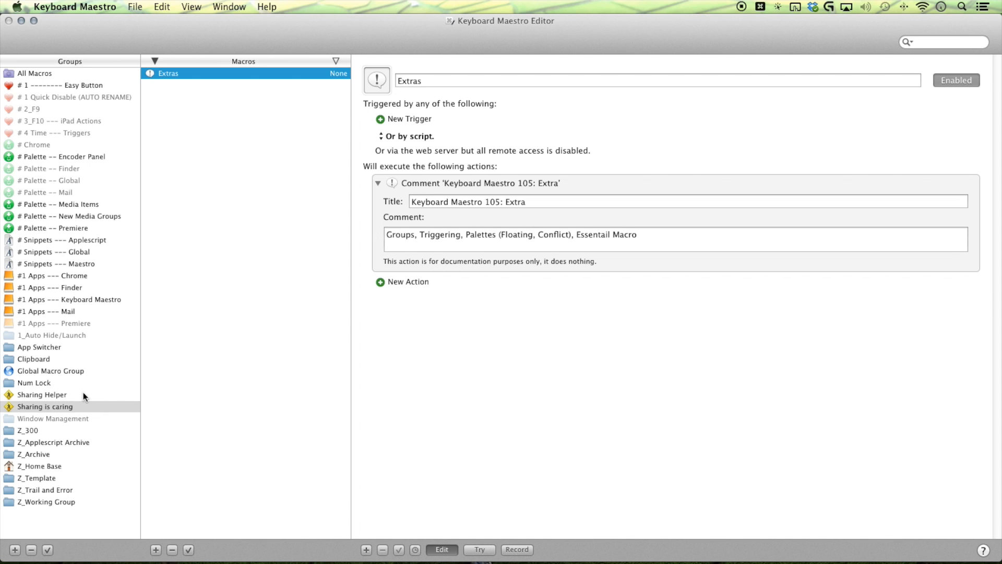
{"action": "mouse_move", "coordinate": [89, 403]}
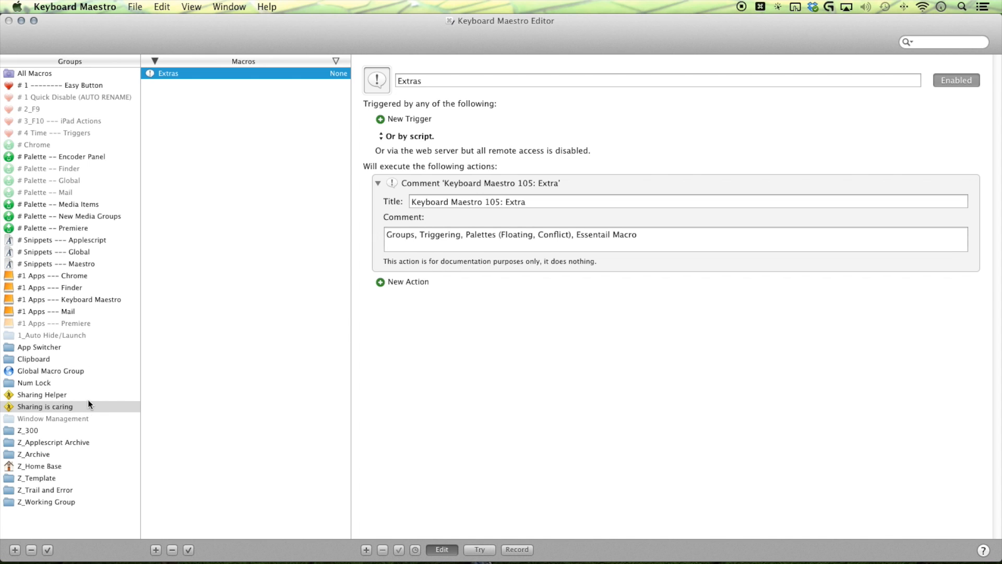
{"action": "mouse_move", "coordinate": [87, 389]}
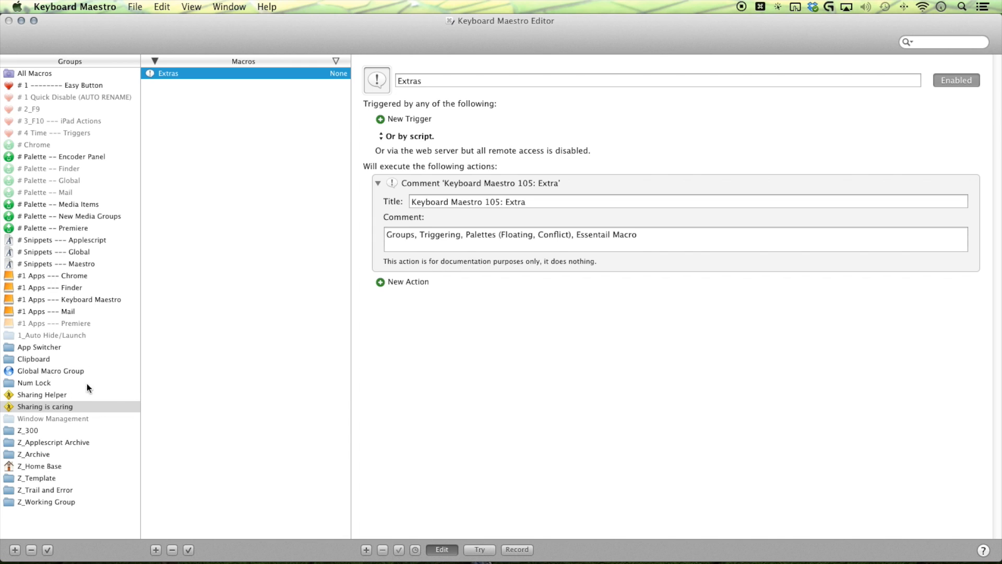
{"action": "mouse_move", "coordinate": [78, 397]}
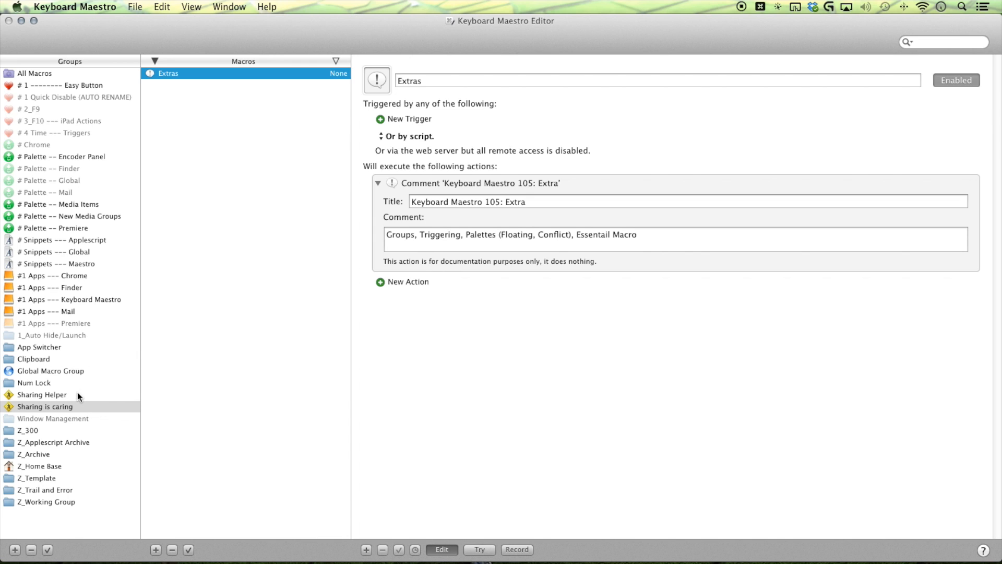
{"action": "mouse_move", "coordinate": [408, 115]}
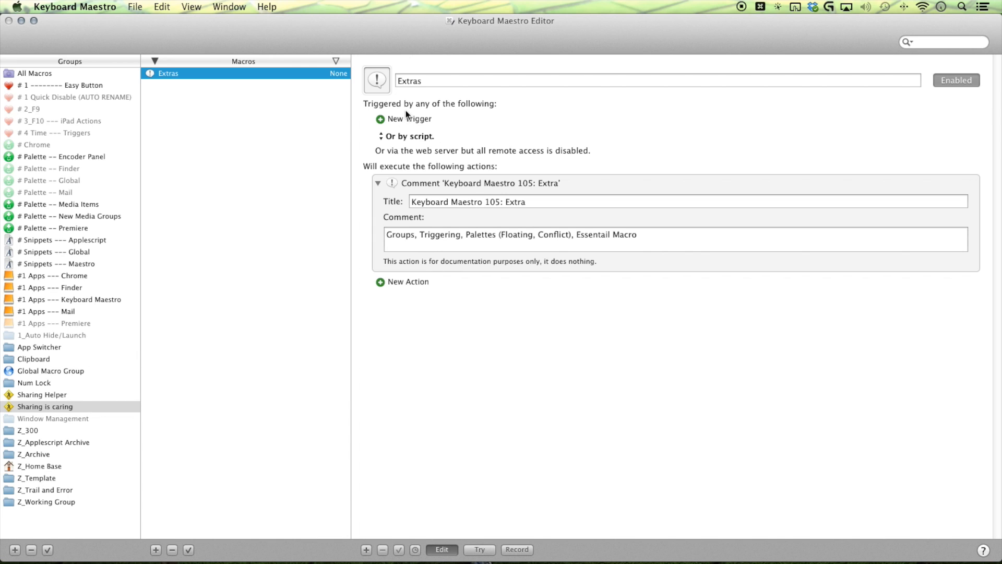
{"action": "left_click", "coordinate": [405, 119]}
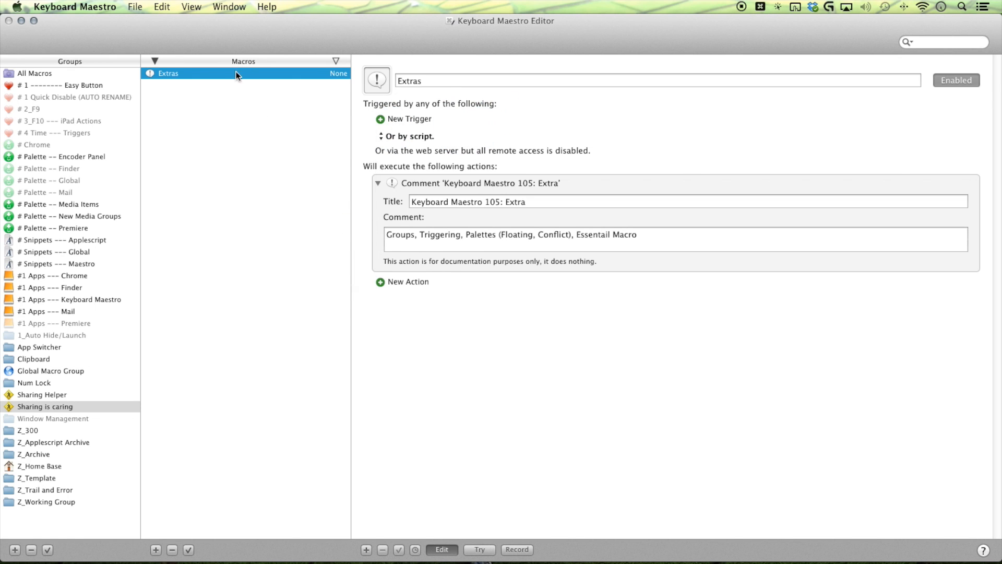
{"action": "mouse_move", "coordinate": [69, 401]}
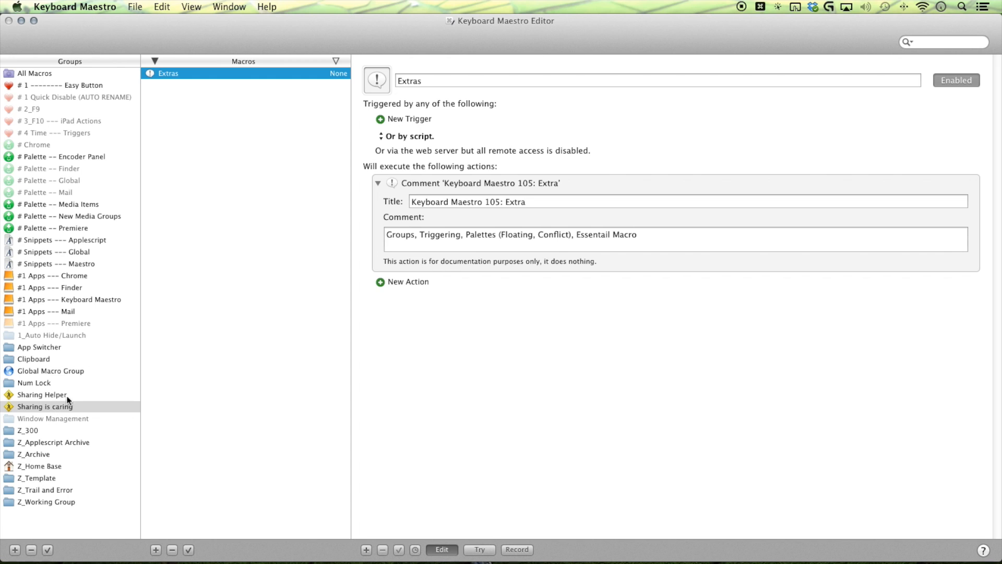
{"action": "left_click", "coordinate": [45, 406]}
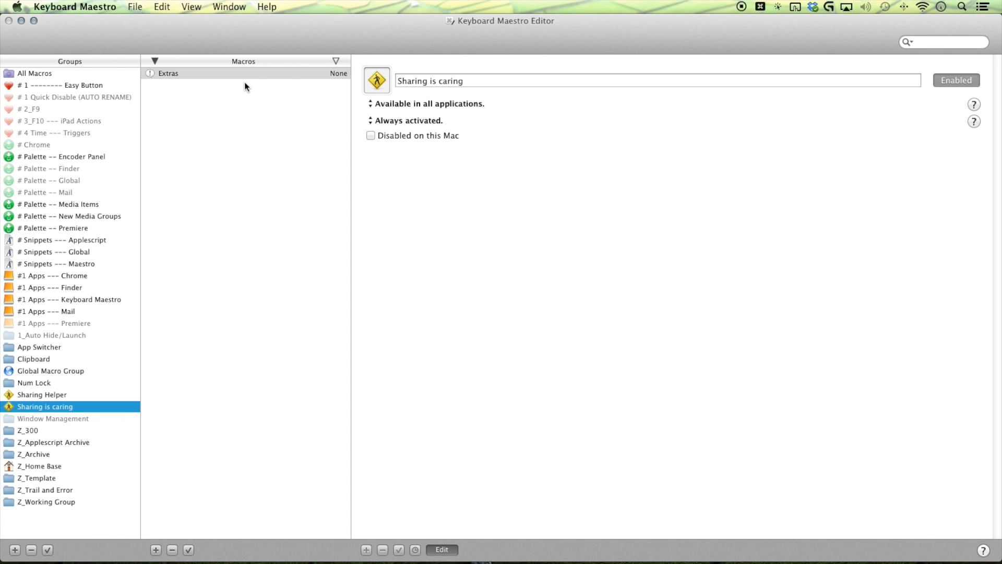
{"action": "mouse_move", "coordinate": [440, 140]}
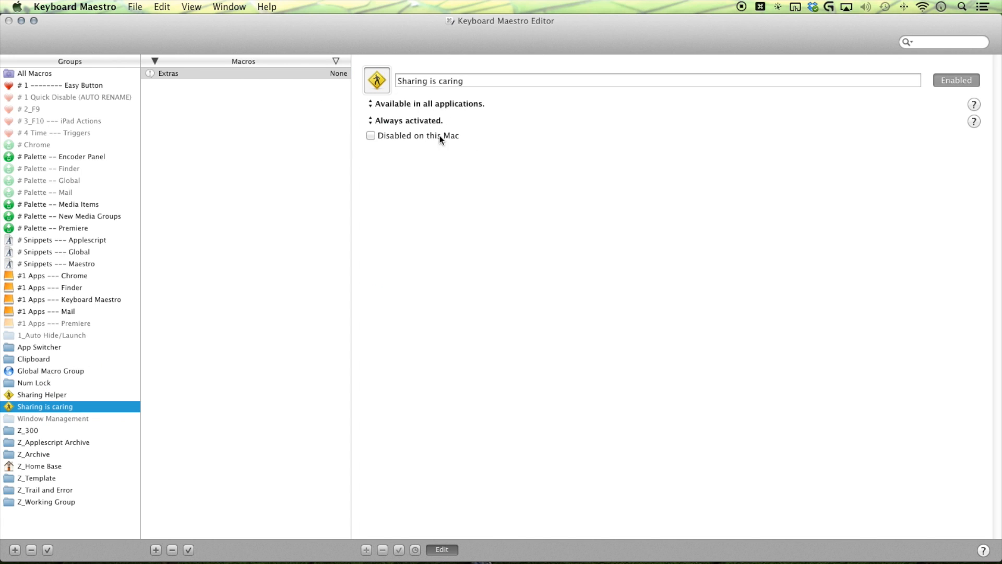
{"action": "mouse_move", "coordinate": [88, 358]}
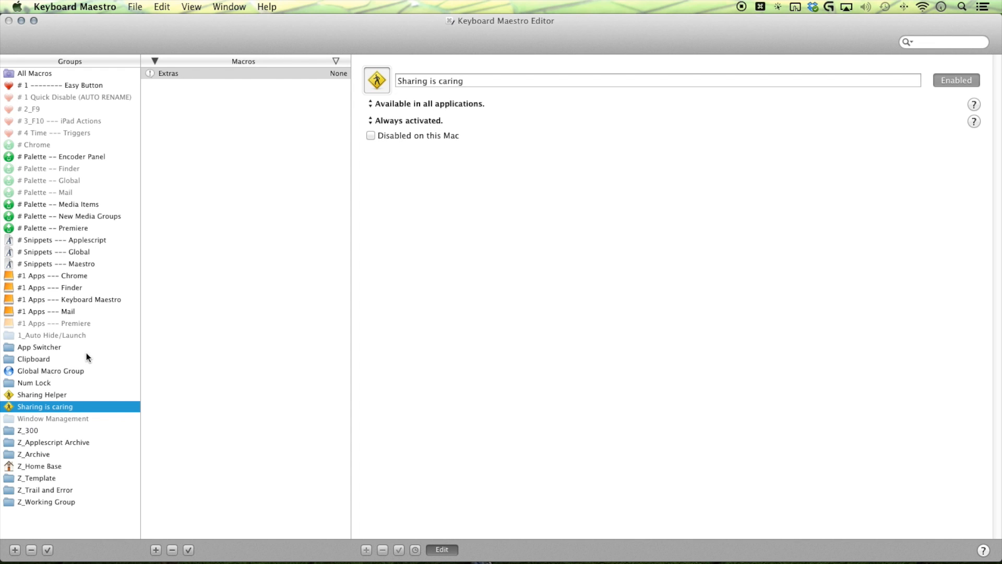
{"action": "left_click", "coordinate": [169, 73]}
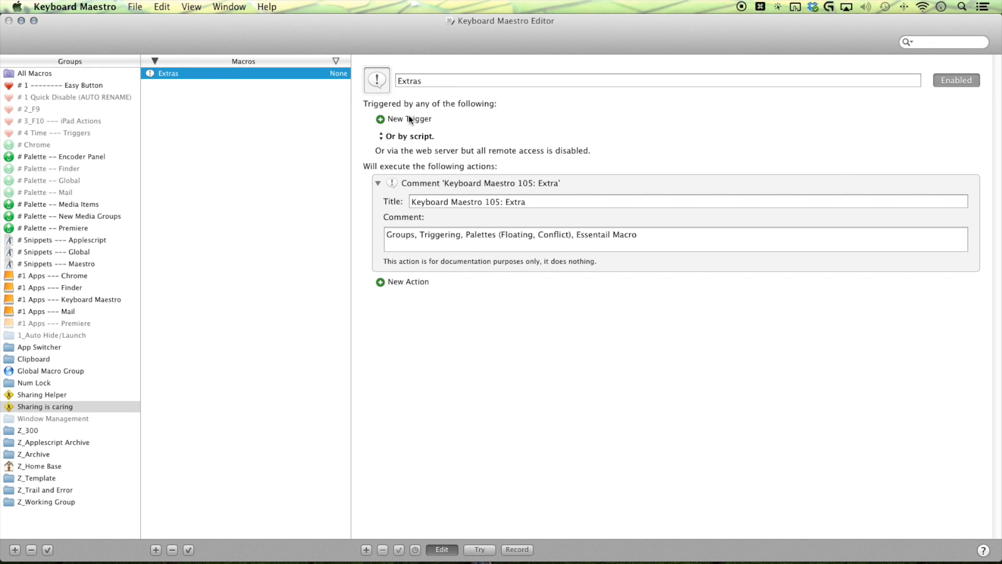
Give the Extras macro a Macro Palette Trigger so it runs from the global floating palette
{"action": "left_click", "coordinate": [404, 119]}
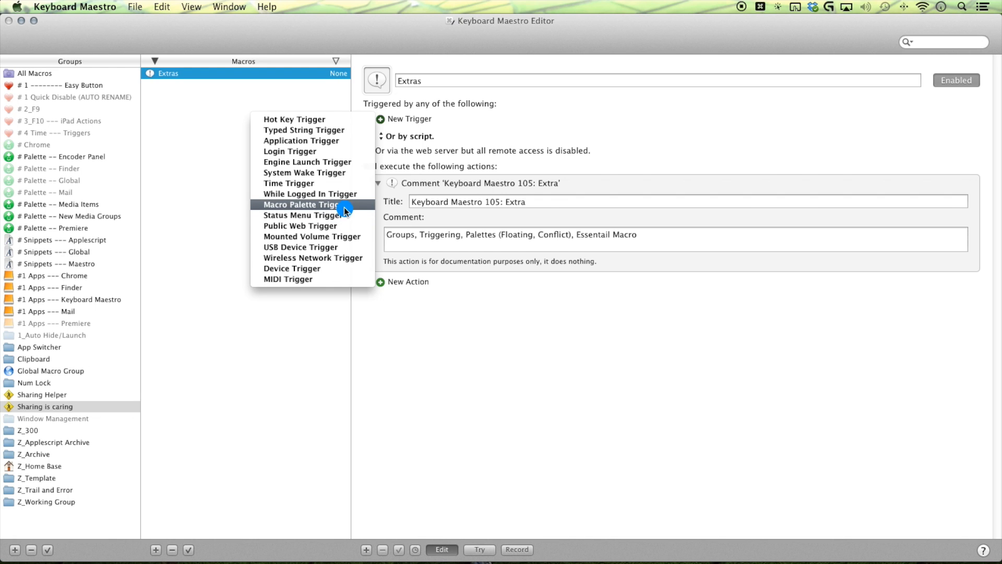
{"action": "left_click", "coordinate": [301, 204]}
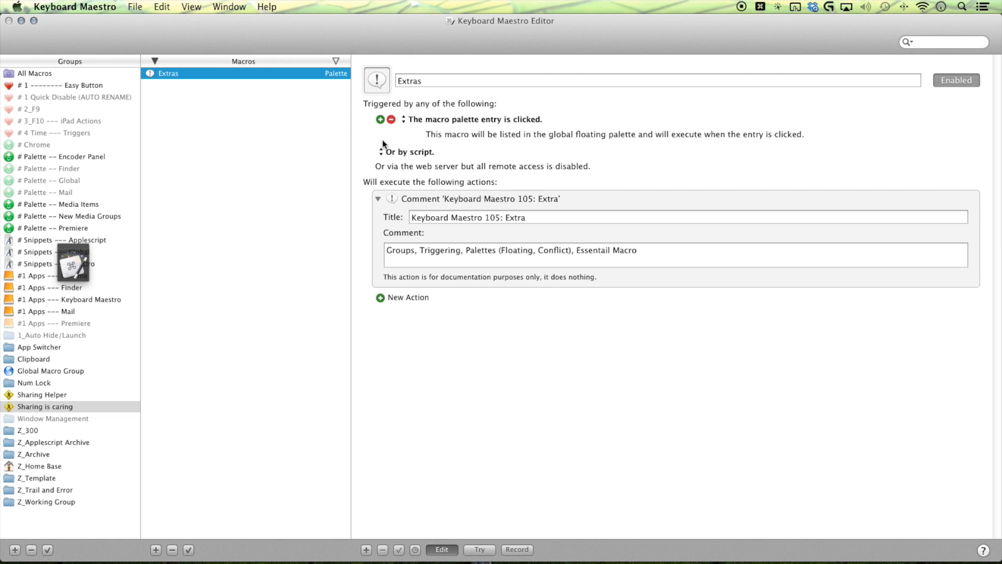
{"action": "mouse_move", "coordinate": [425, 107]}
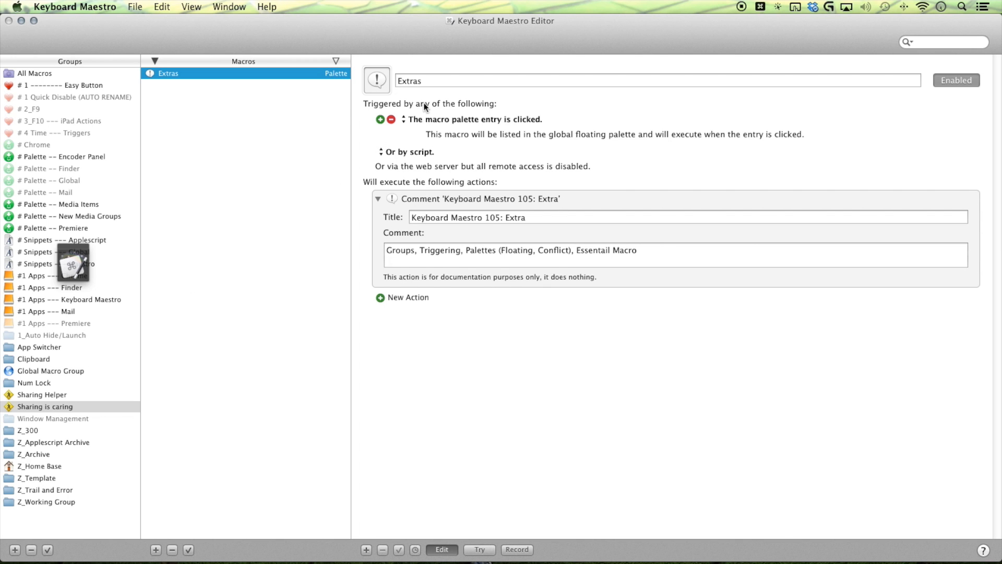
{"action": "left_click", "coordinate": [45, 407]}
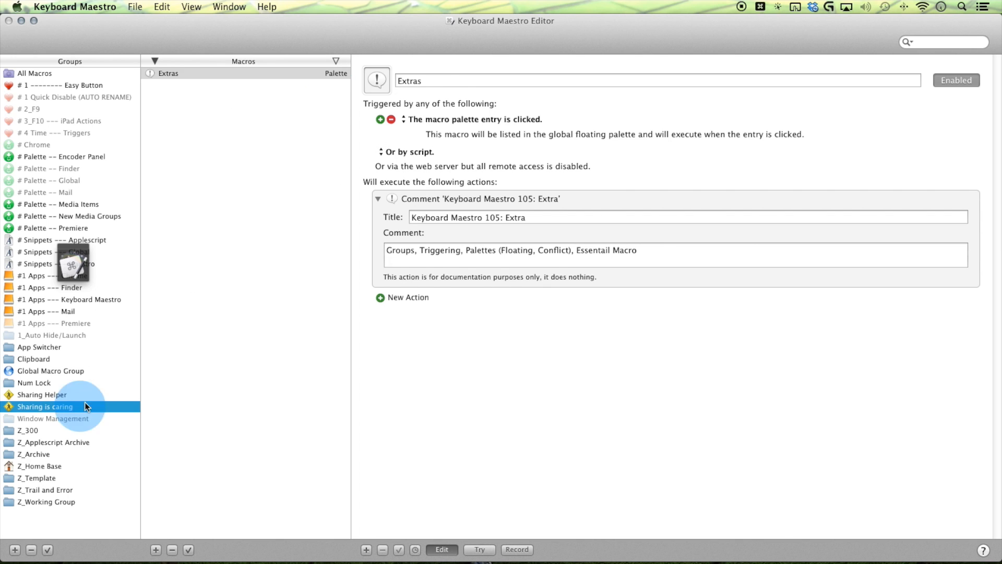
{"action": "left_click", "coordinate": [45, 406]}
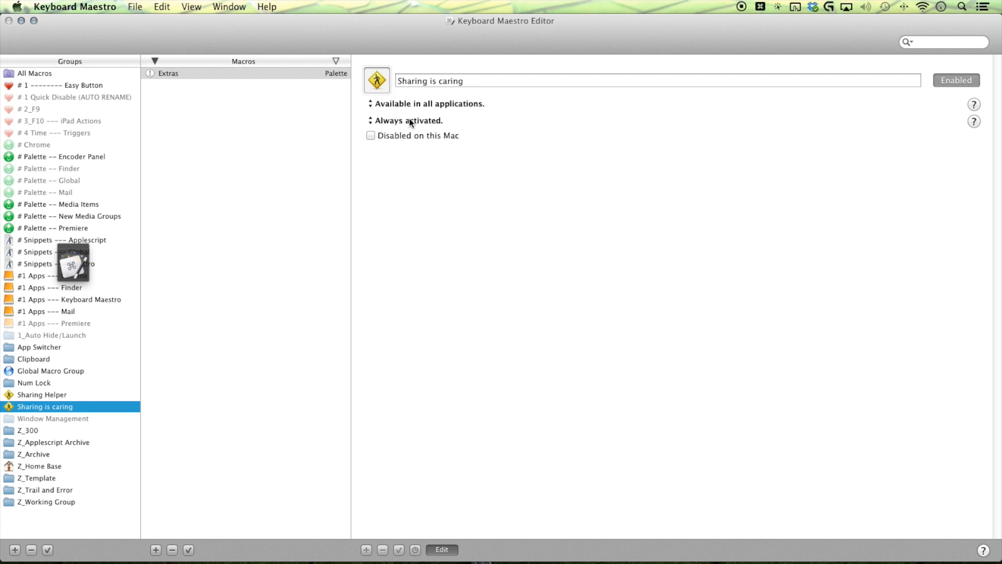
{"action": "mouse_move", "coordinate": [427, 121]}
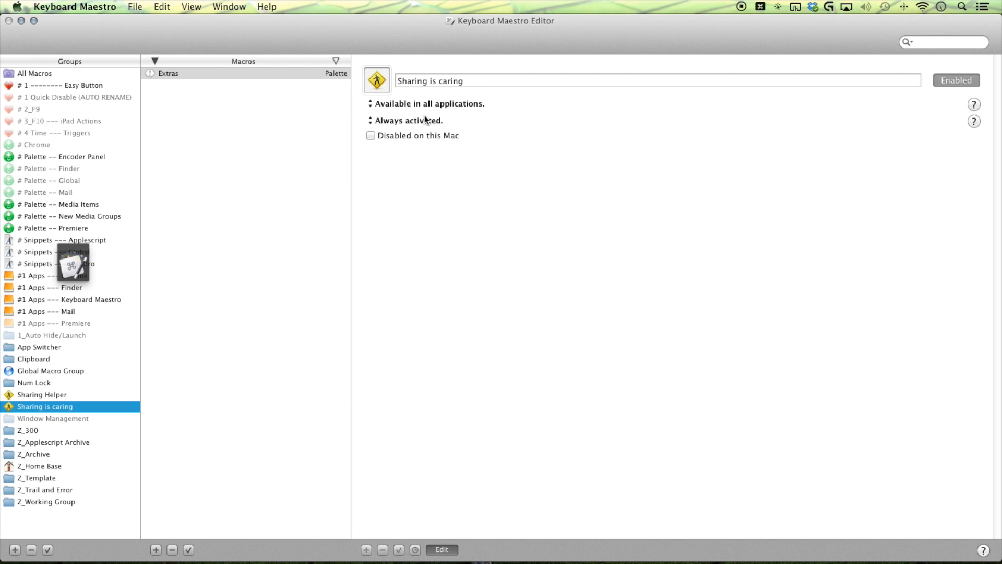
{"action": "mouse_move", "coordinate": [205, 266]}
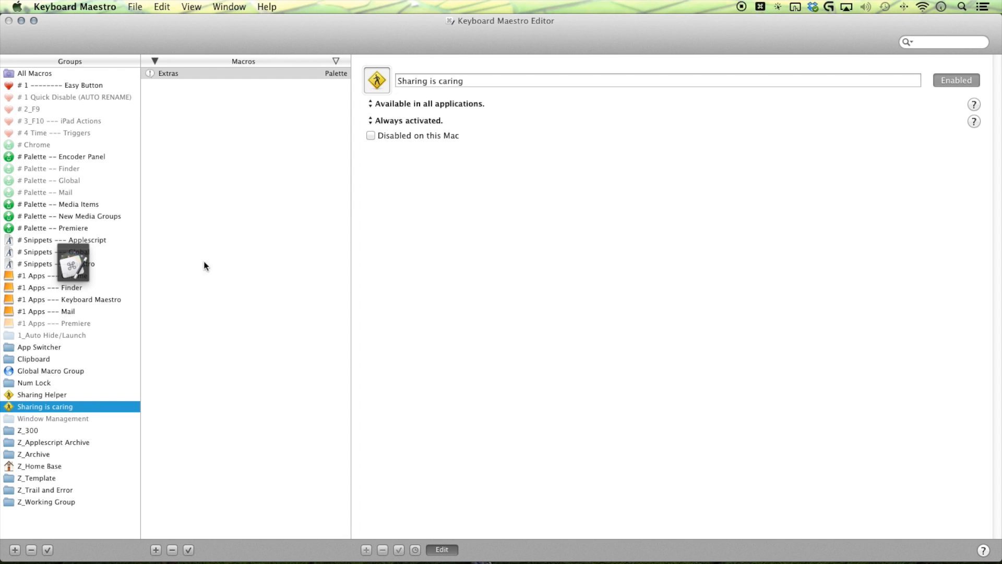
{"action": "mouse_move", "coordinate": [165, 306]}
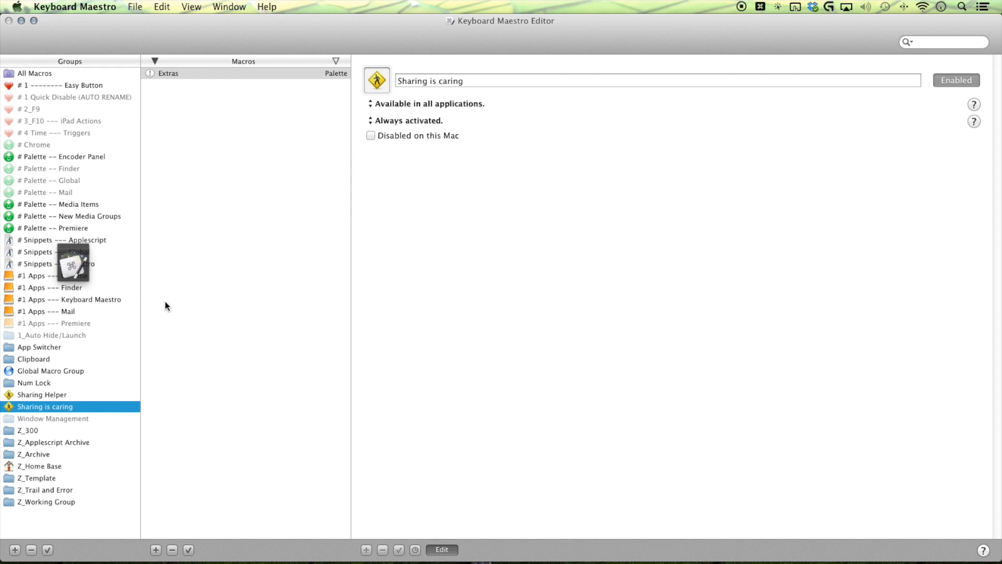
{"action": "mouse_move", "coordinate": [558, 94]}
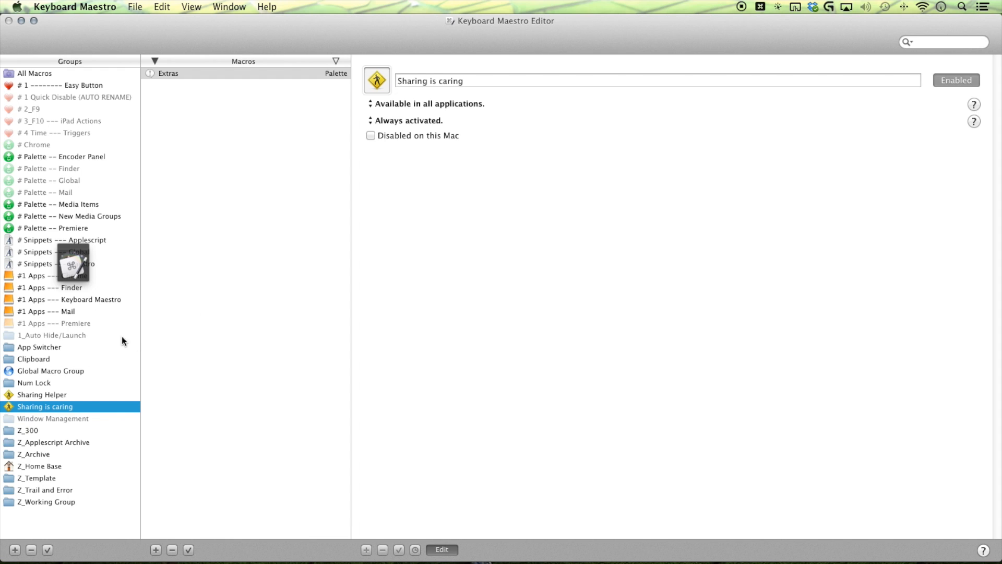
{"action": "mouse_move", "coordinate": [380, 89]}
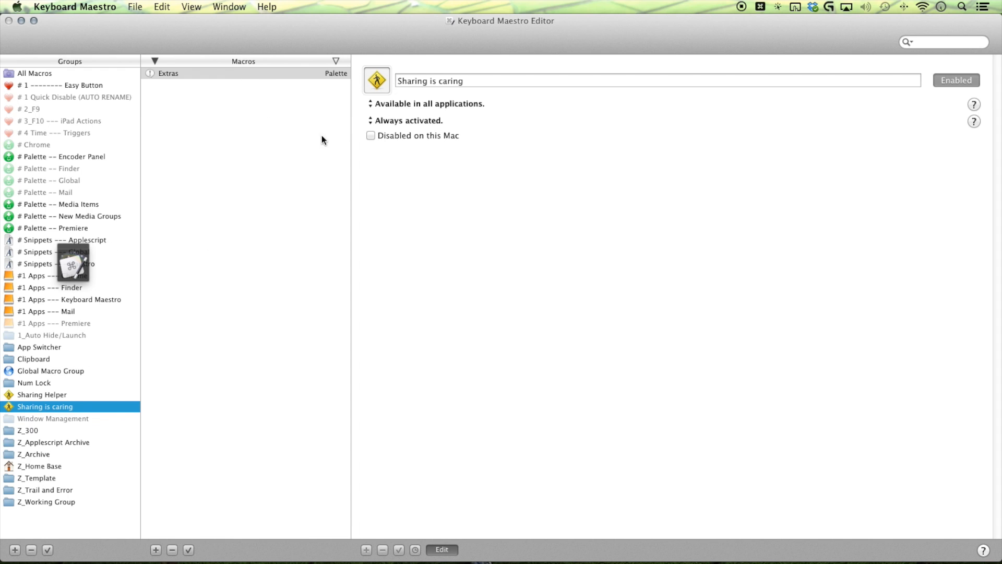
{"action": "mouse_move", "coordinate": [347, 124]}
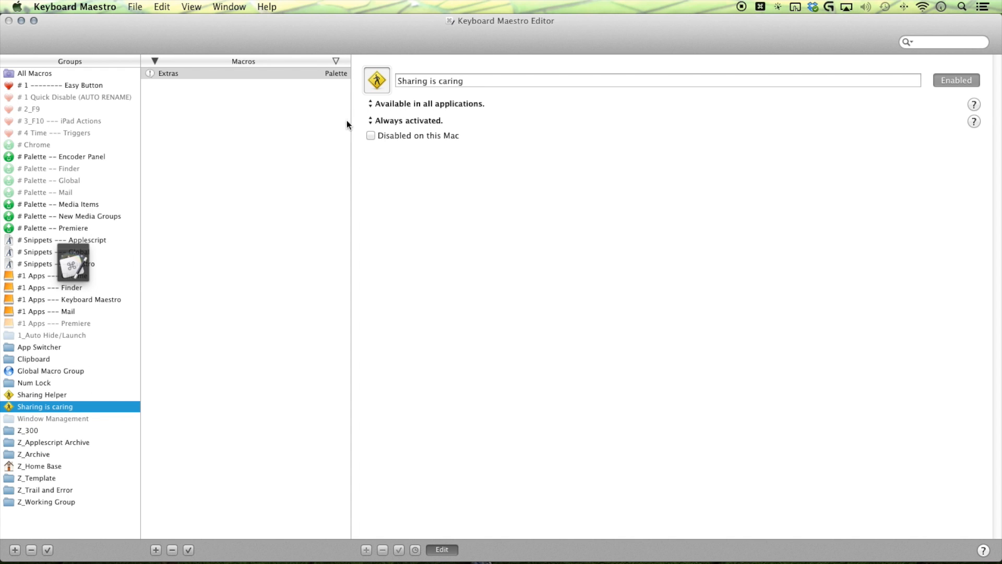
{"action": "mouse_move", "coordinate": [279, 275]}
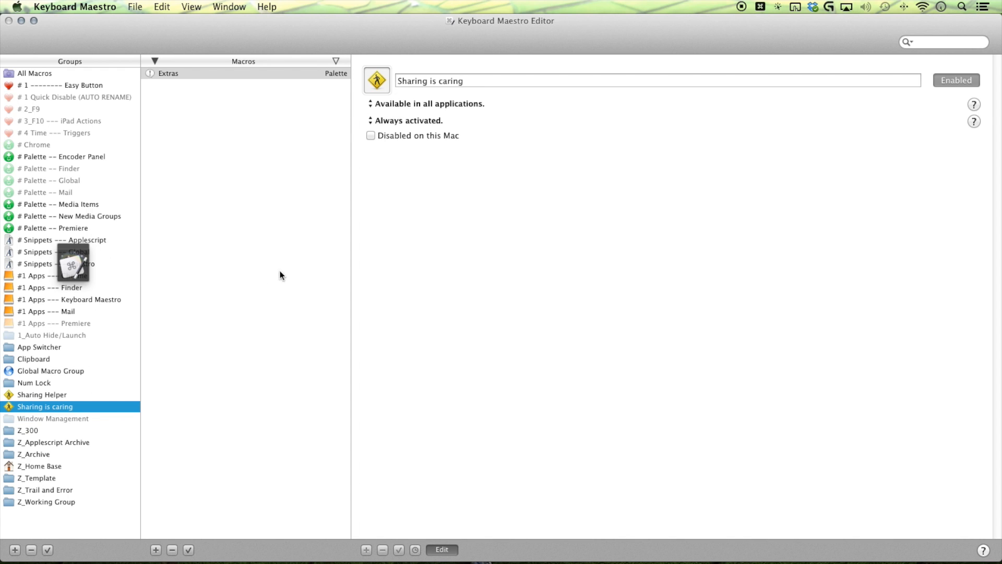
{"action": "mouse_move", "coordinate": [286, 176]}
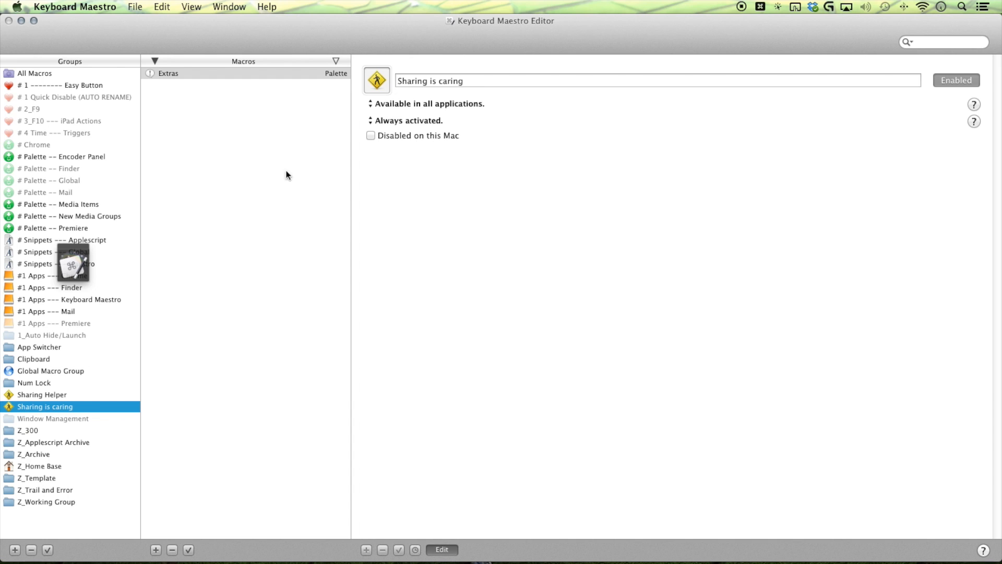
{"action": "mouse_move", "coordinate": [284, 75]}
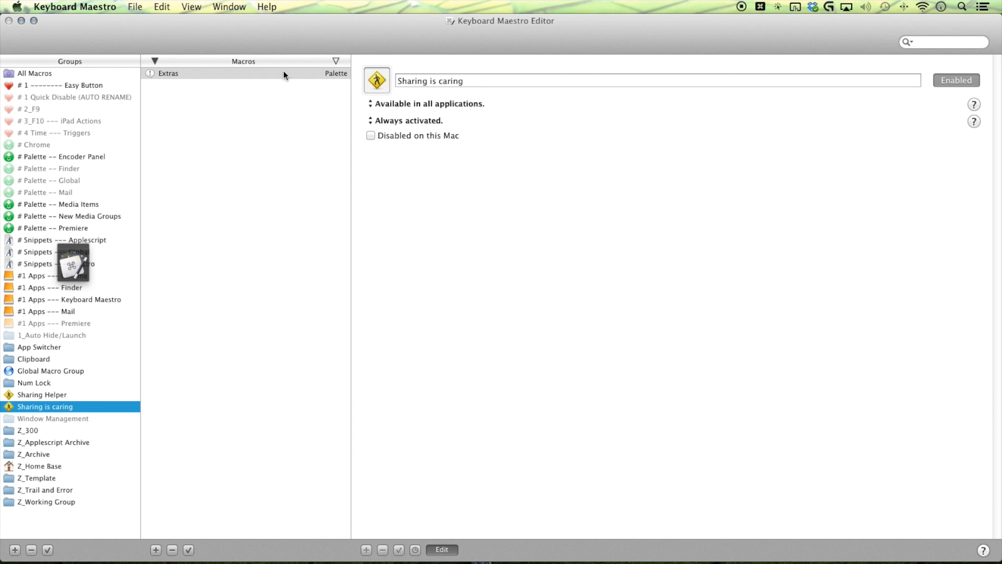
{"action": "mouse_move", "coordinate": [93, 399]}
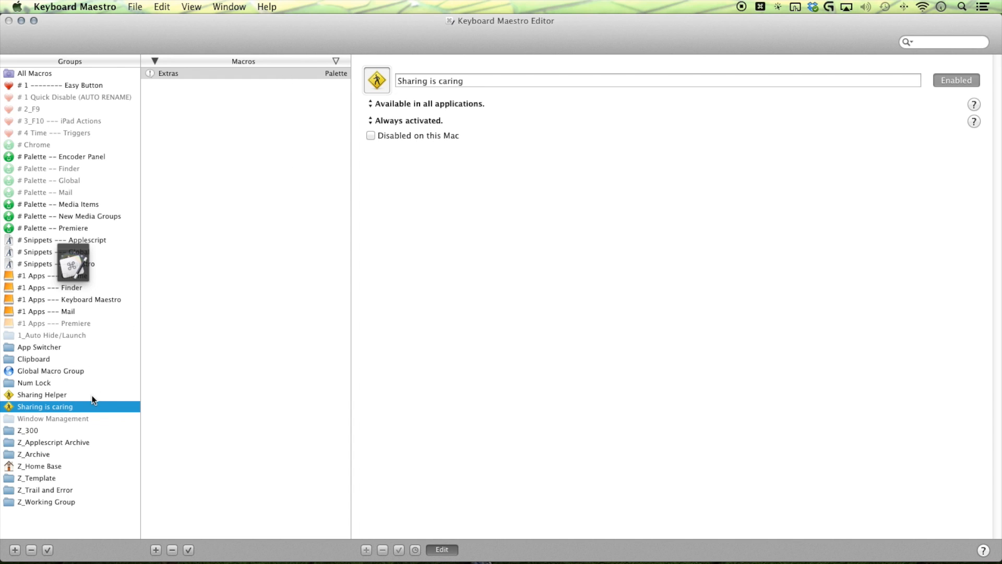
Browse Sharing Helper, #1 Apps --- Premiere and the palette groups, ending on the # 2_F9 group's macros
{"action": "left_click", "coordinate": [41, 394]}
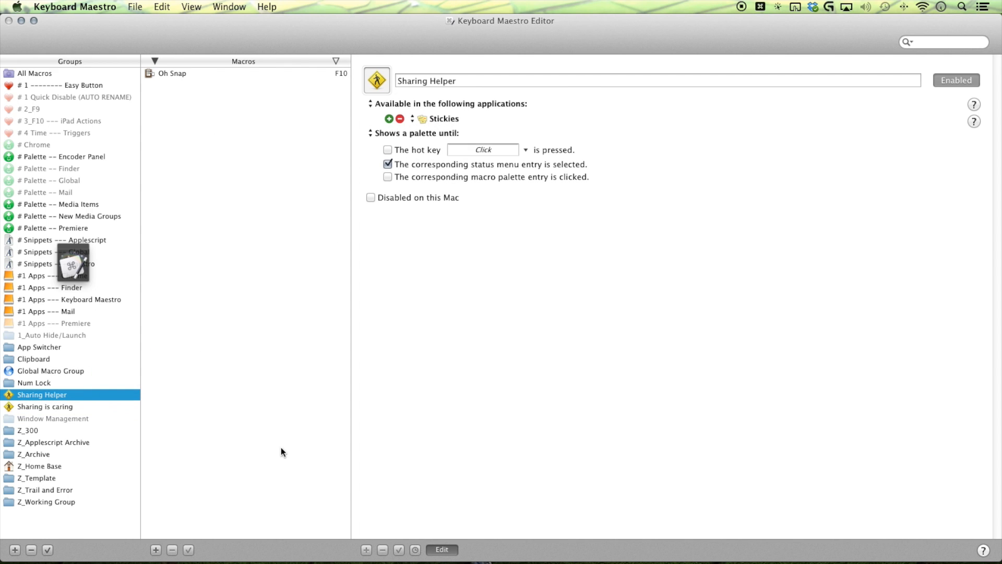
{"action": "mouse_move", "coordinate": [212, 226]}
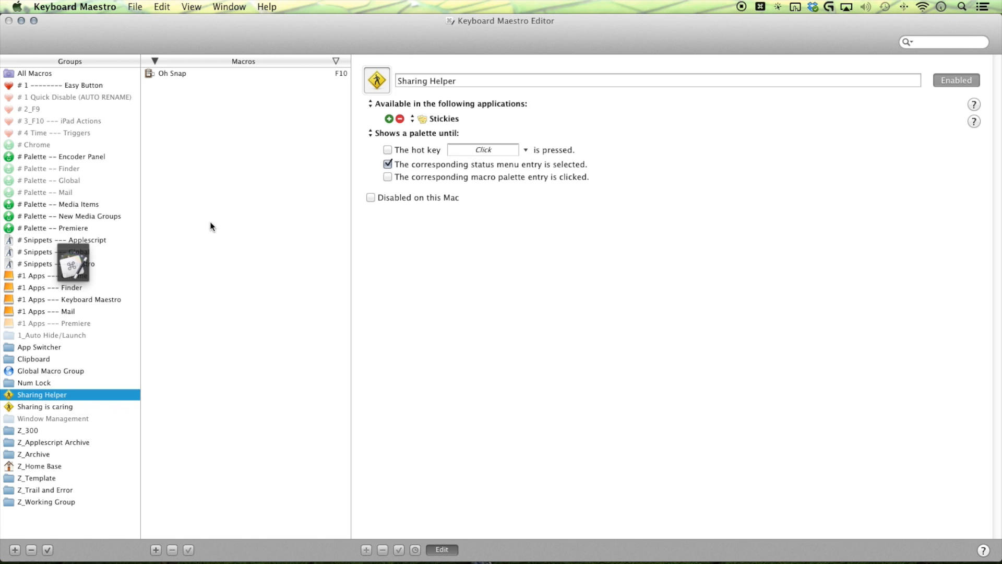
{"action": "mouse_move", "coordinate": [348, 408]}
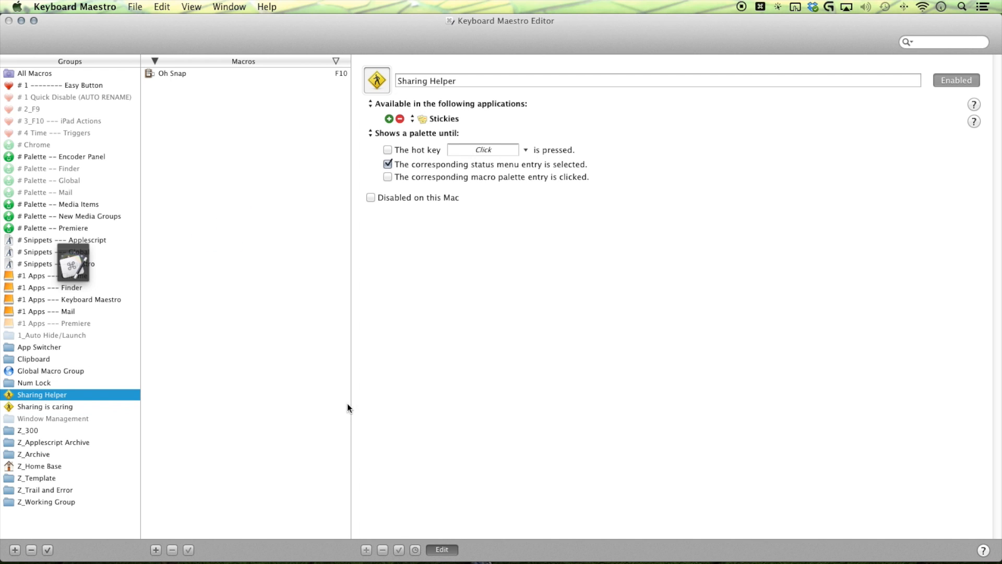
{"action": "mouse_move", "coordinate": [341, 422]}
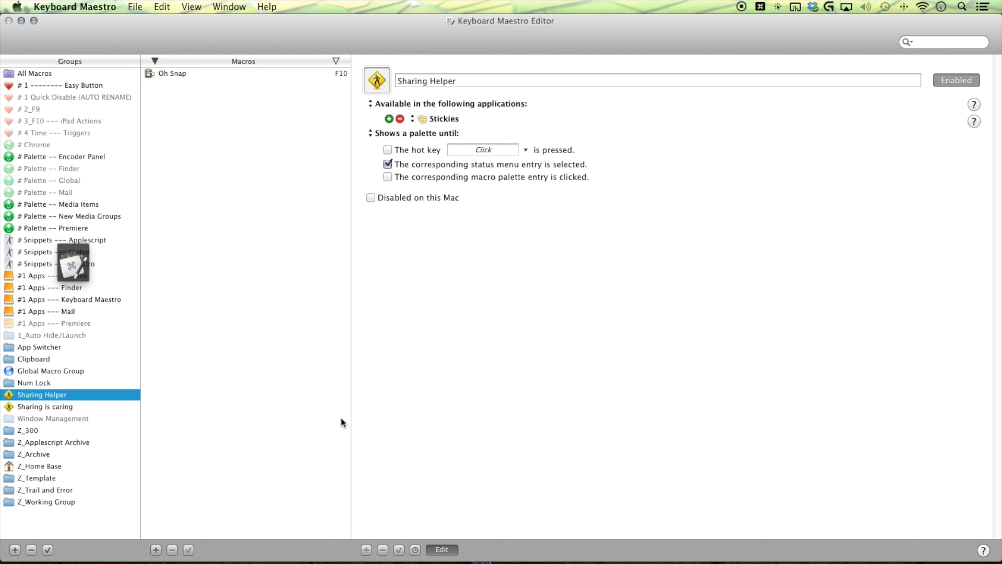
{"action": "mouse_move", "coordinate": [285, 298]}
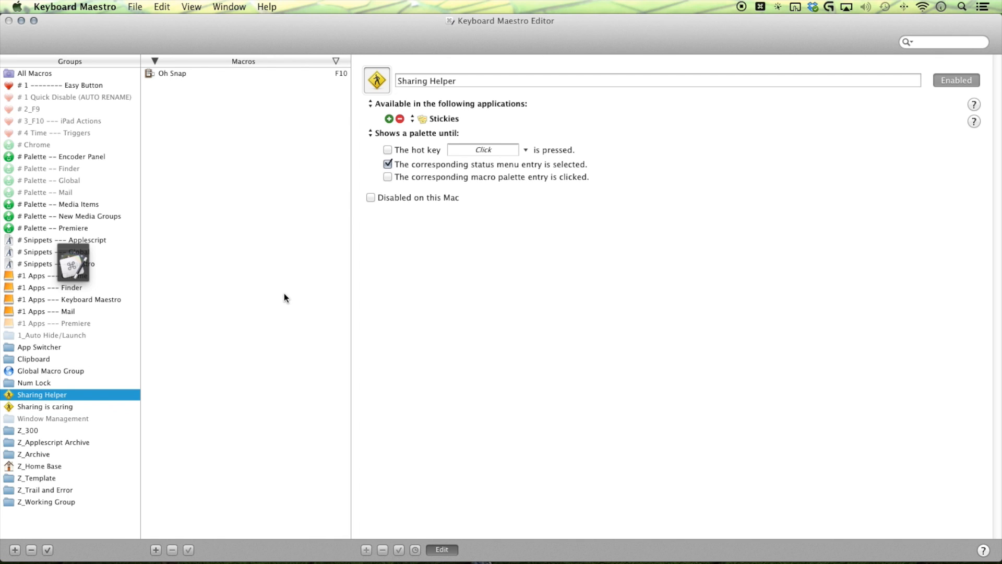
{"action": "mouse_move", "coordinate": [294, 434]}
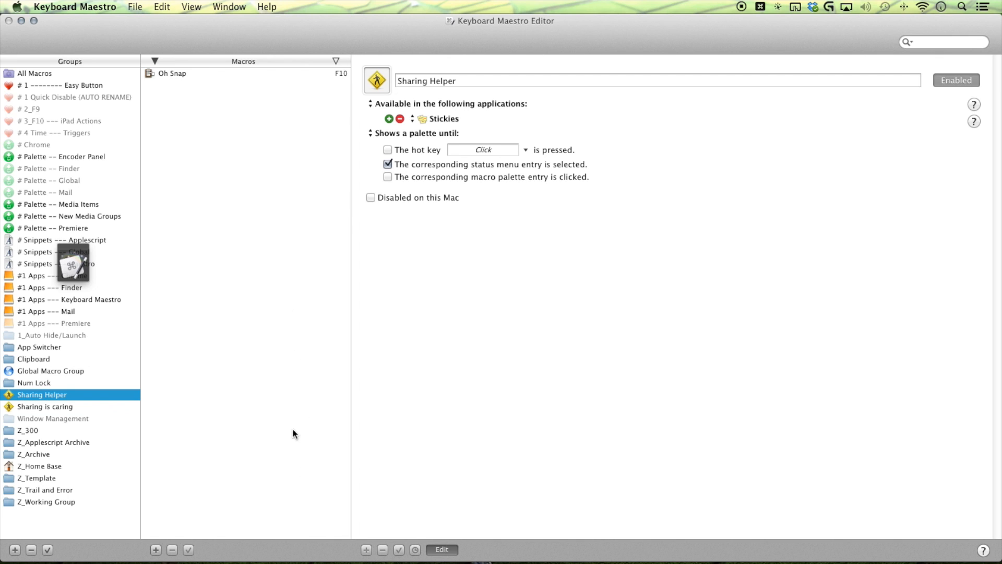
{"action": "mouse_move", "coordinate": [136, 408]}
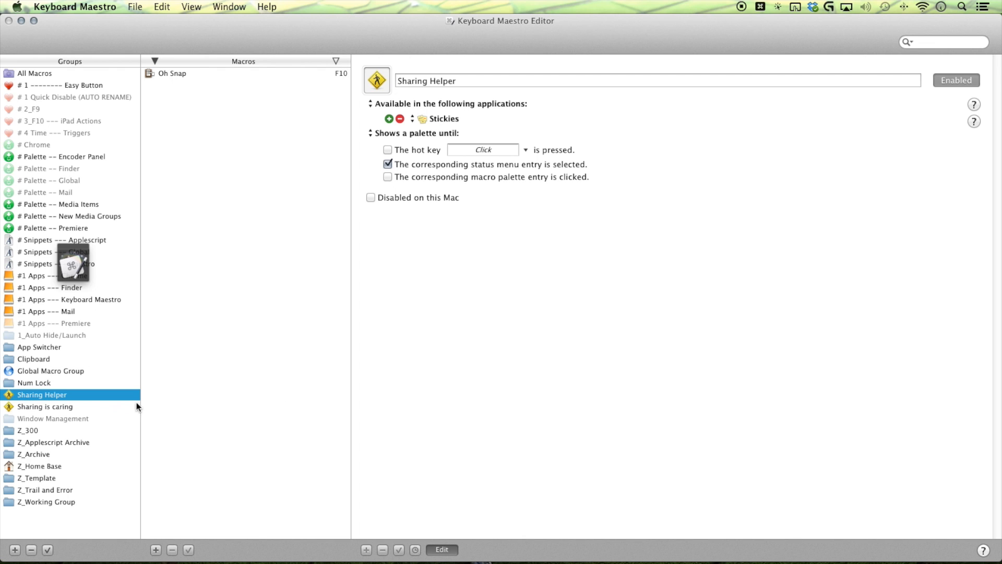
{"action": "left_click", "coordinate": [67, 323]}
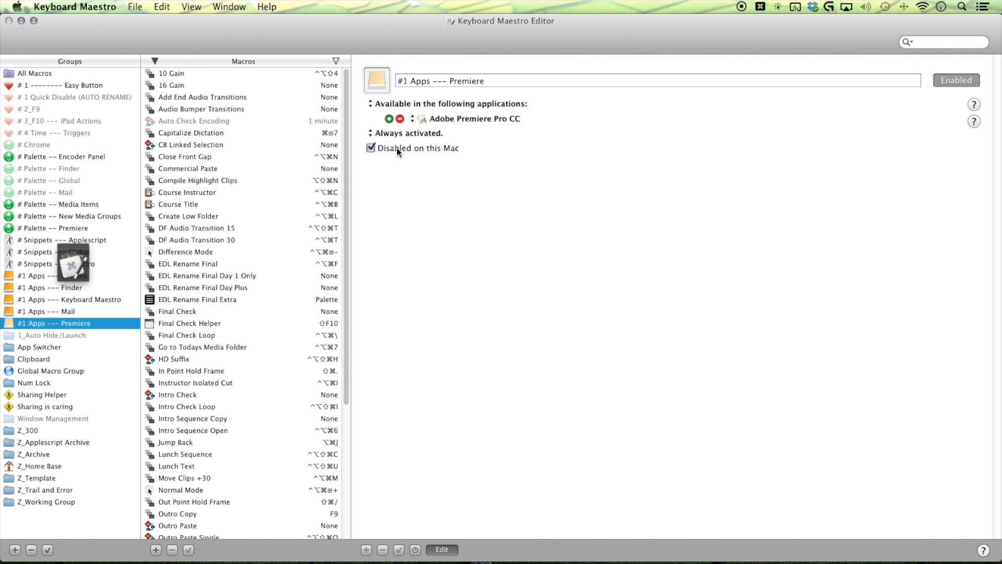
{"action": "mouse_move", "coordinate": [281, 195]}
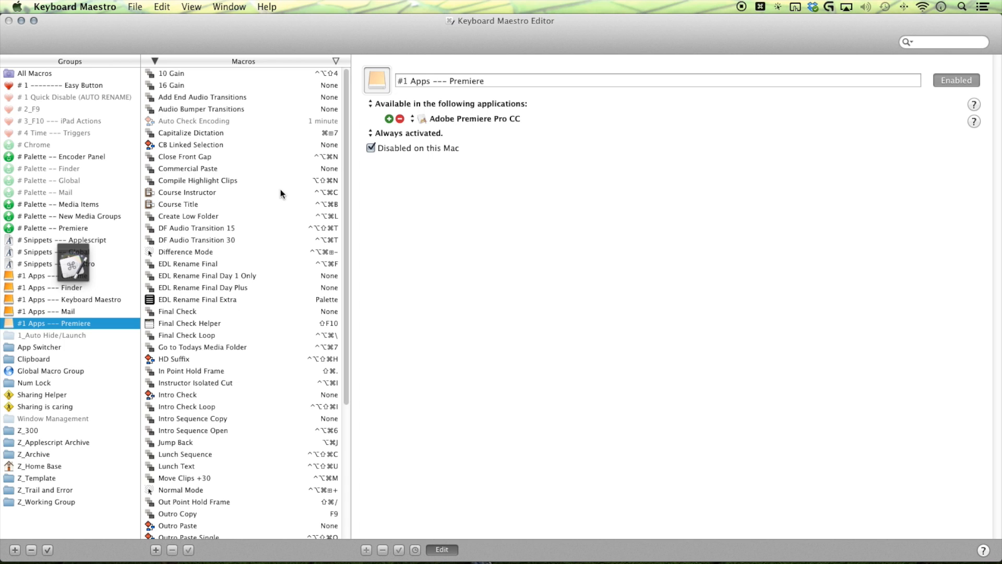
{"action": "left_click", "coordinate": [62, 157]}
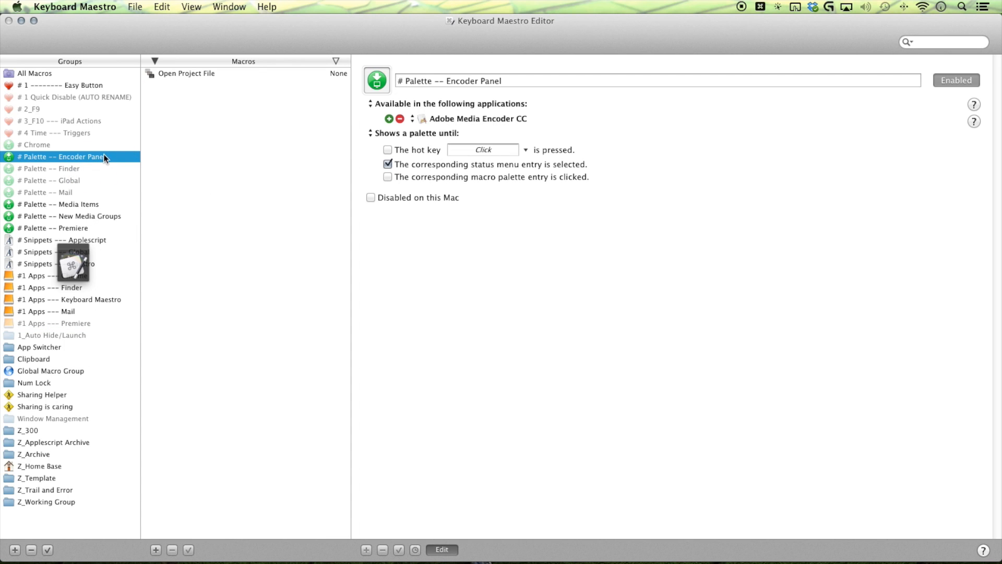
{"action": "left_click", "coordinate": [56, 229]}
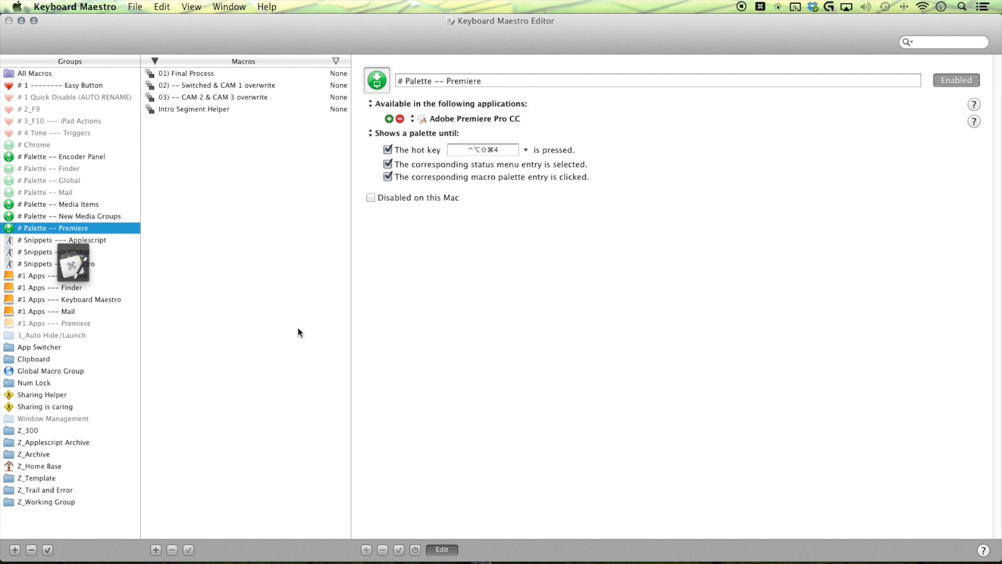
{"action": "mouse_move", "coordinate": [147, 190]}
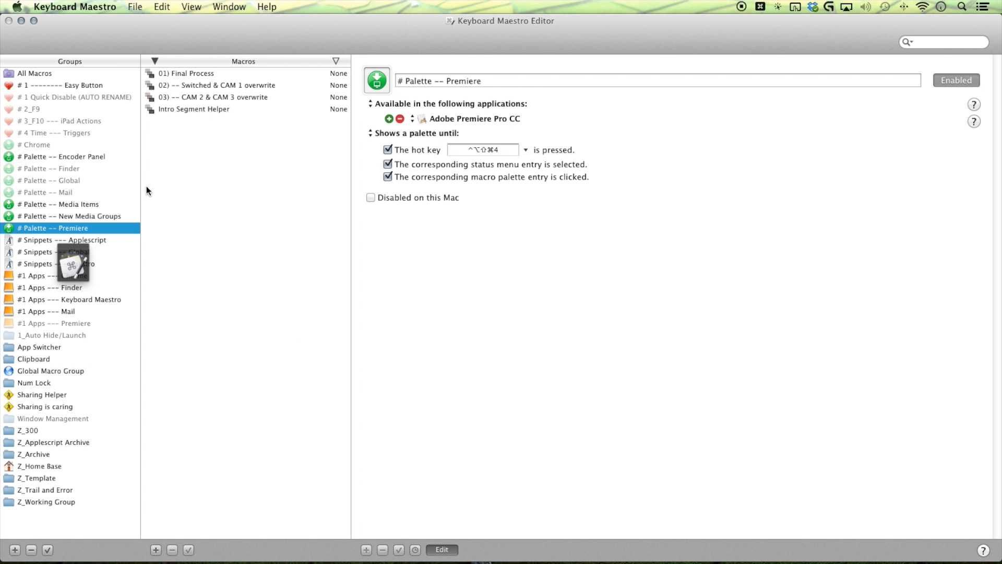
{"action": "mouse_move", "coordinate": [96, 158]}
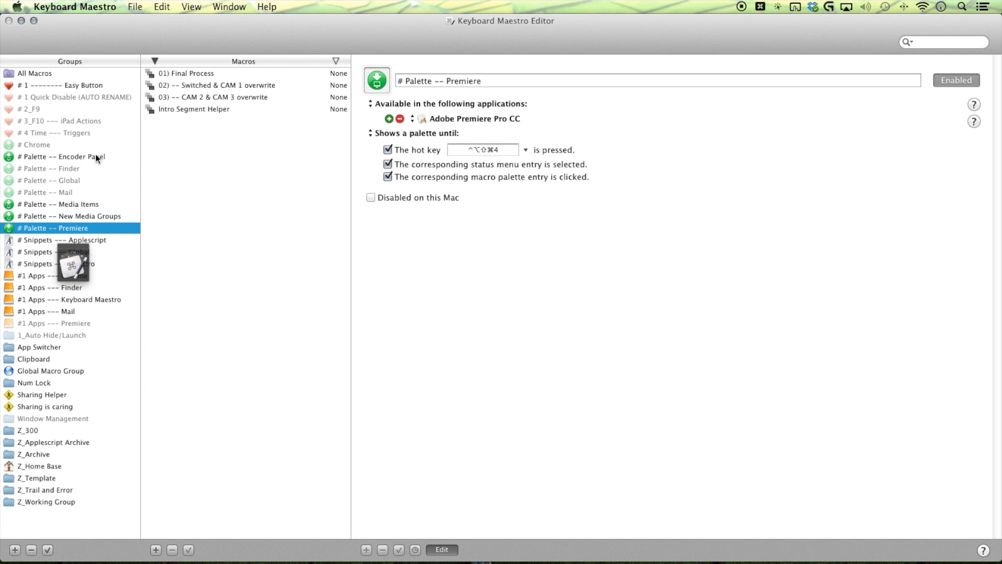
{"action": "mouse_move", "coordinate": [377, 379]}
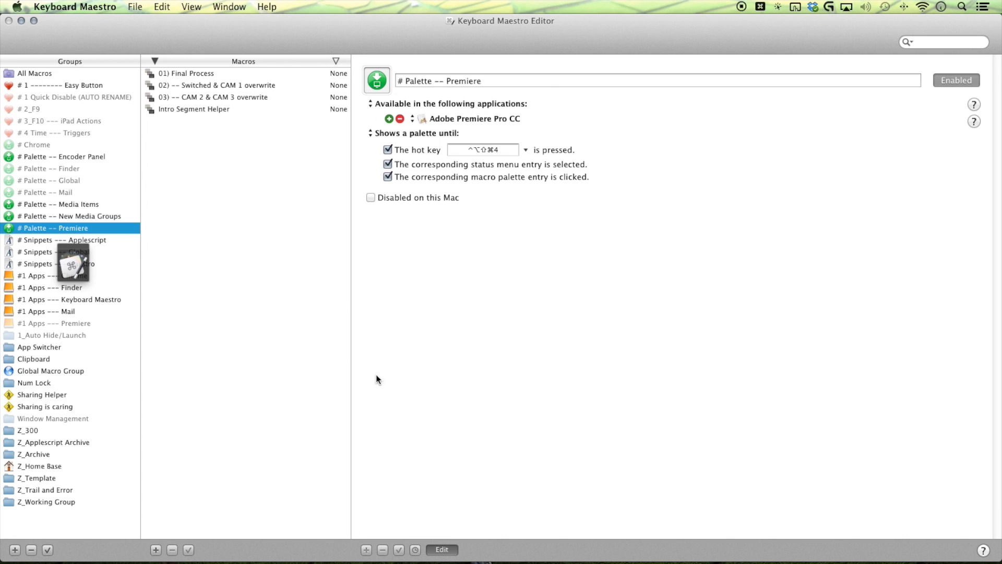
{"action": "left_click", "coordinate": [30, 109]}
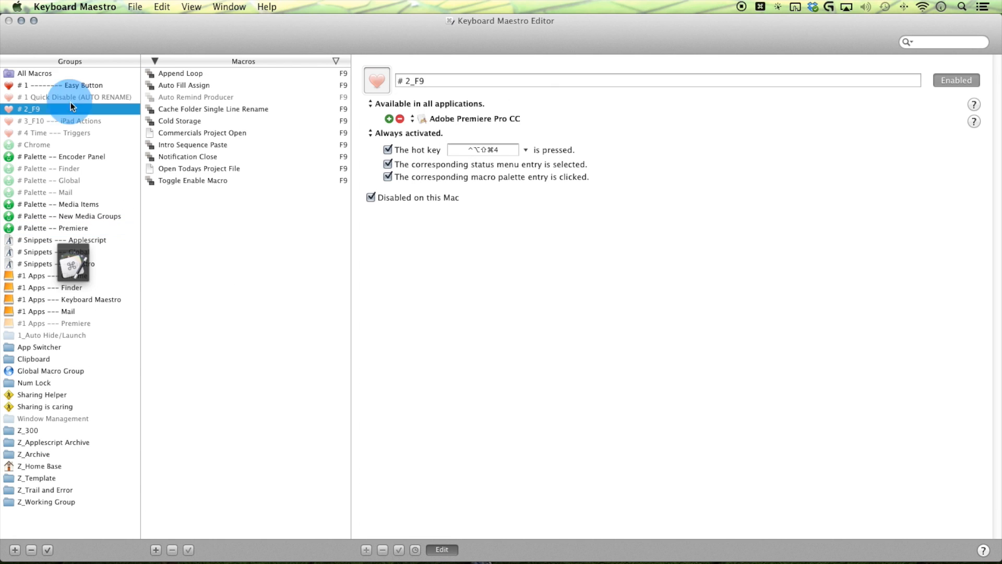
{"action": "left_click", "coordinate": [371, 103]}
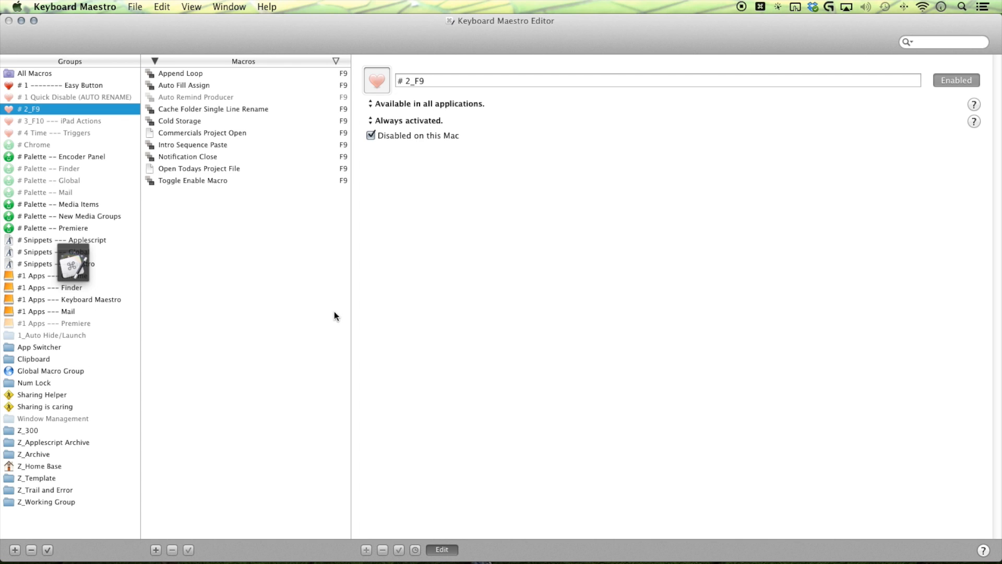
{"action": "mouse_move", "coordinate": [314, 365]}
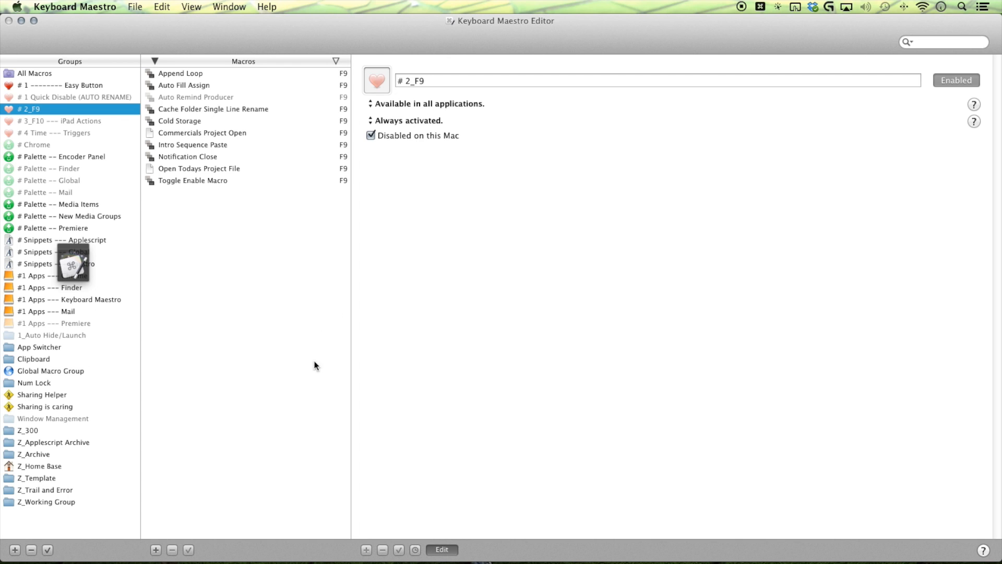
{"action": "mouse_move", "coordinate": [39, 334]}
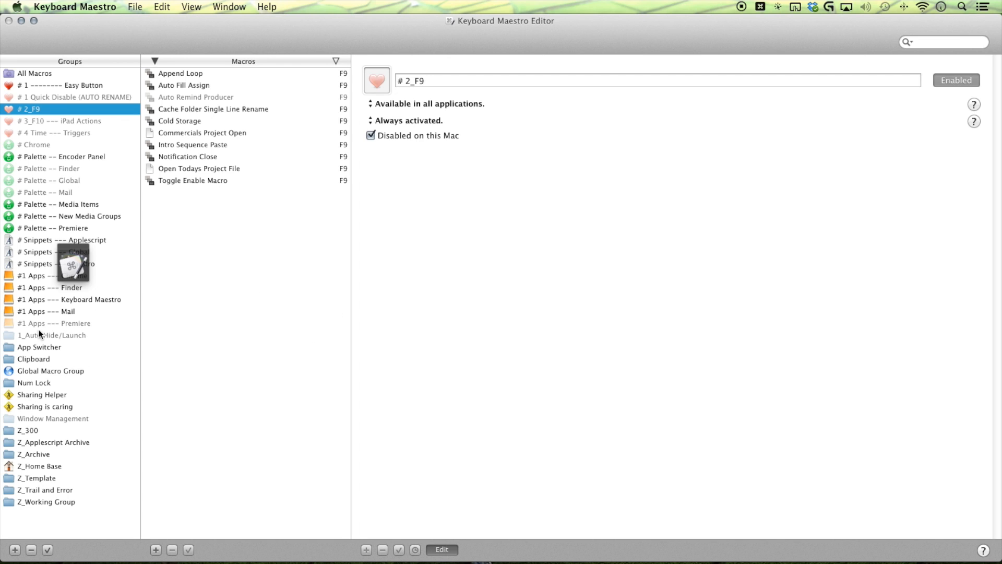
{"action": "mouse_move", "coordinate": [68, 427]}
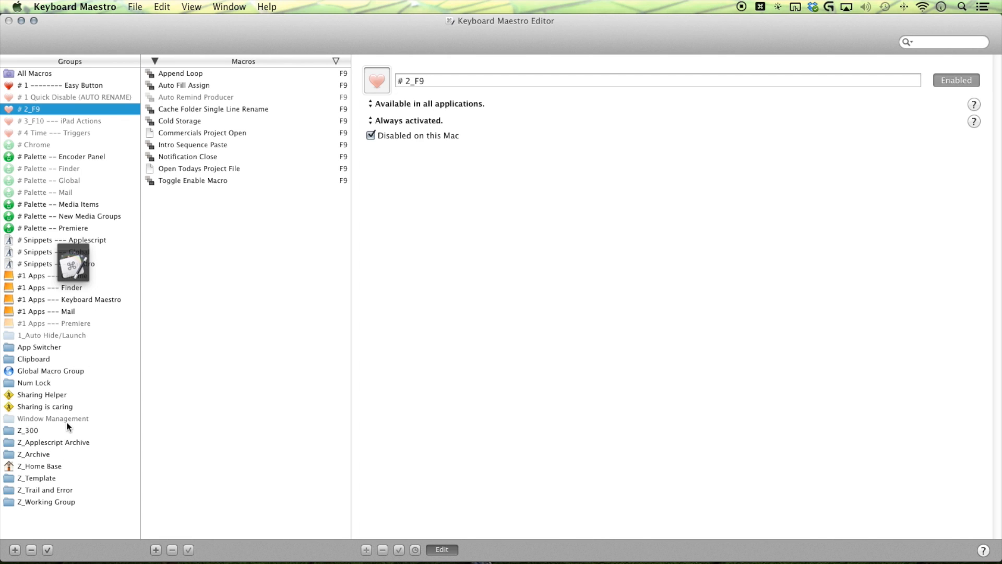
{"action": "mouse_move", "coordinate": [65, 398]}
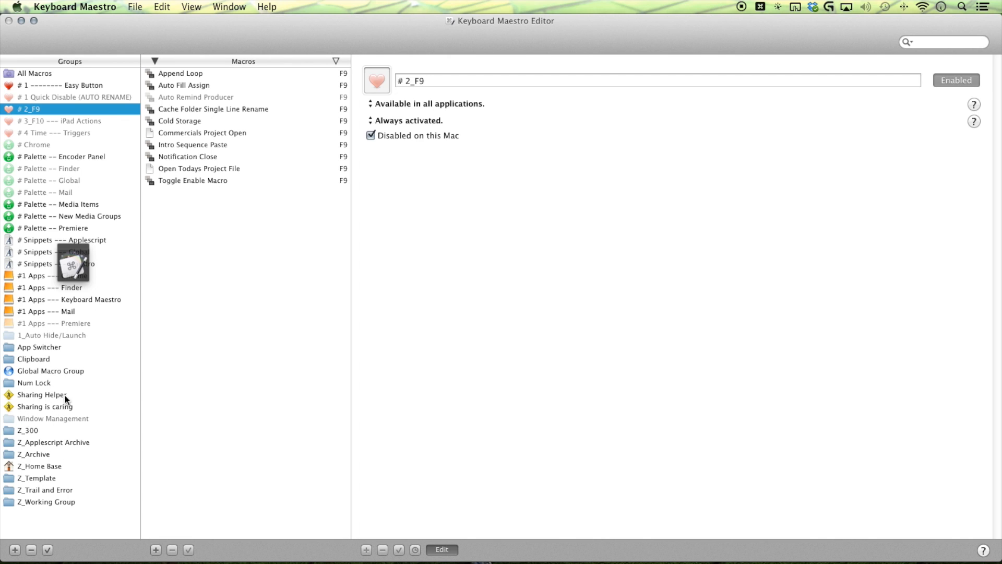
Create a new macro named 'Search Tr...' in the Sharing Helper group
{"action": "left_click", "coordinate": [41, 395]}
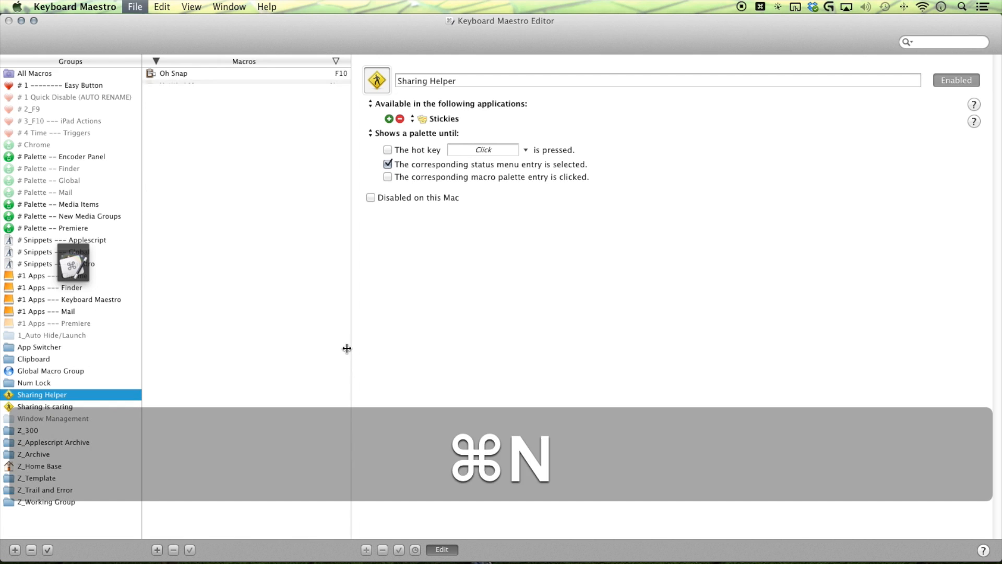
{"action": "key", "text": "cmd+n"}
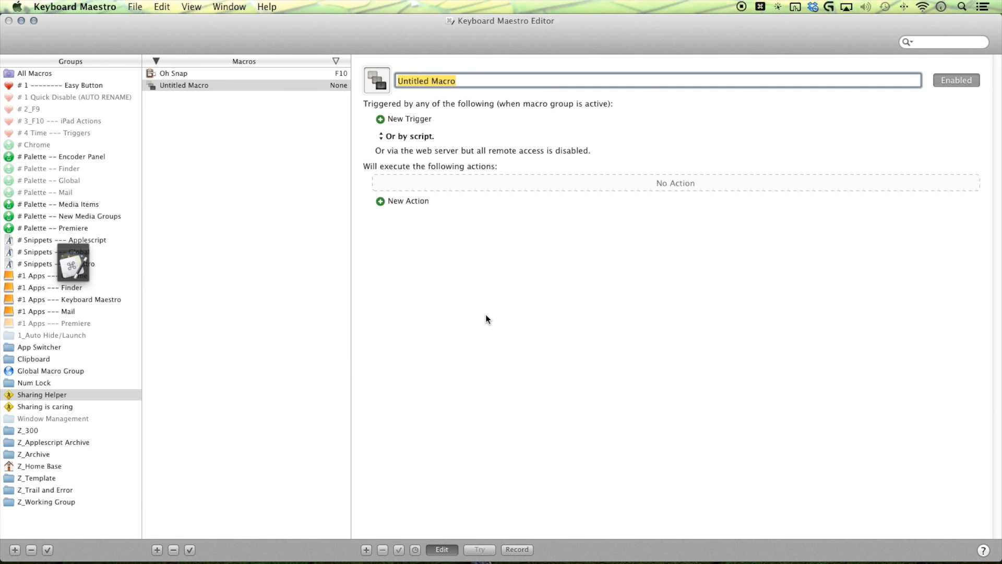
{"action": "type", "text": "Search Trigger"}
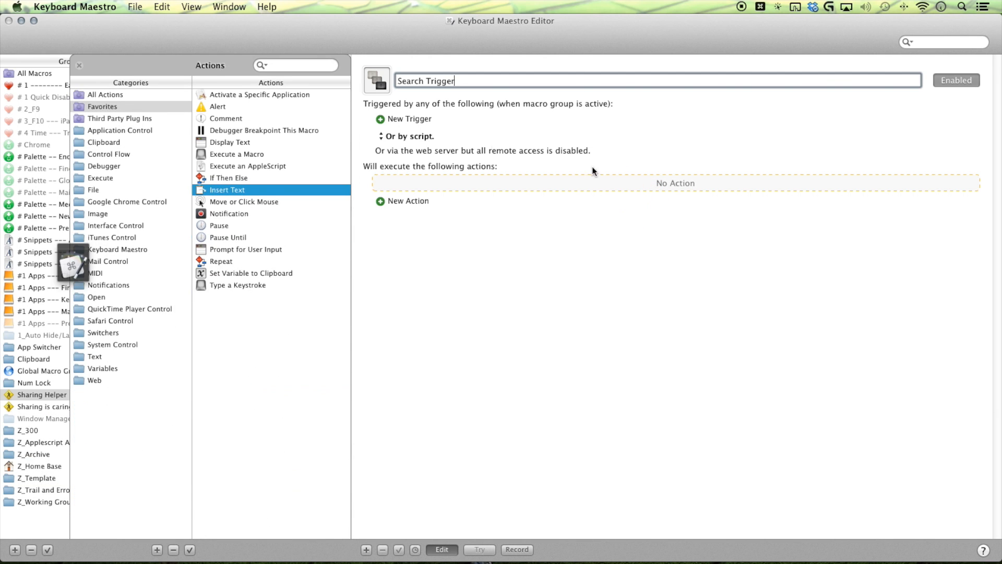
Search All Actions for 'mac' and add Trigger Macro by Name to the Search Trigger macro
{"action": "type", "text": "macro"}
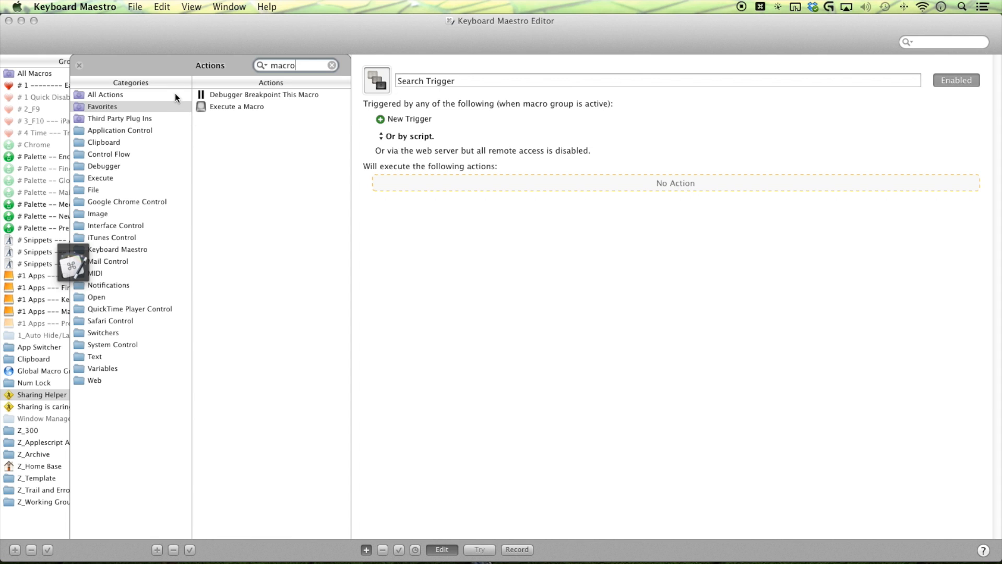
{"action": "left_click", "coordinate": [106, 94]}
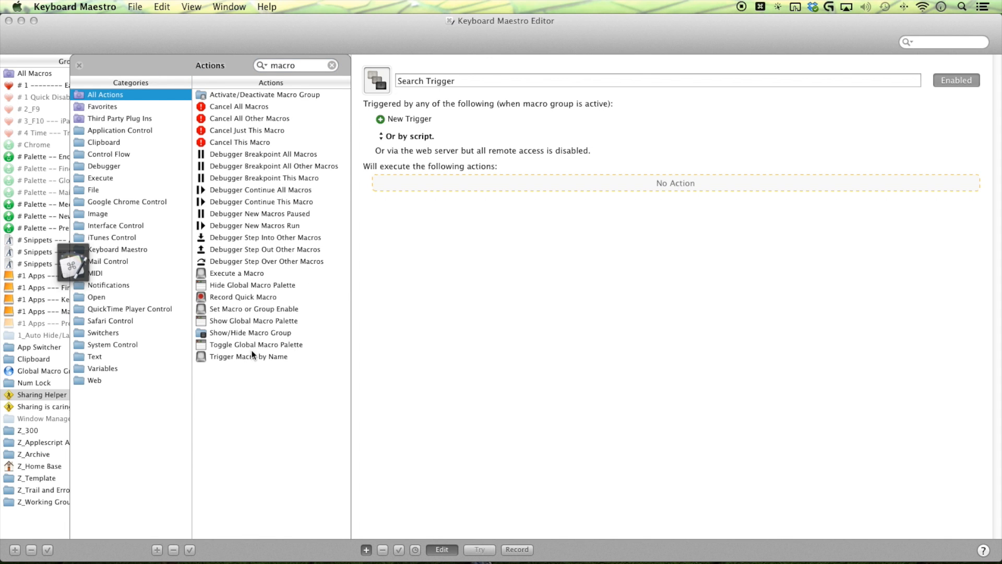
{"action": "left_click_drag", "start_coordinate": [250, 356], "coordinate": [528, 181]}
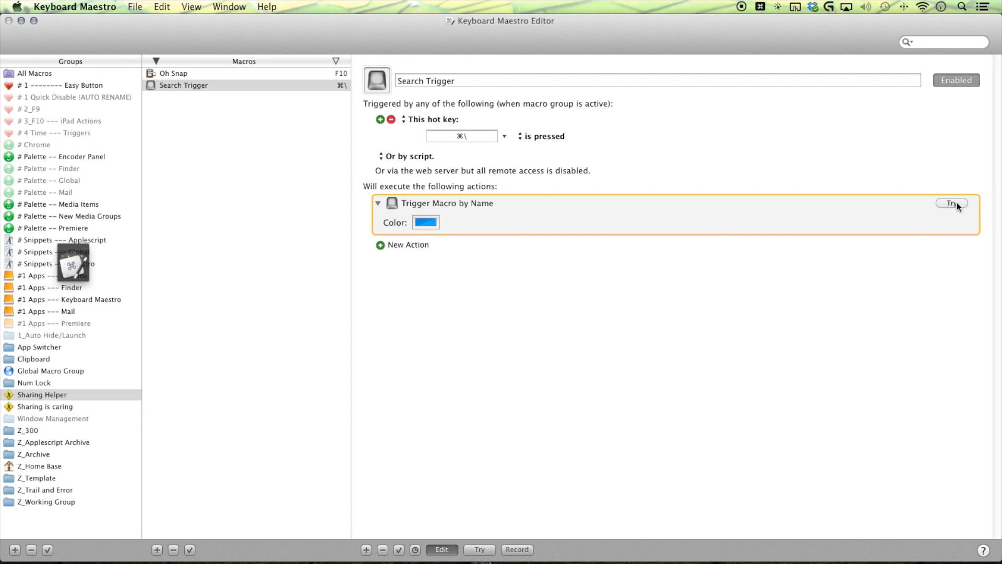
{"action": "left_click", "coordinate": [952, 203]}
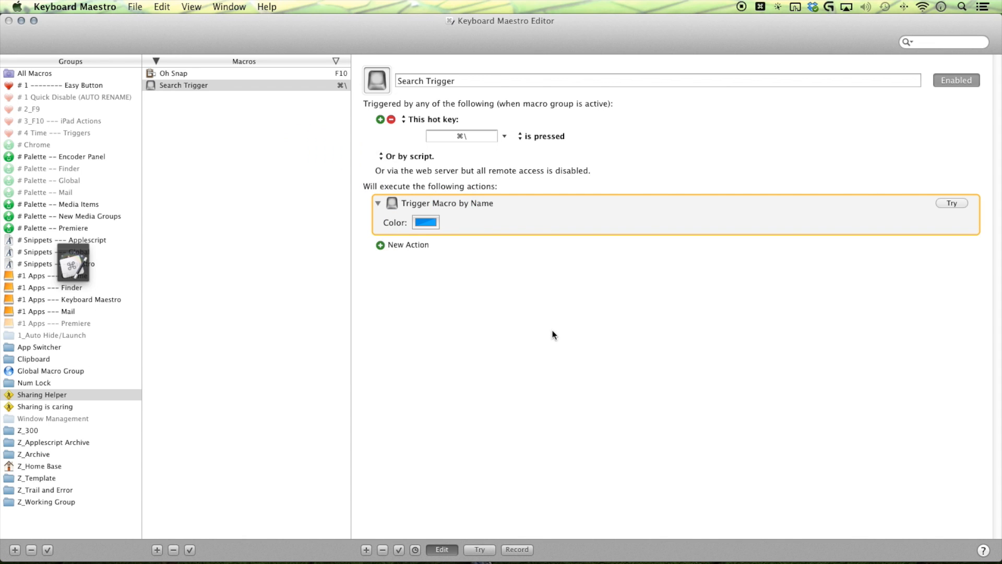
{"action": "mouse_move", "coordinate": [249, 107]}
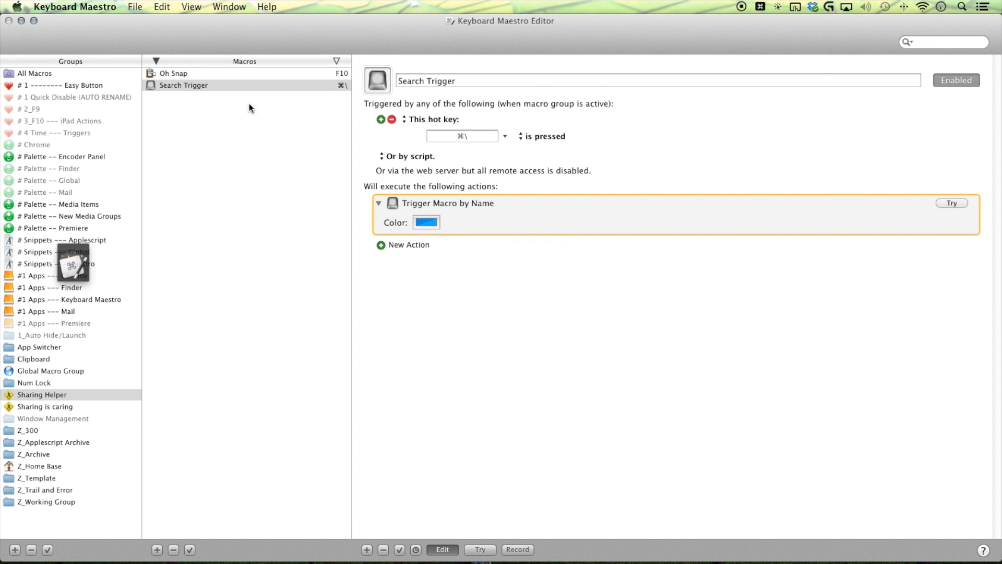
{"action": "mouse_move", "coordinate": [233, 148]}
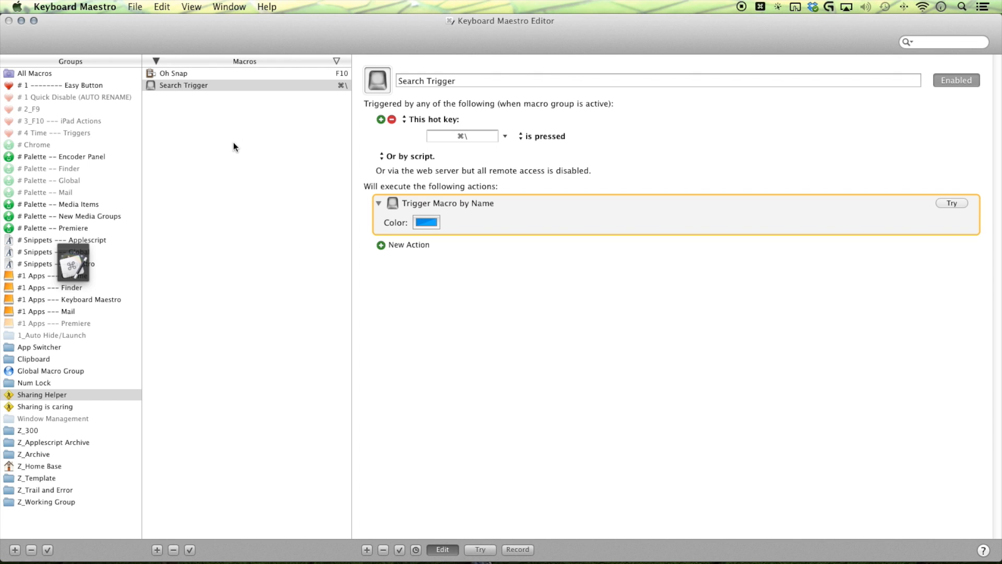
{"action": "mouse_move", "coordinate": [246, 261]}
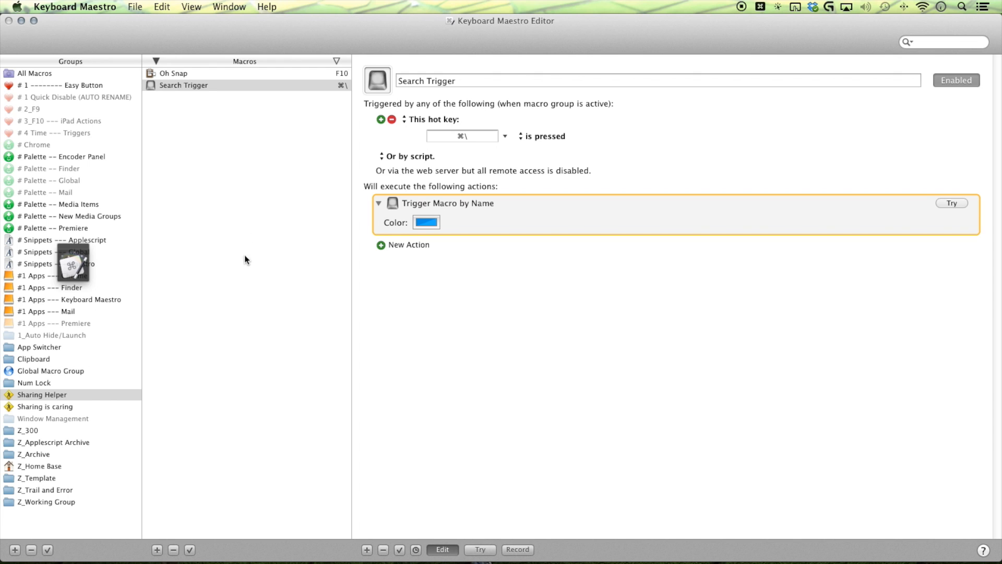
{"action": "mouse_move", "coordinate": [235, 206]}
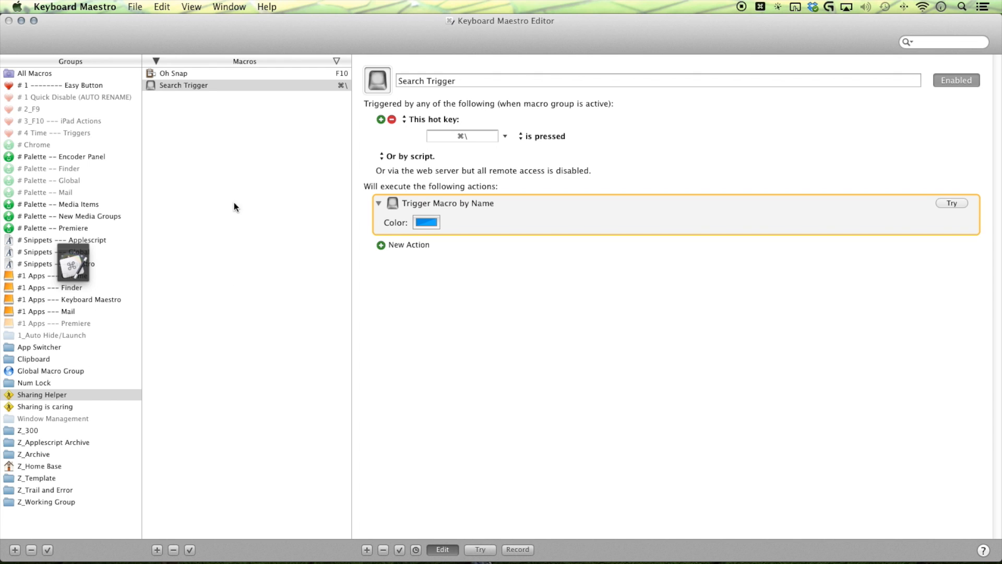
{"action": "mouse_move", "coordinate": [371, 280]}
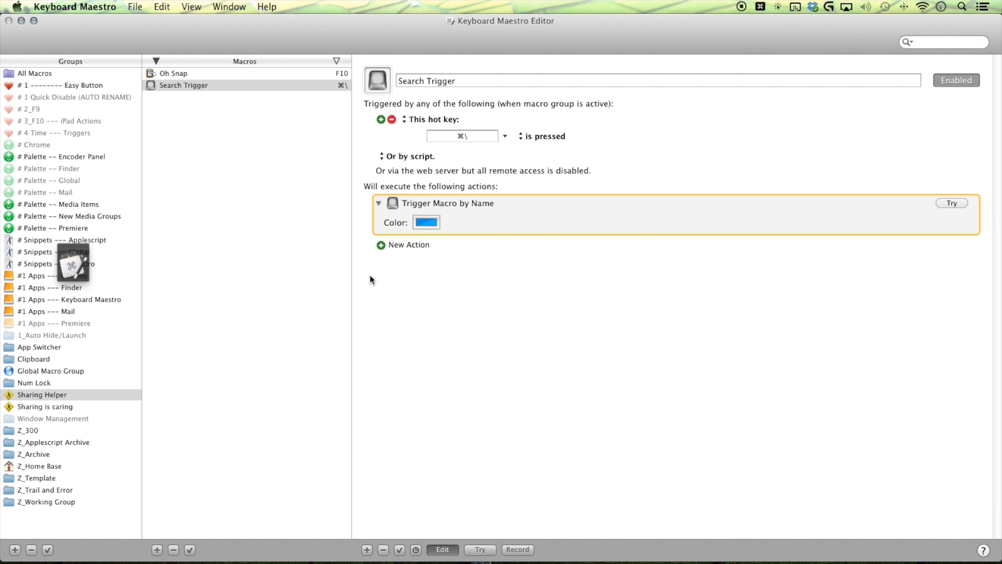
{"action": "mouse_move", "coordinate": [338, 361]}
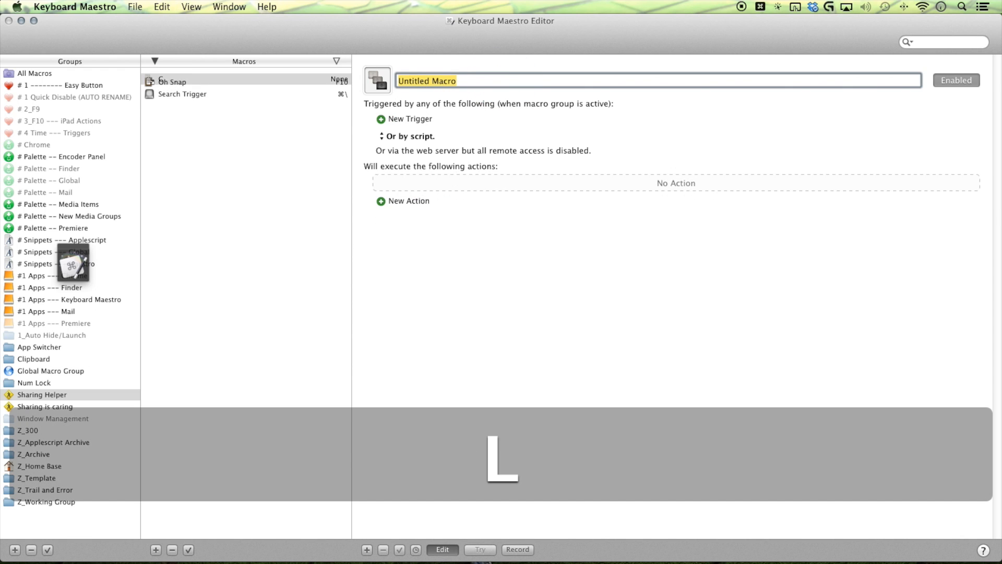
Name the new macro 'Clipboard History' and bring up the actions to add
{"action": "type", "text": "Clipboard"}
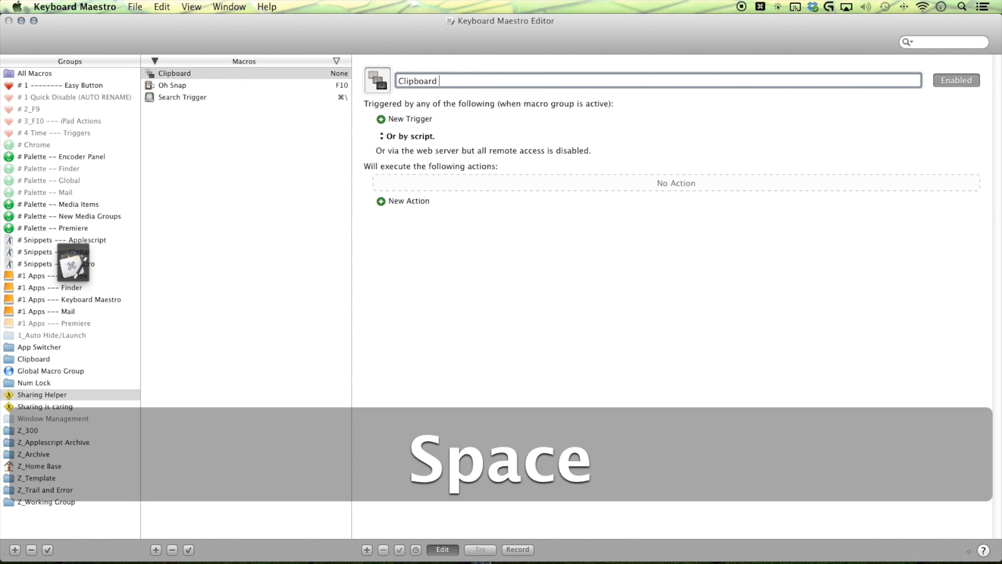
{"action": "type", "text": "History"}
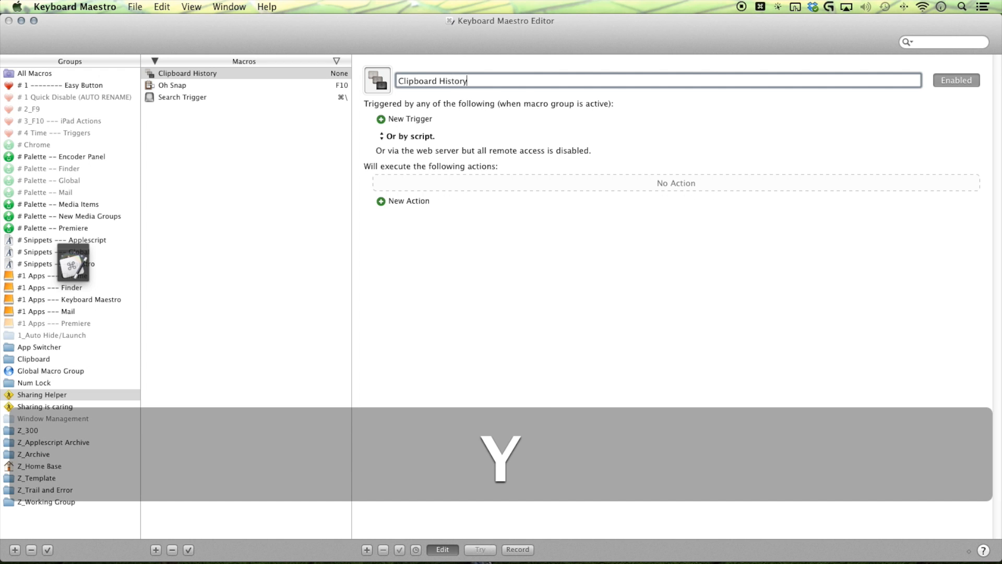
{"action": "left_click", "coordinate": [408, 200]}
{"action": "type", "text": "clipboard"}
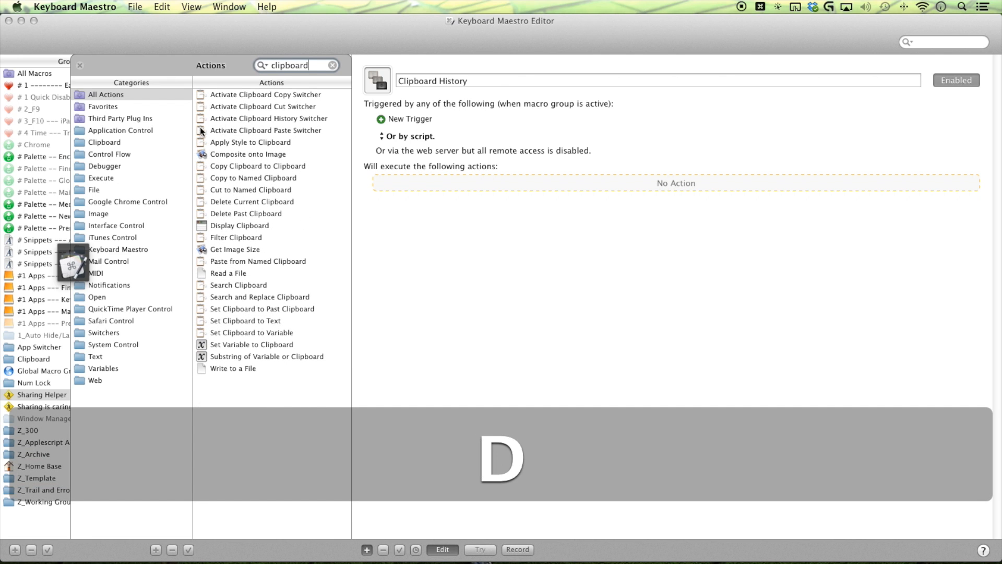
Add Activate Clipboard History Switcher to the macro and give it a hot key trigger
{"action": "left_click", "coordinate": [269, 118]}
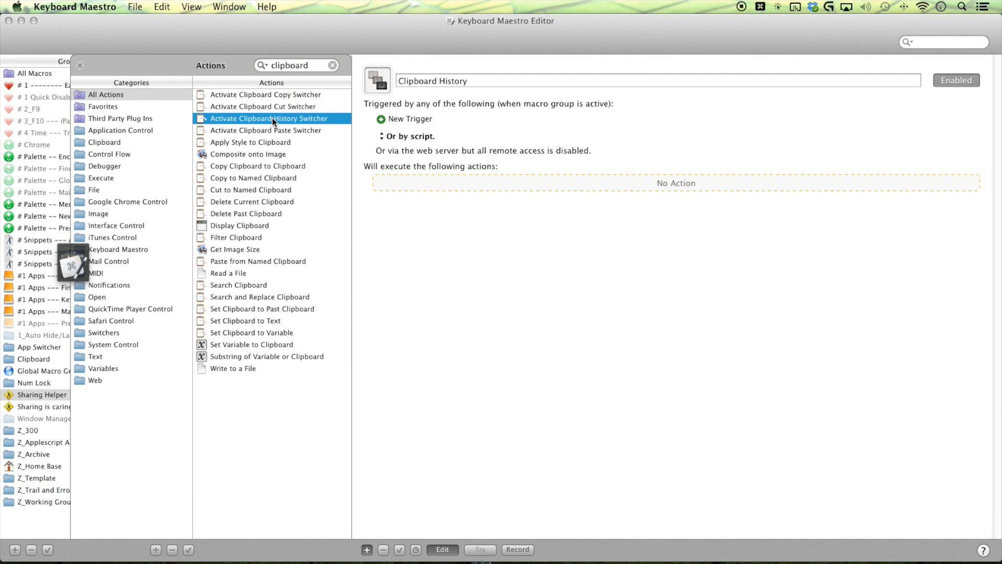
{"action": "double_click", "coordinate": [269, 118]}
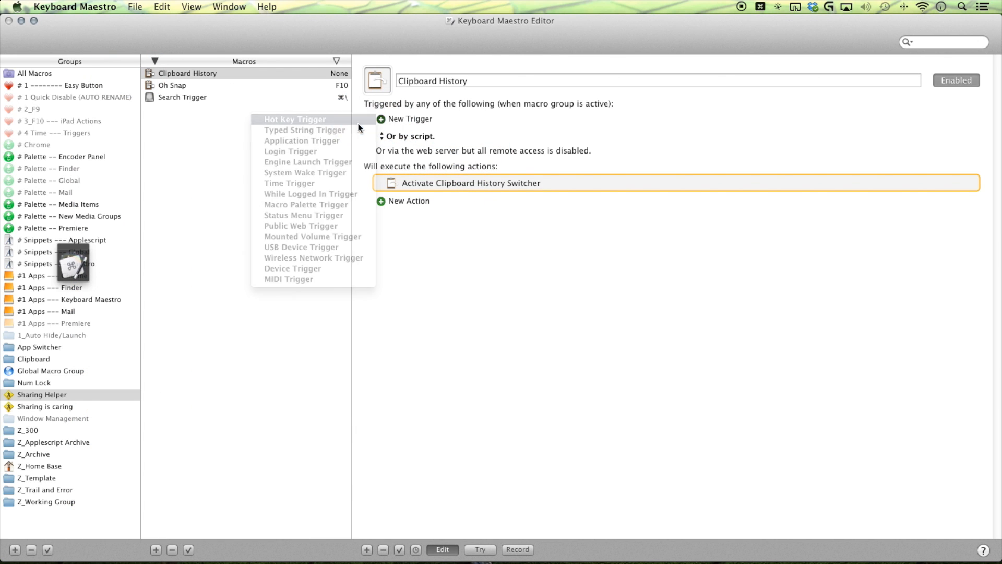
{"action": "left_click", "coordinate": [295, 119]}
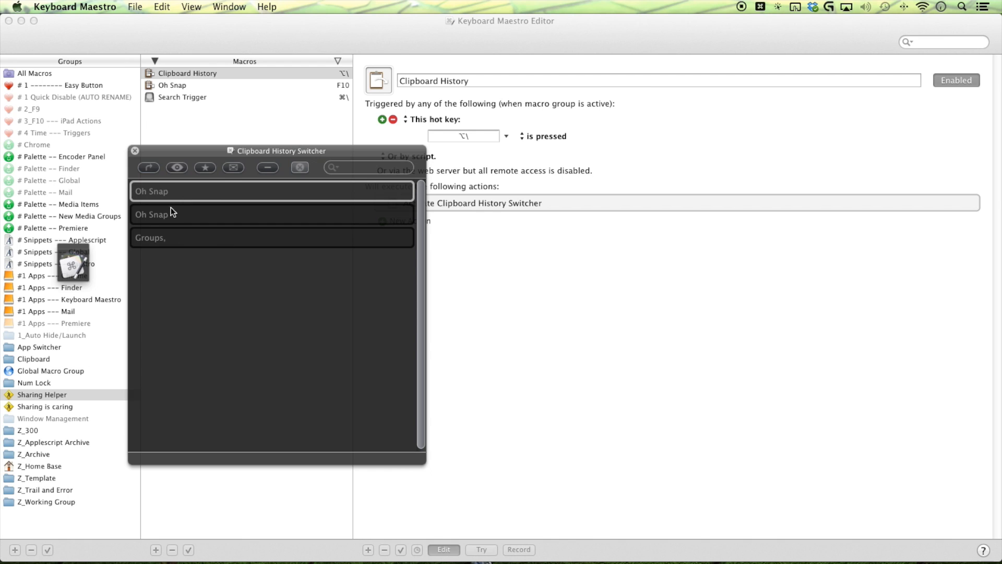
{"action": "mouse_move", "coordinate": [249, 273]}
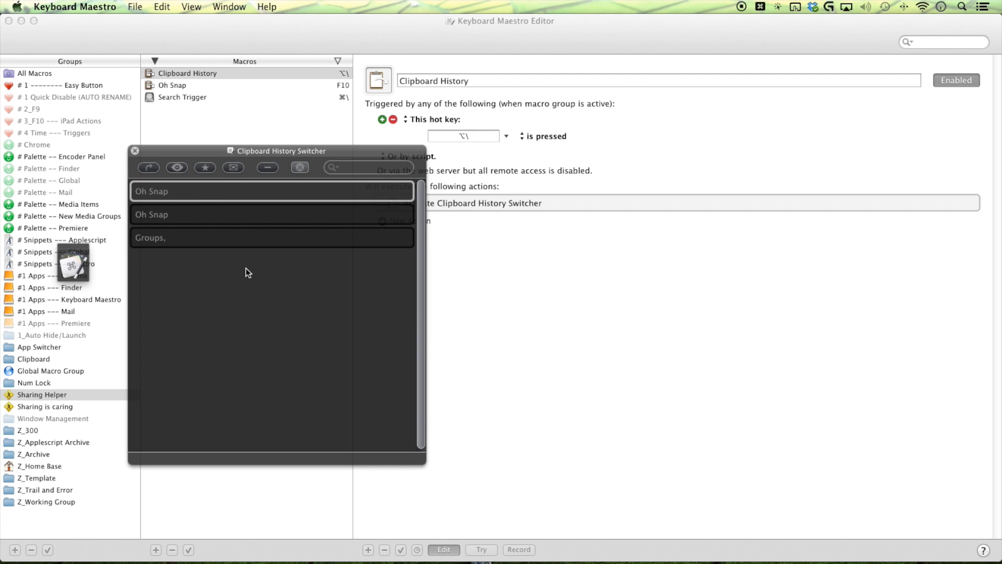
{"action": "mouse_move", "coordinate": [401, 292]}
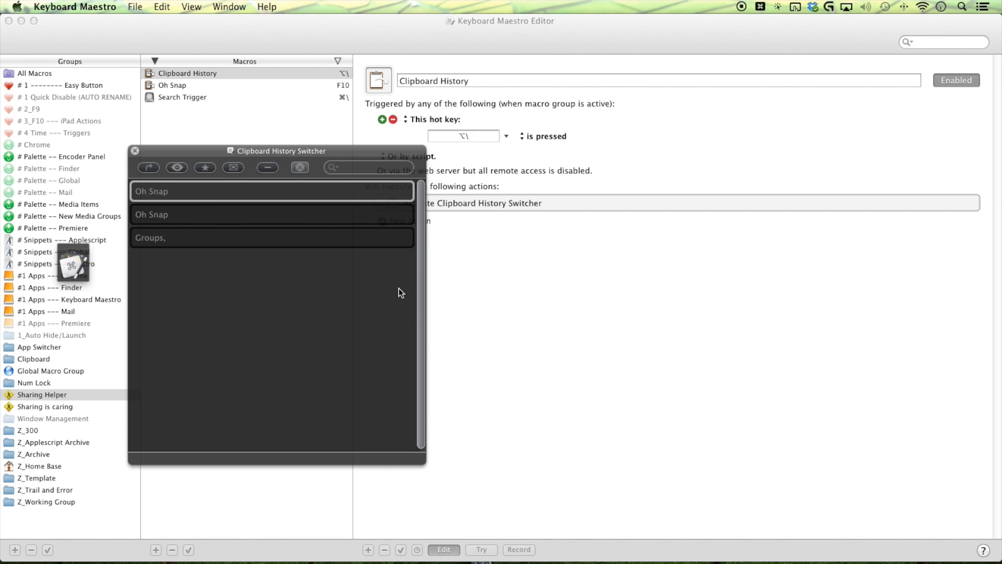
{"action": "mouse_move", "coordinate": [361, 222]}
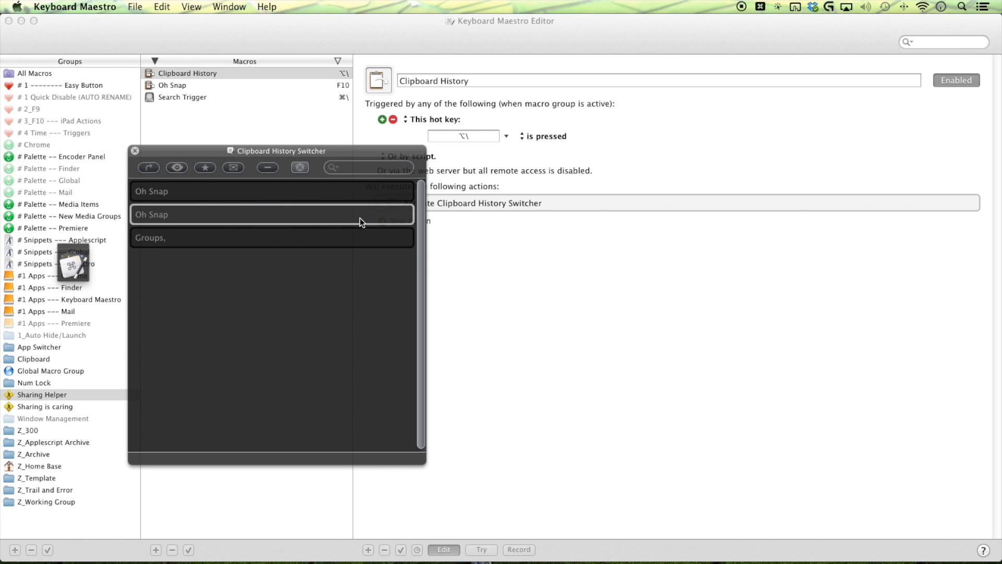
{"action": "mouse_move", "coordinate": [507, 408]}
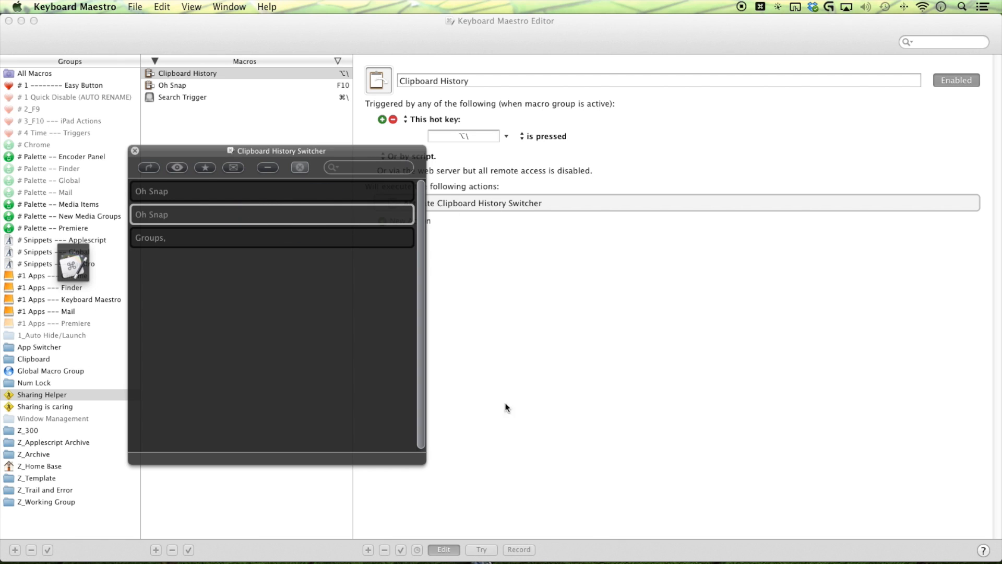
{"action": "mouse_move", "coordinate": [158, 154]}
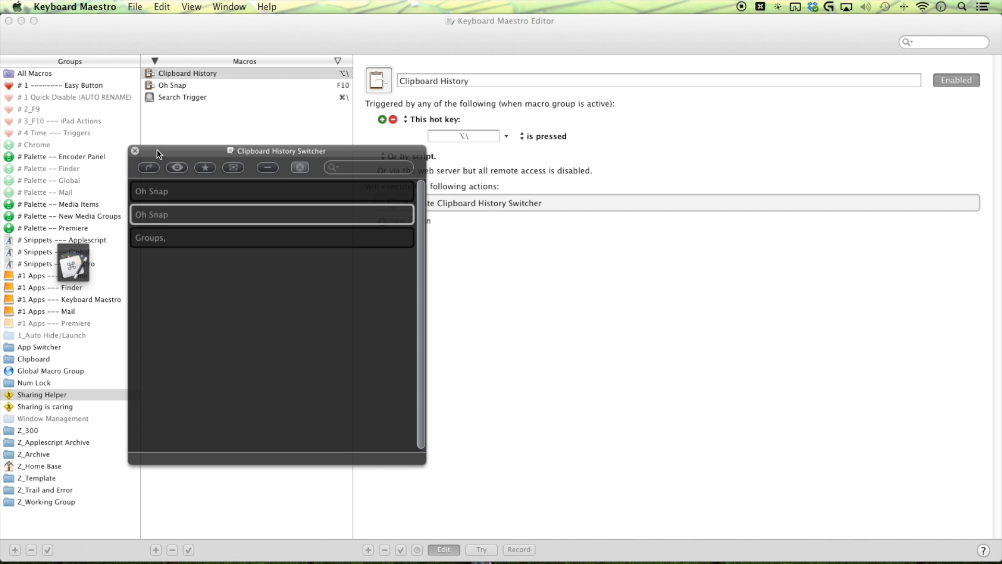
Close the Clipboard History Switcher and show the Sharing is caring group's settings
{"action": "left_click", "coordinate": [134, 151]}
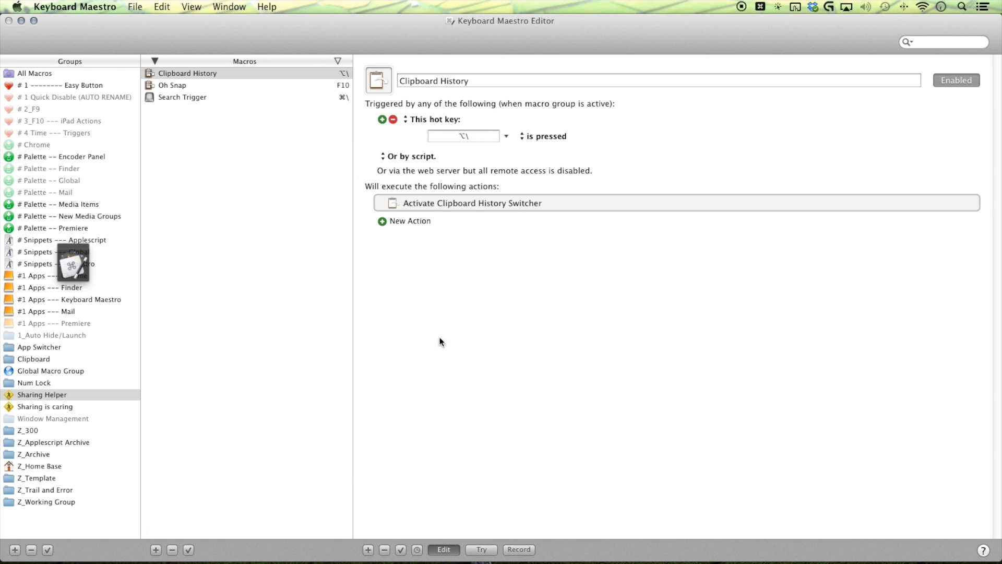
{"action": "left_click", "coordinate": [45, 407]}
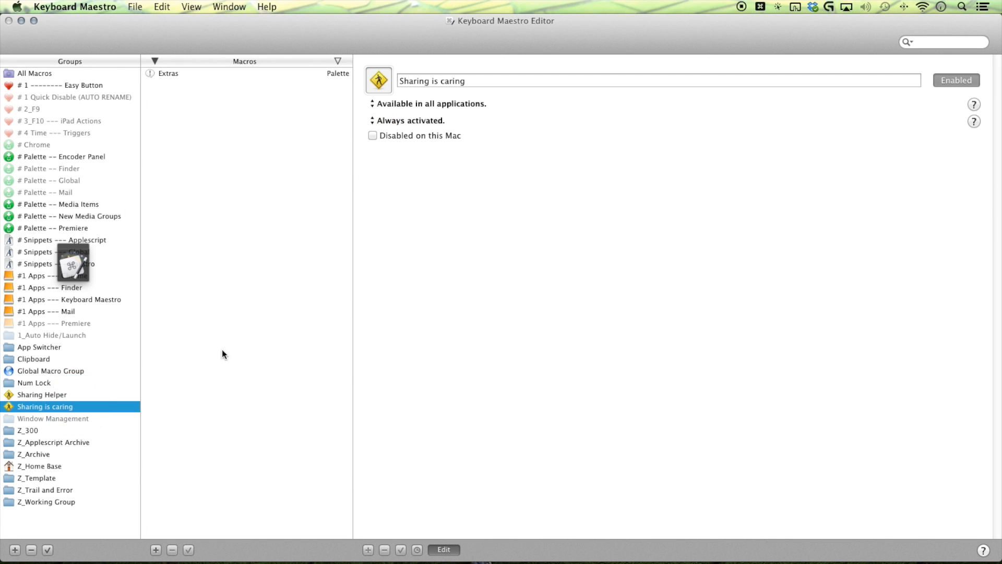